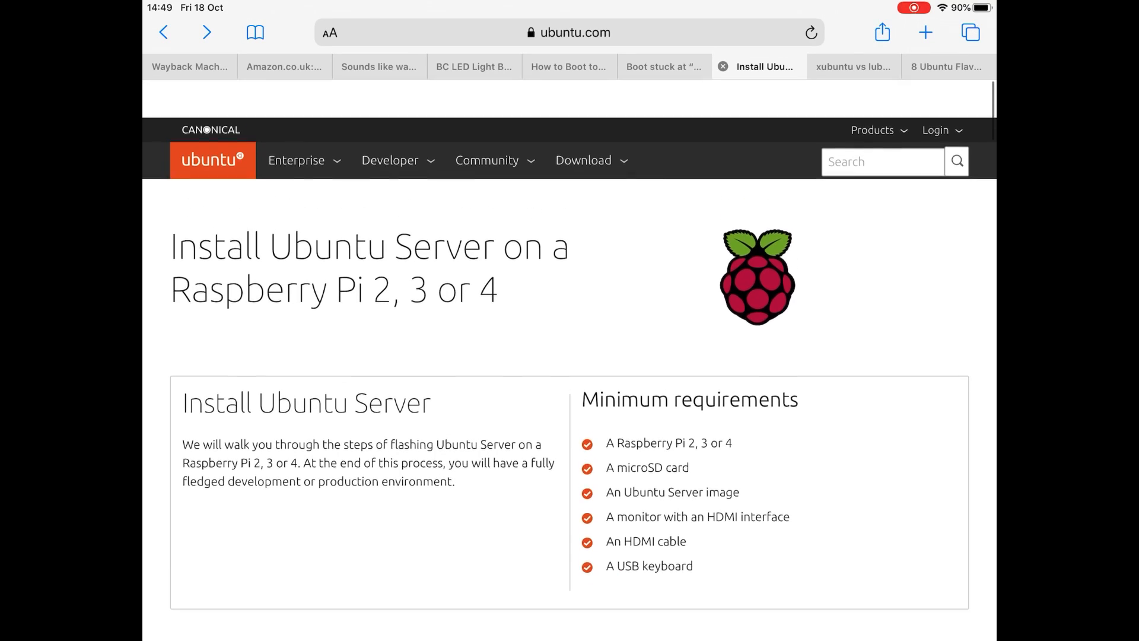
Step: Scroll the Ubuntu Server on Raspberry Pi page down to the Installation instructions and image choices
scroll("down", 3)
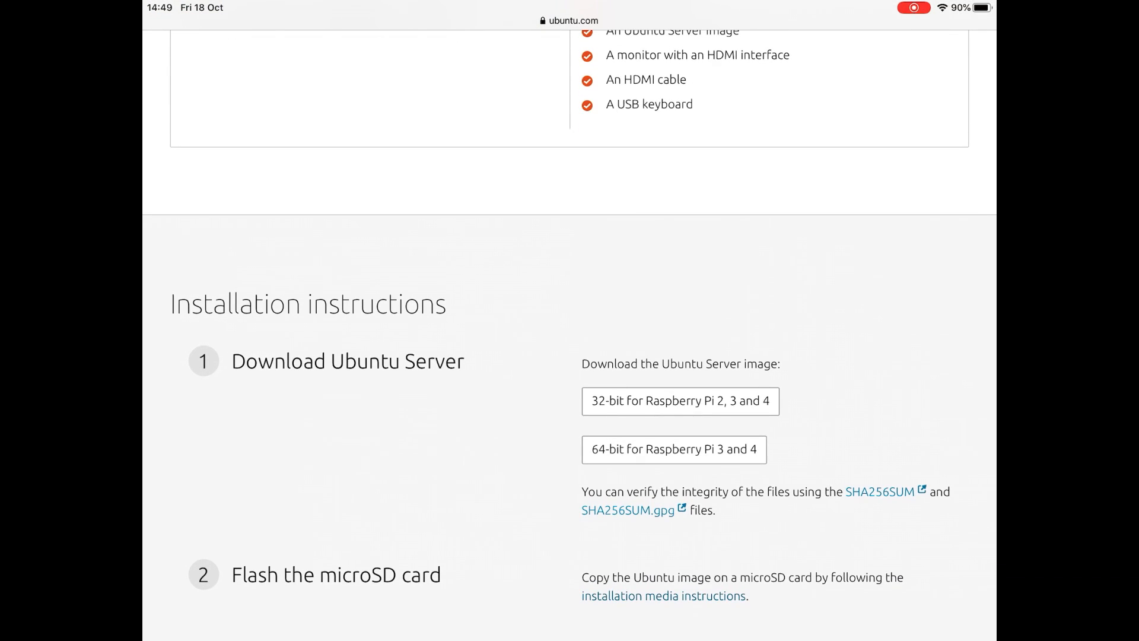
scroll("down", 3)
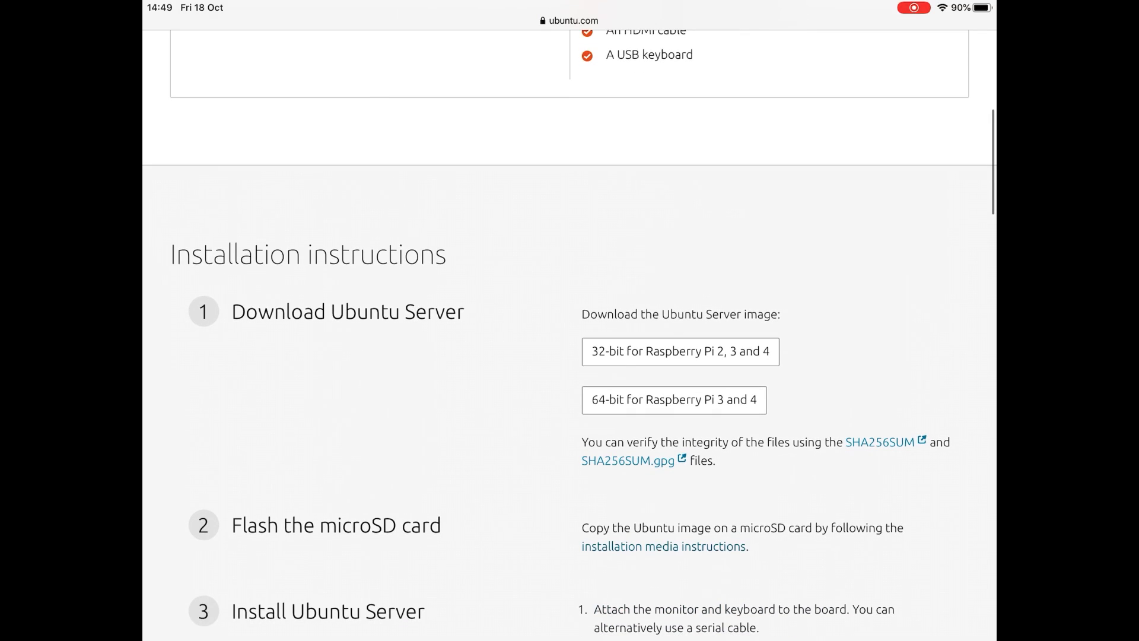
scroll("down", 3)
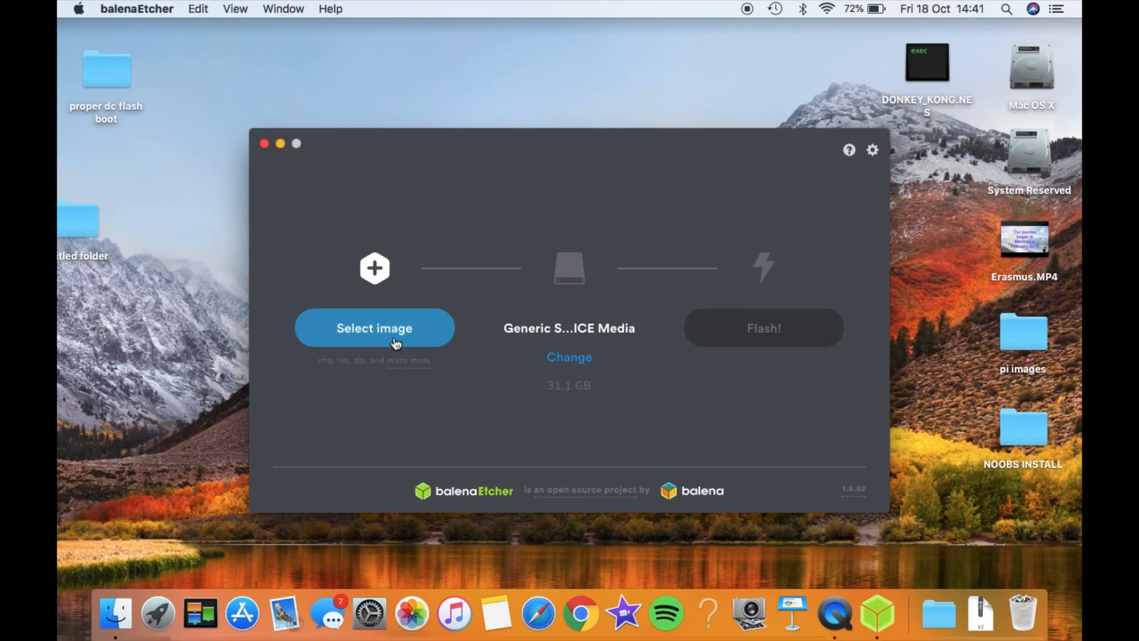
Step: Select the ubuntu-19.10 raspi3 .img.xz image from Downloads and start flashing it to the SD card
left_click(375, 328)
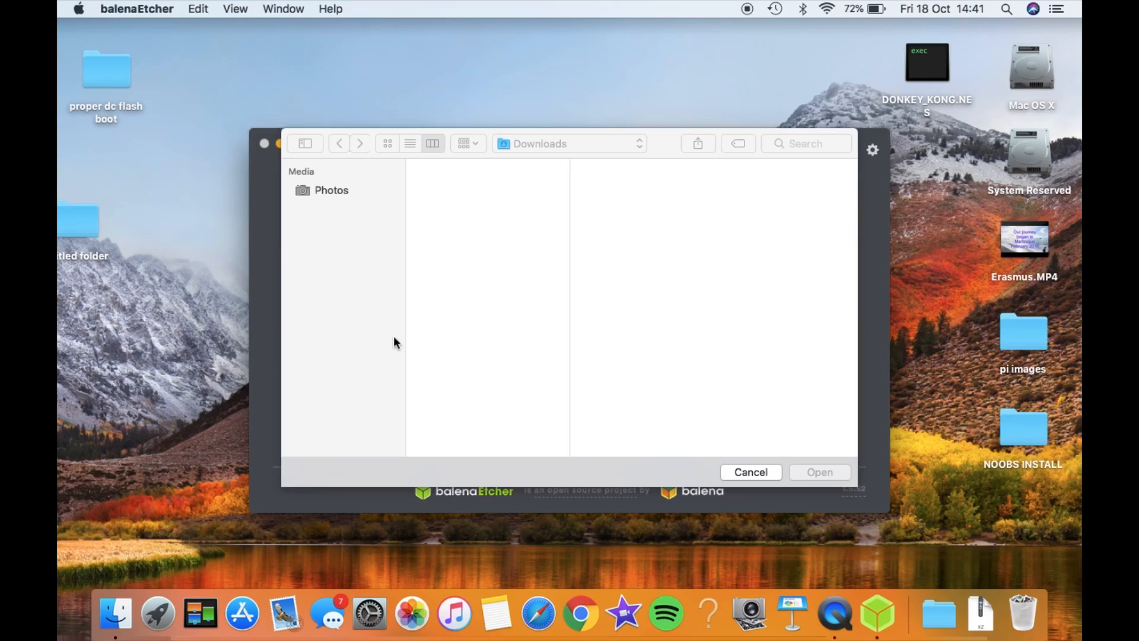
left_click(460, 181)
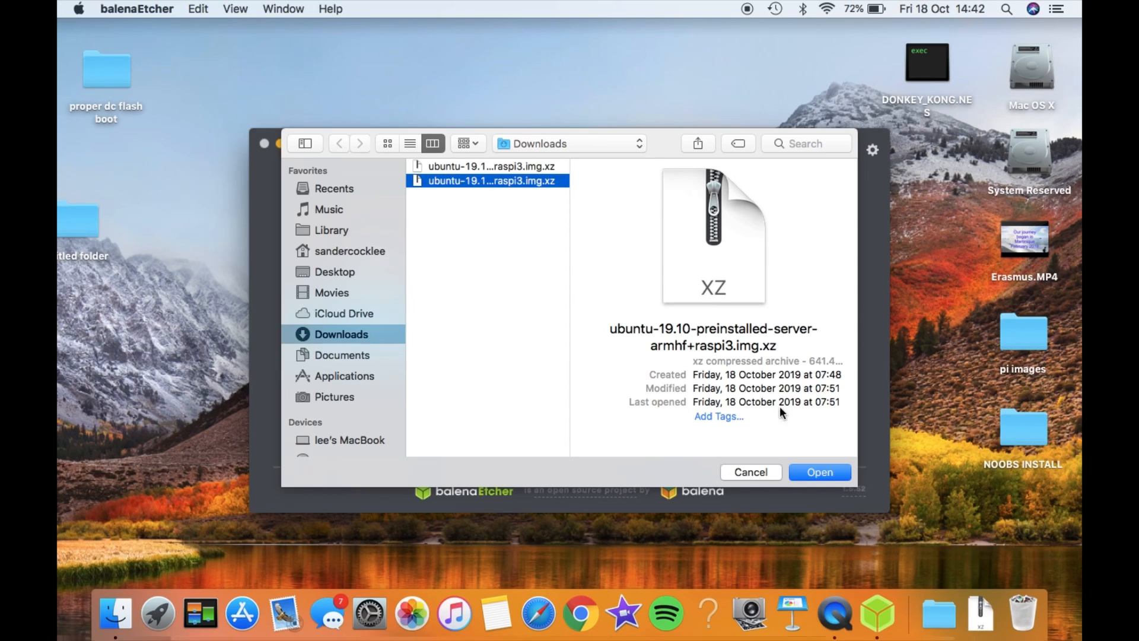
left_click(820, 471)
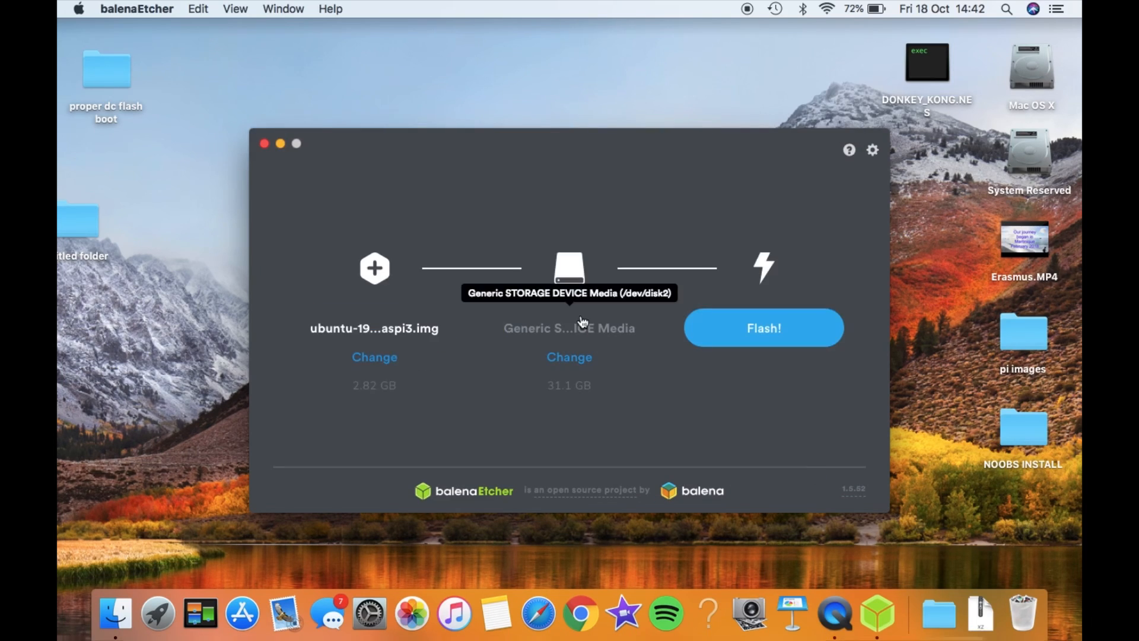
left_click(764, 328)
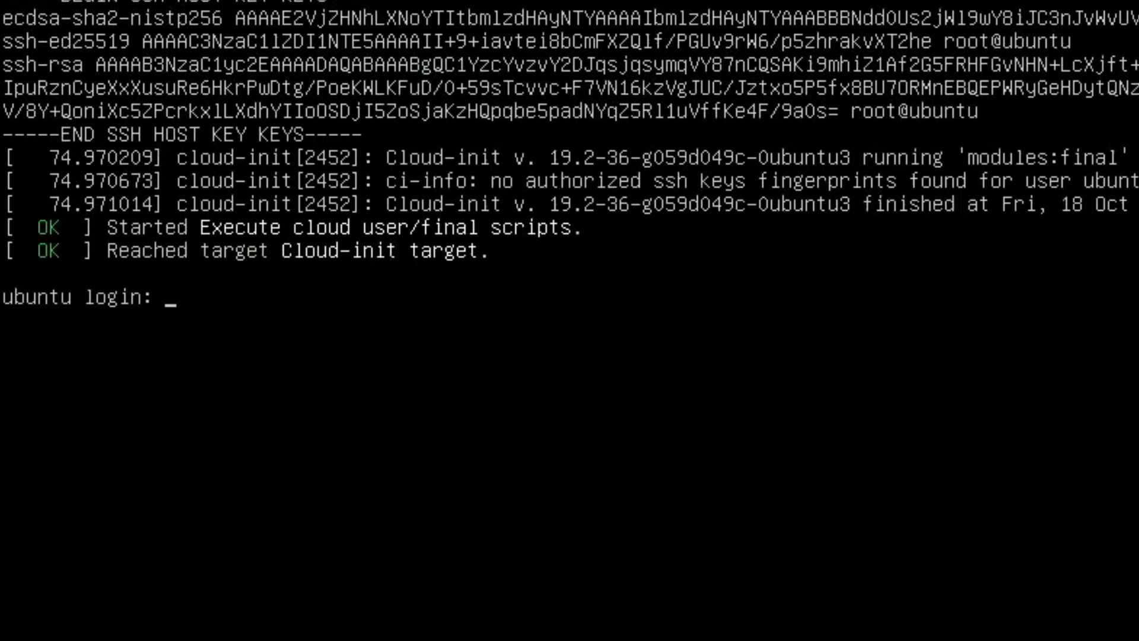
Step: Log in as ubuntu with the default password and set a new password when prompted
type("ubuntu")
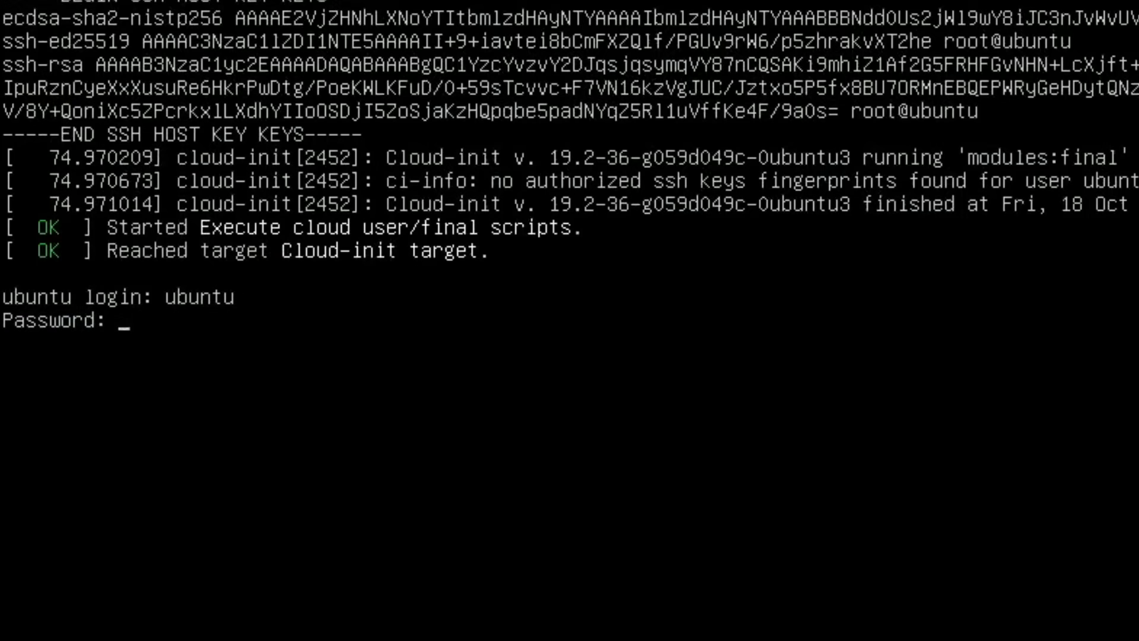
key("Enter")
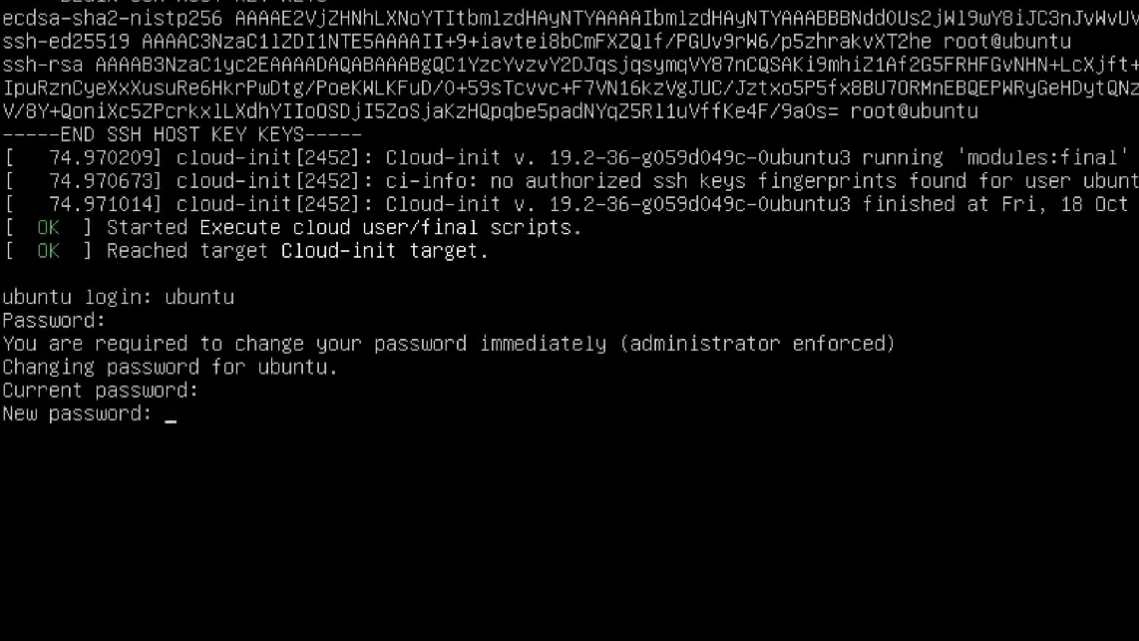
key("Enter")
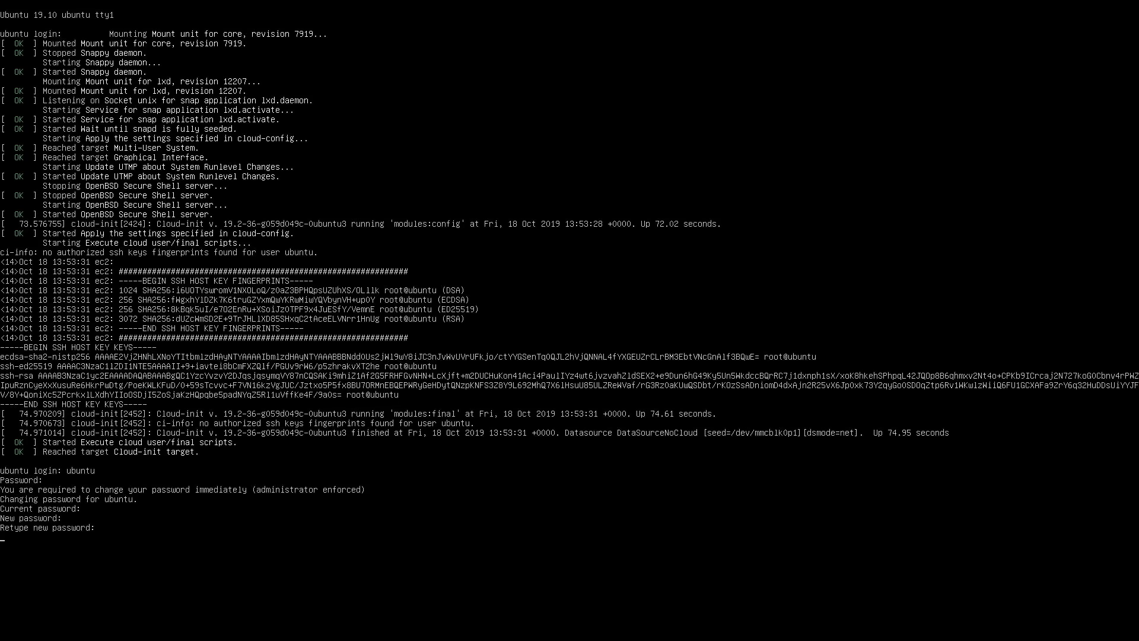
key("Enter")
type("sudo apt")
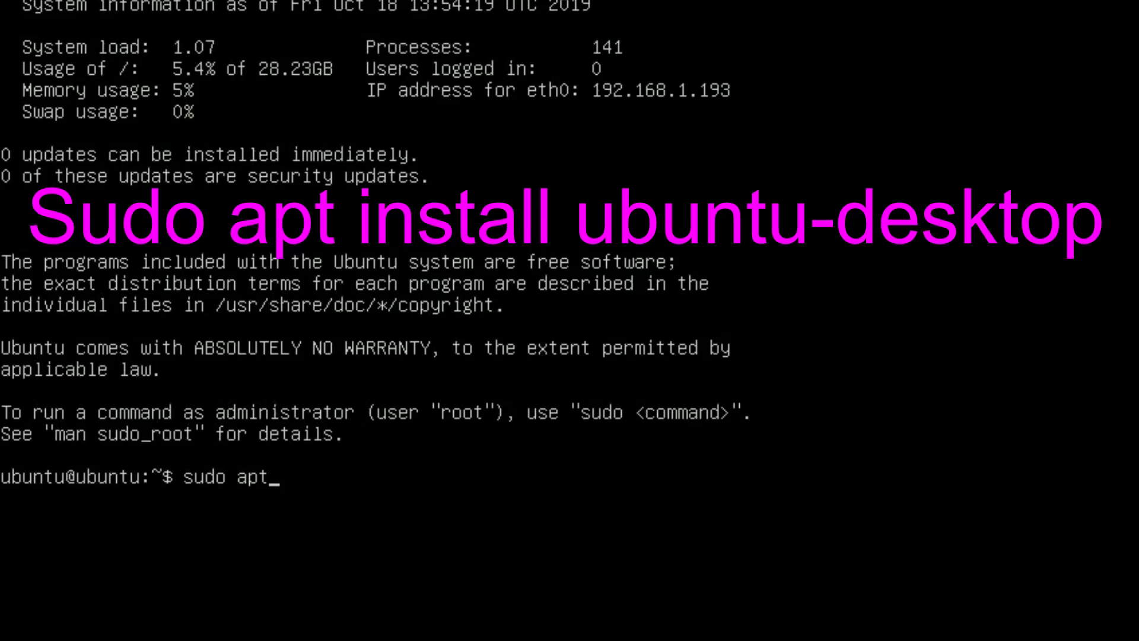
Step: Run sudo apt install ubuntu-desktop and answer y to install it with all dependencies
type("in")
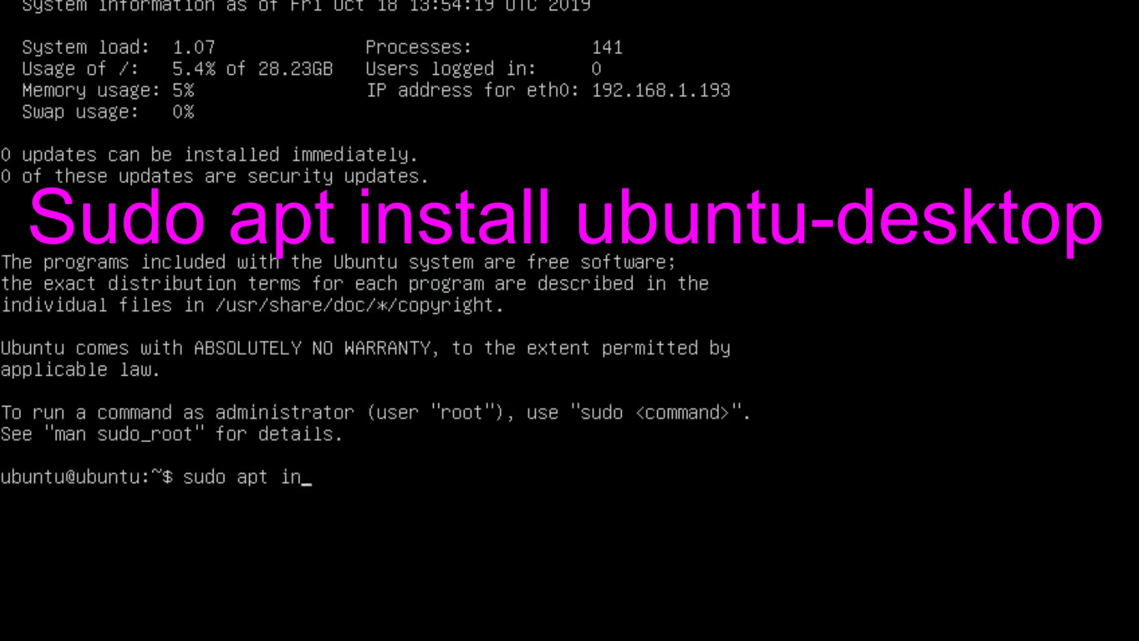
type("stall u")
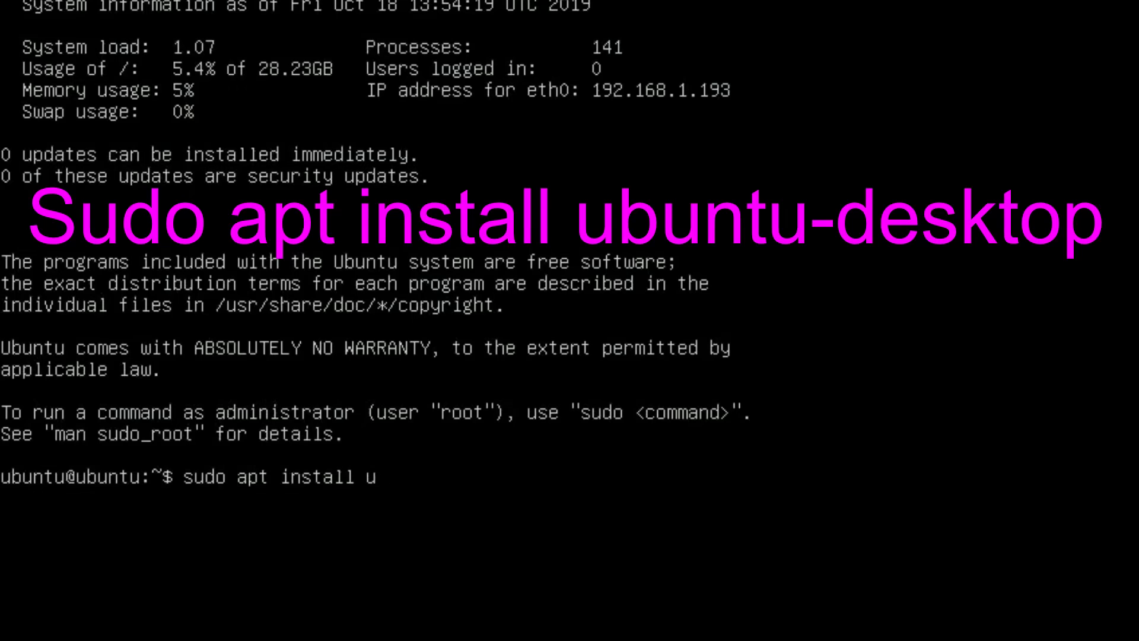
type("buntu")
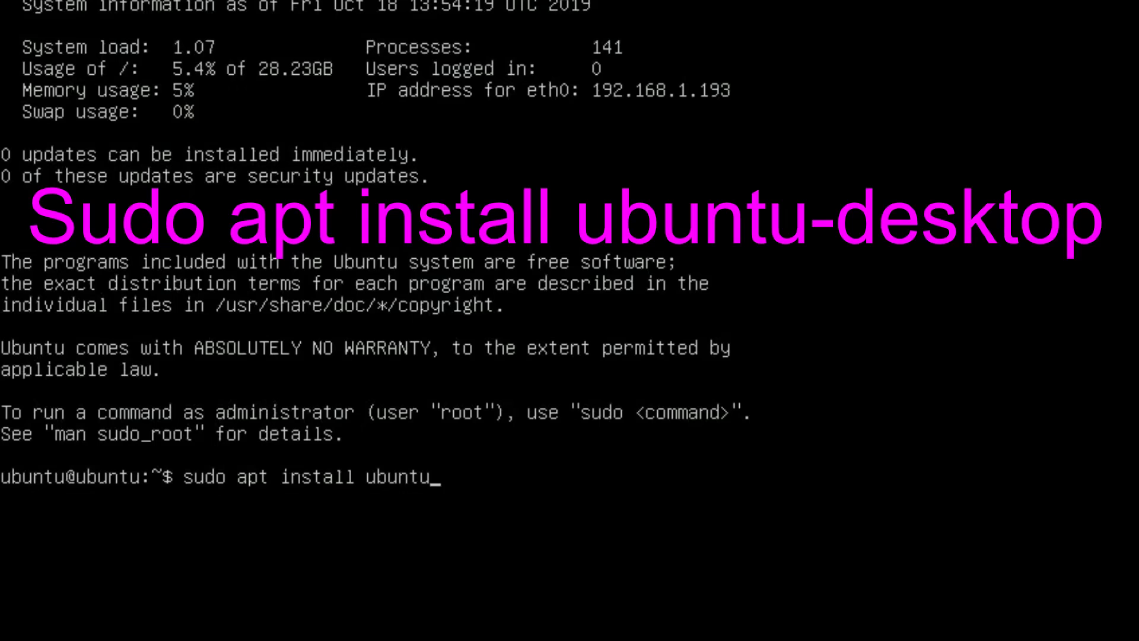
type("-")
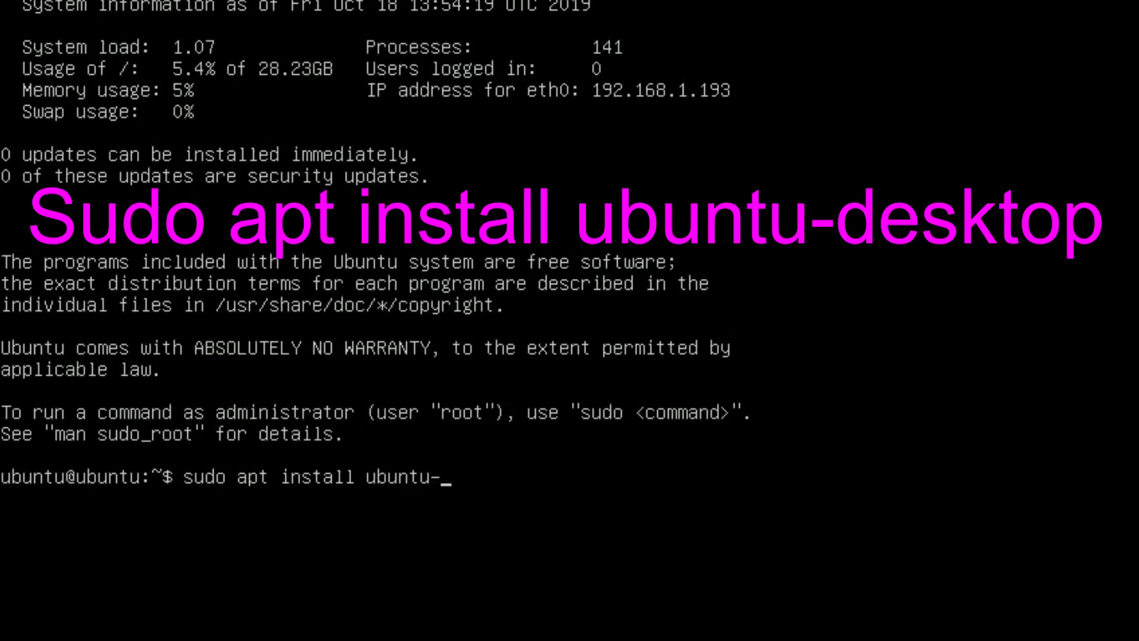
type("desktop")
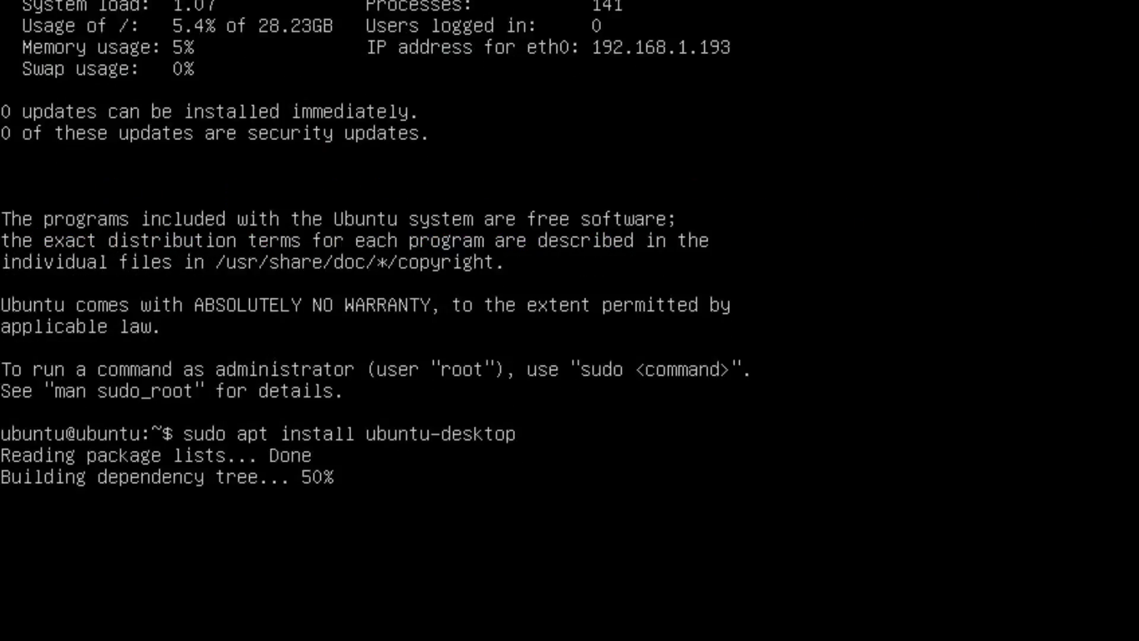
scroll("down", 3)
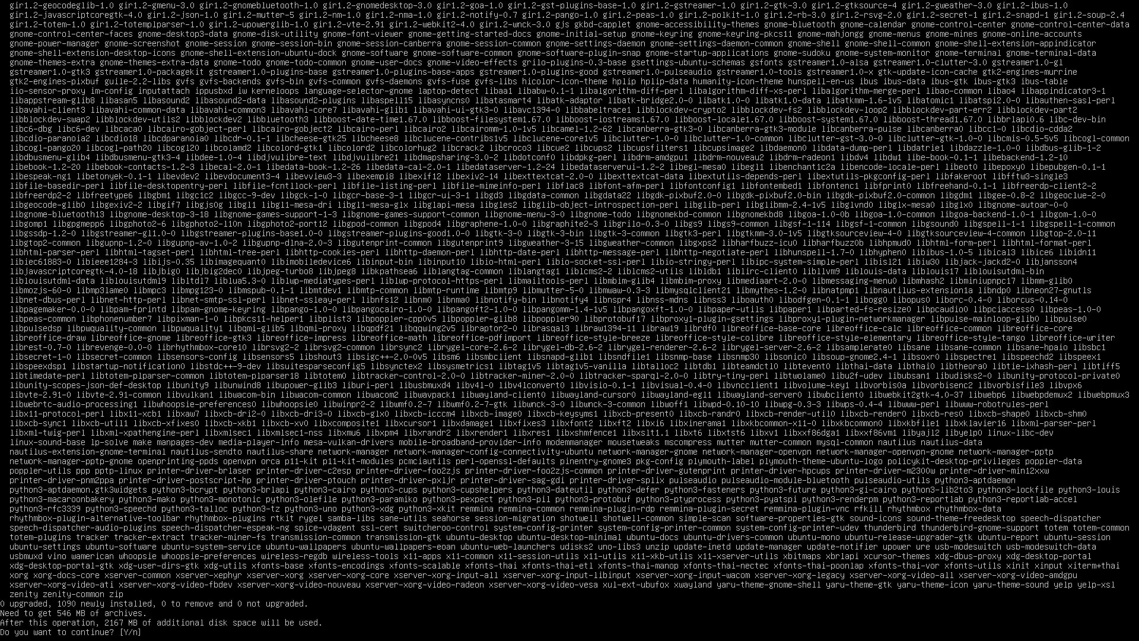
type("y")
type("s")
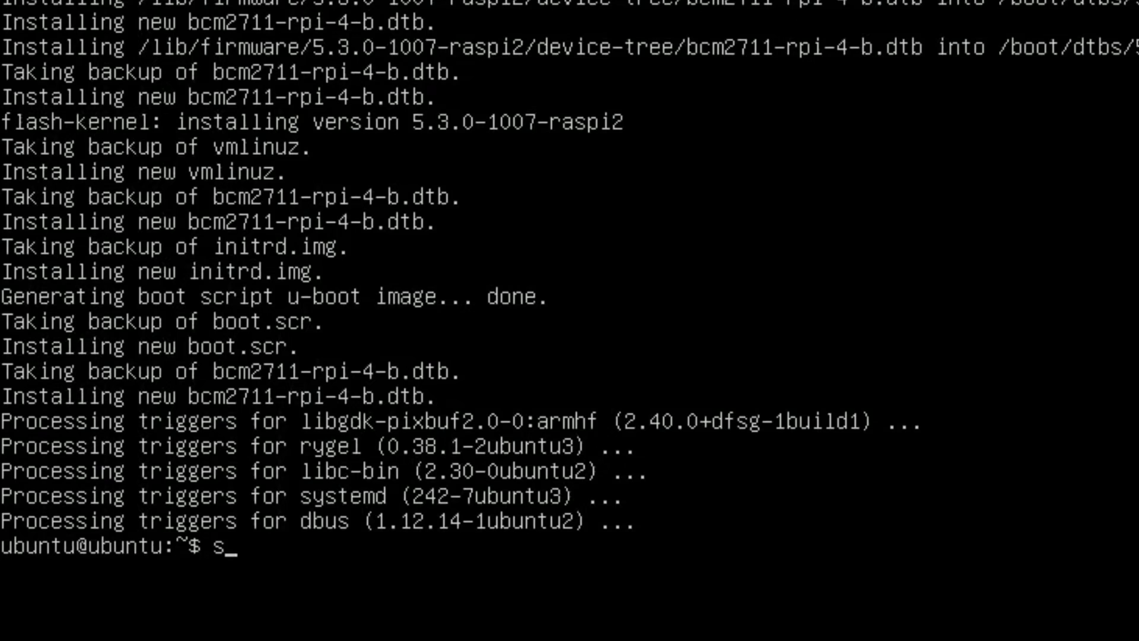
Step: Enter startx to launch the graphical desktop after the install finishes
type("tartx")
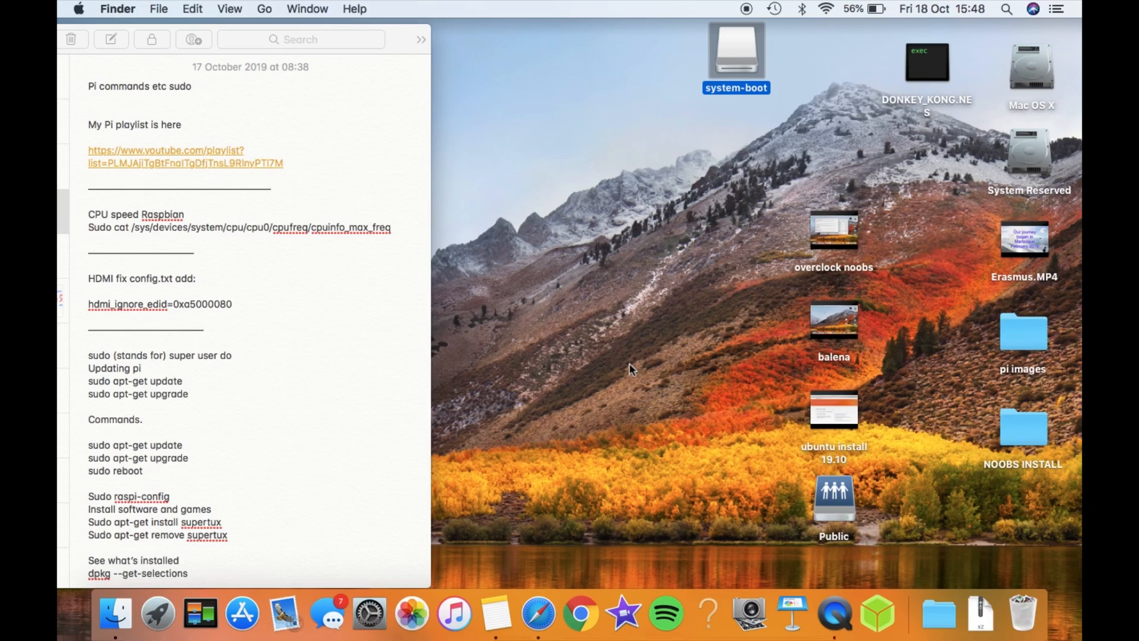
mouse_move(734, 59)
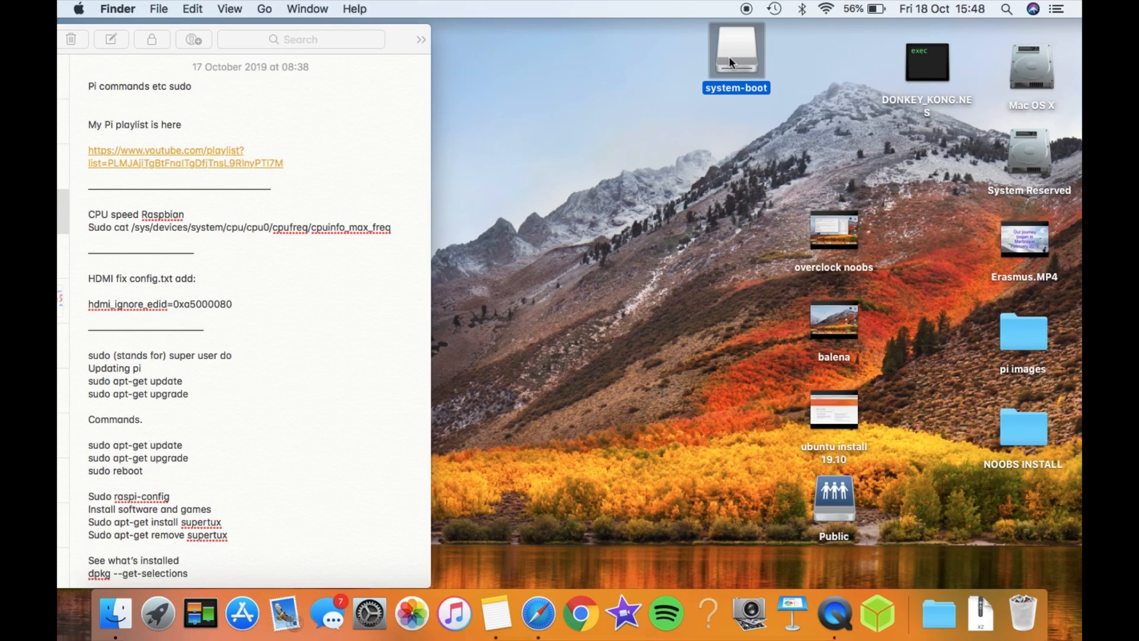
Step: Open config.txt from the system-boot volume in TextEdit and move its window beside the notes
double_click(734, 51)
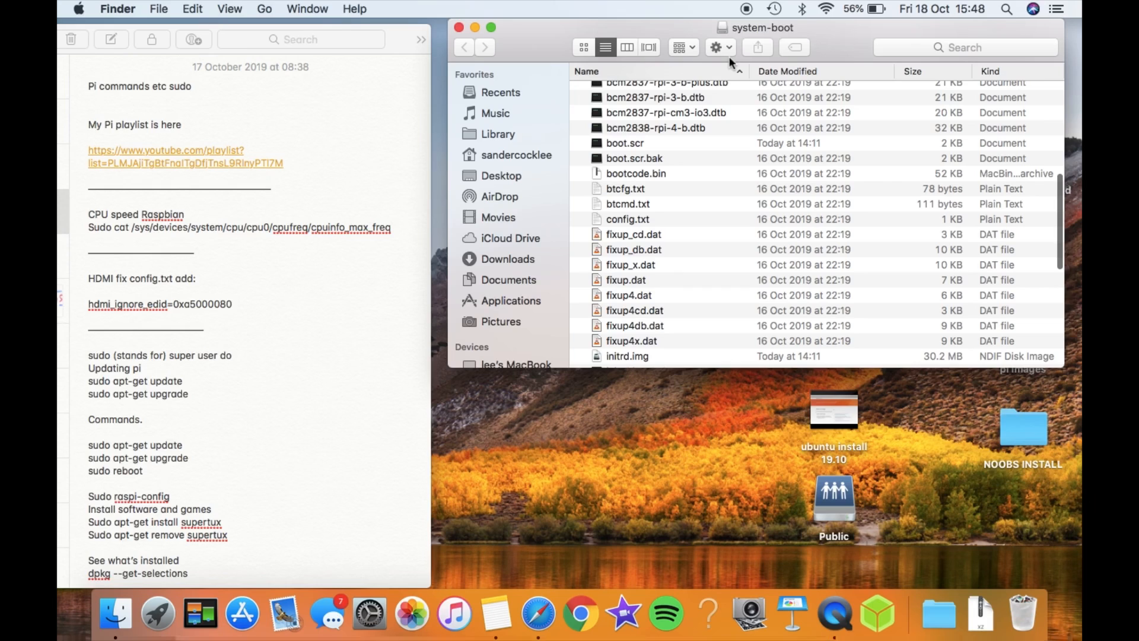
scroll("down", 3)
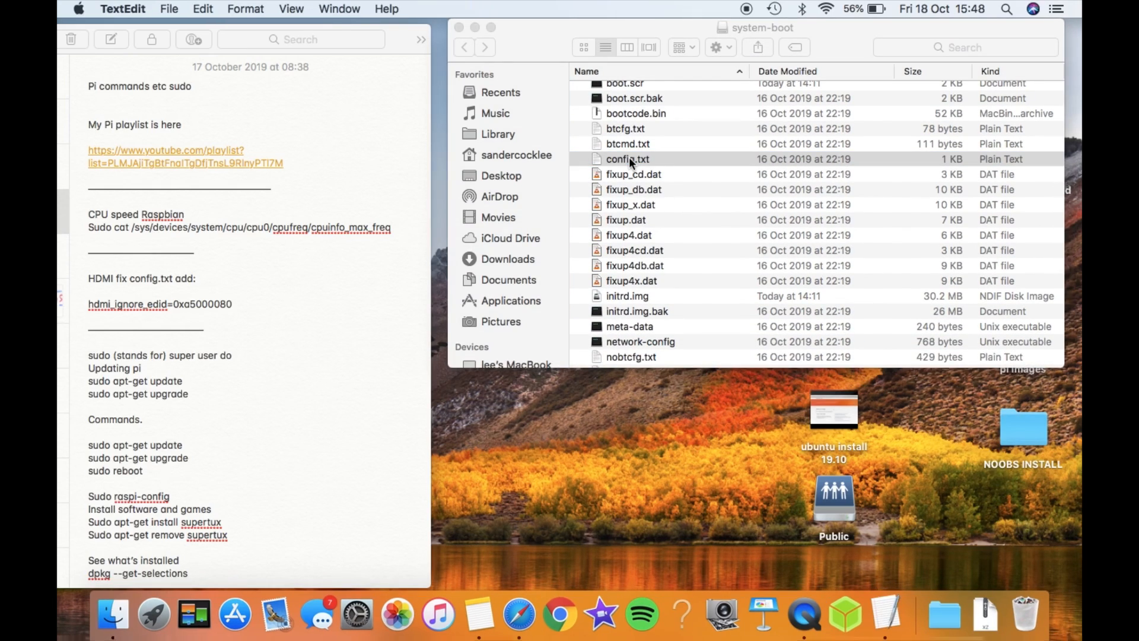
double_click(627, 159)
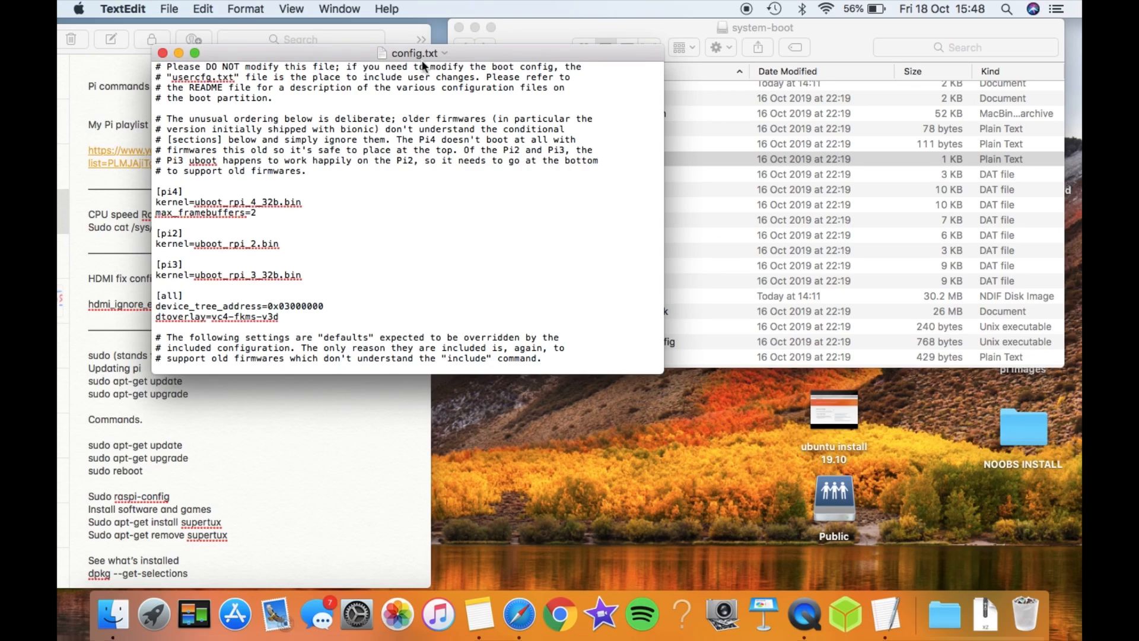
left_click_drag(418, 52, 739, 64)
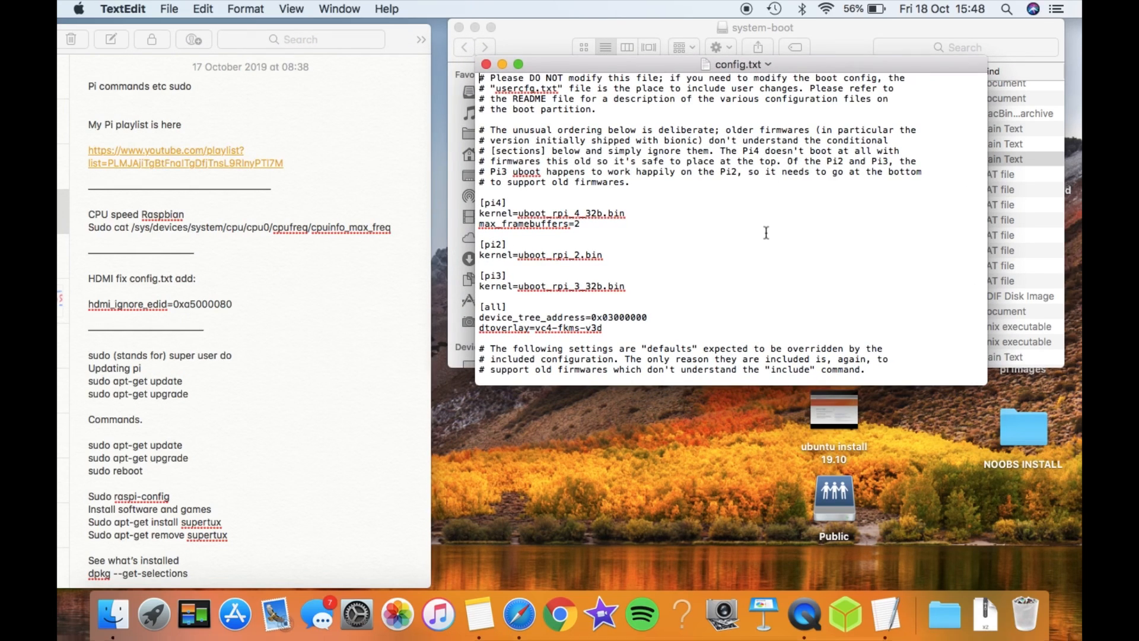
scroll("down", 3)
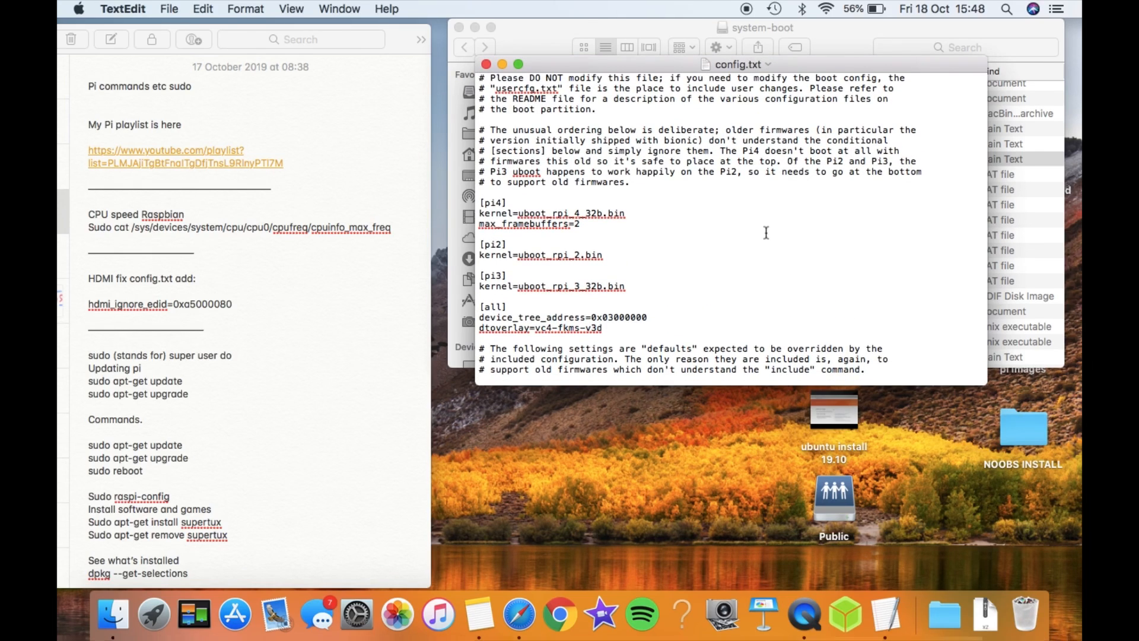
mouse_move(699, 219)
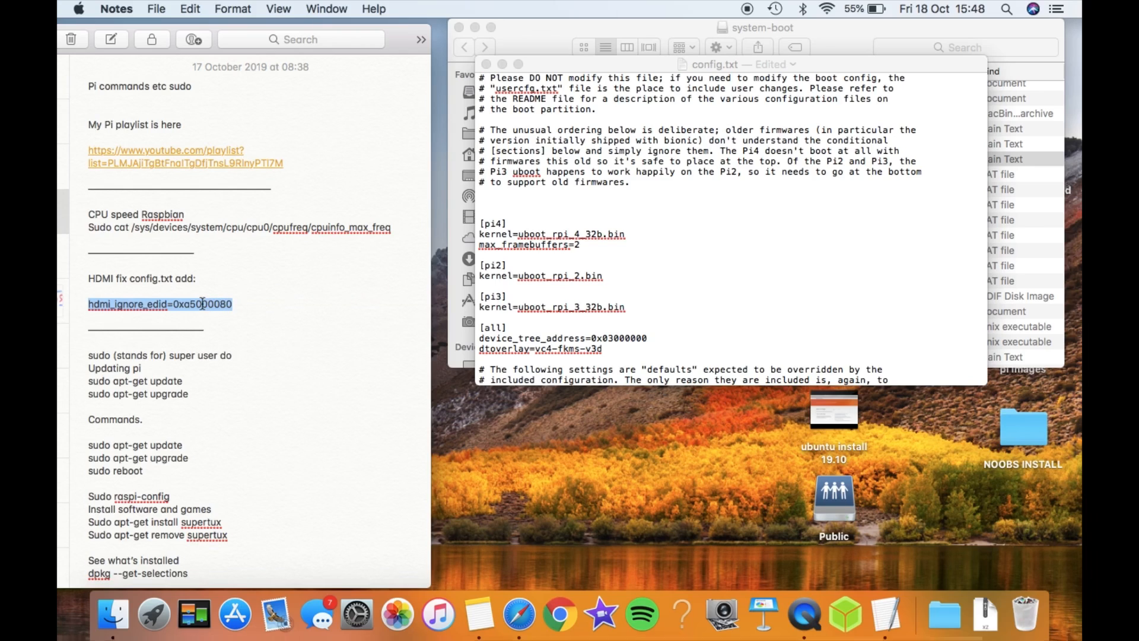
right_click(161, 304)
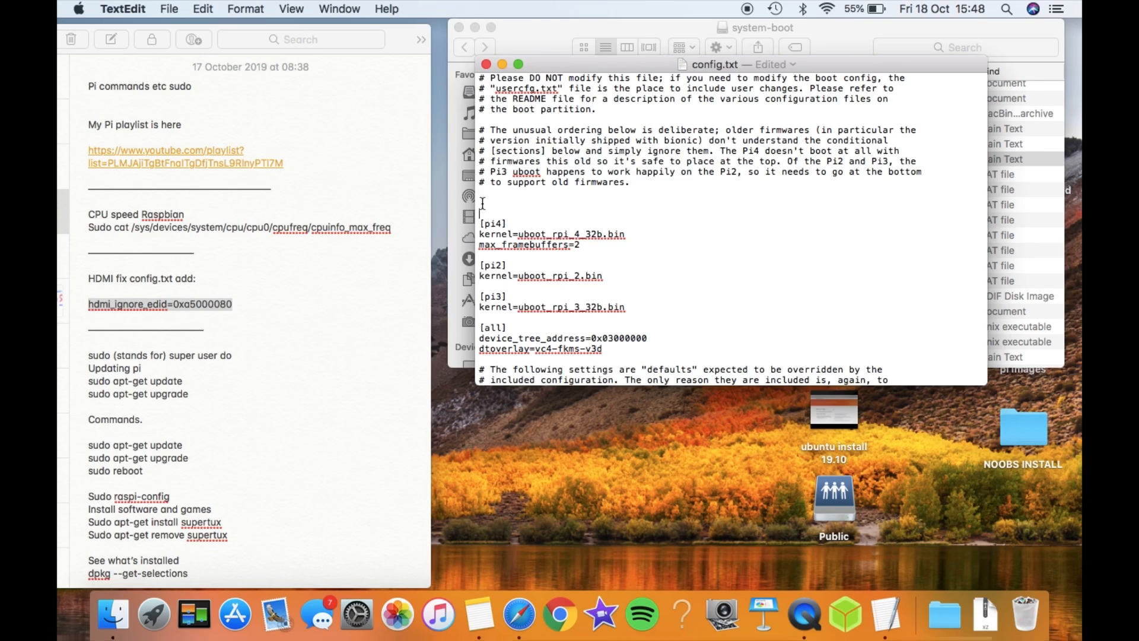
right_click(484, 204)
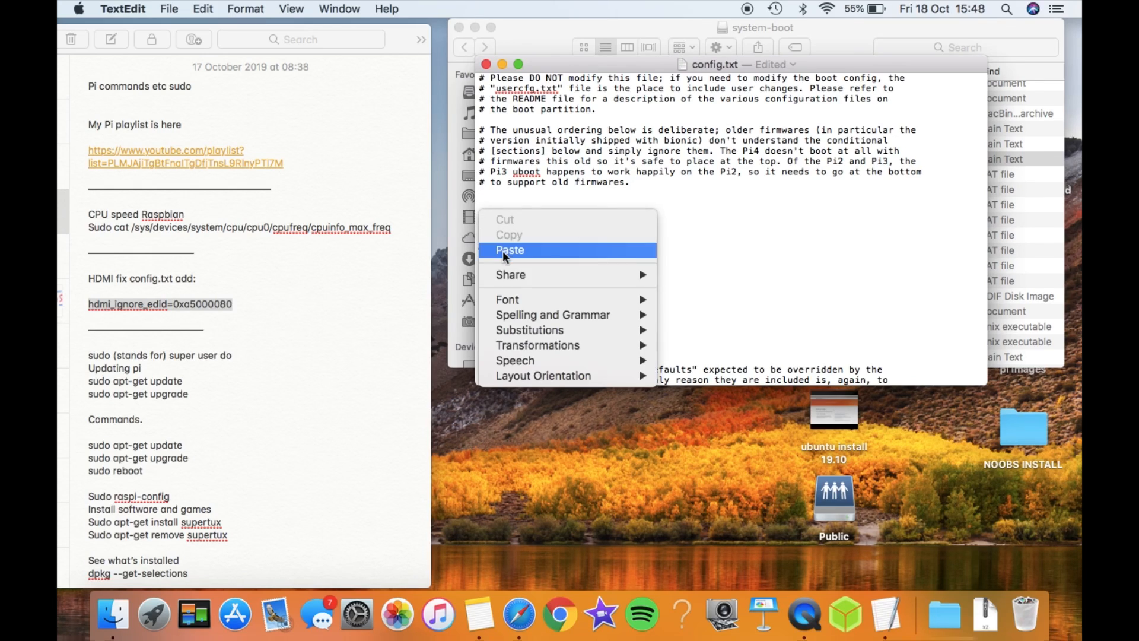
left_click(509, 250)
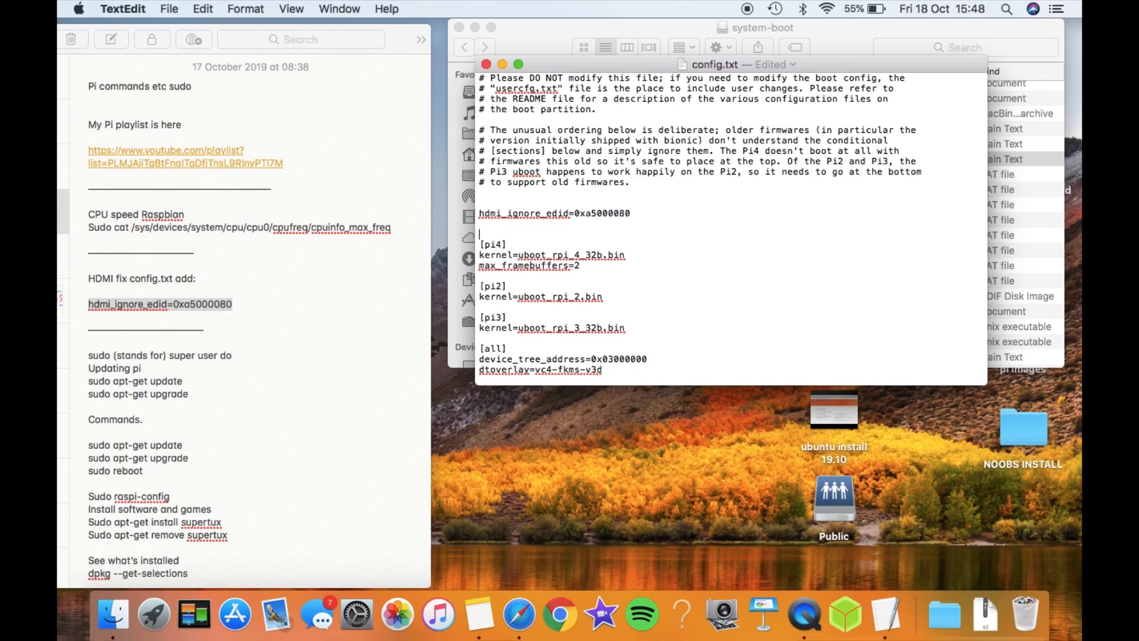
mouse_move(421, 359)
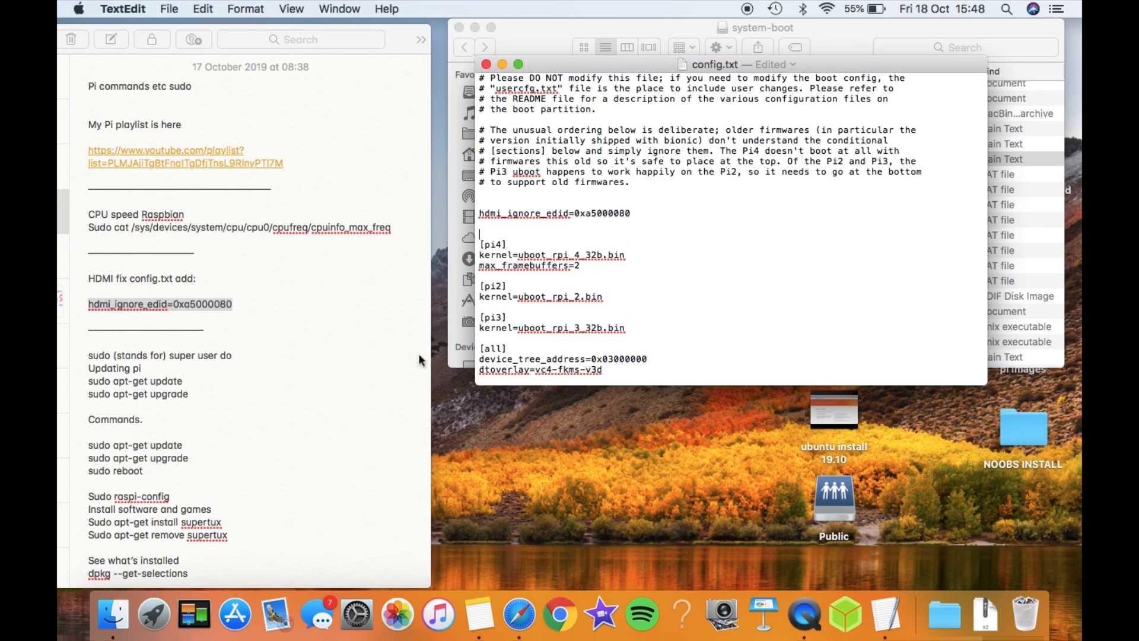
scroll("down", 3)
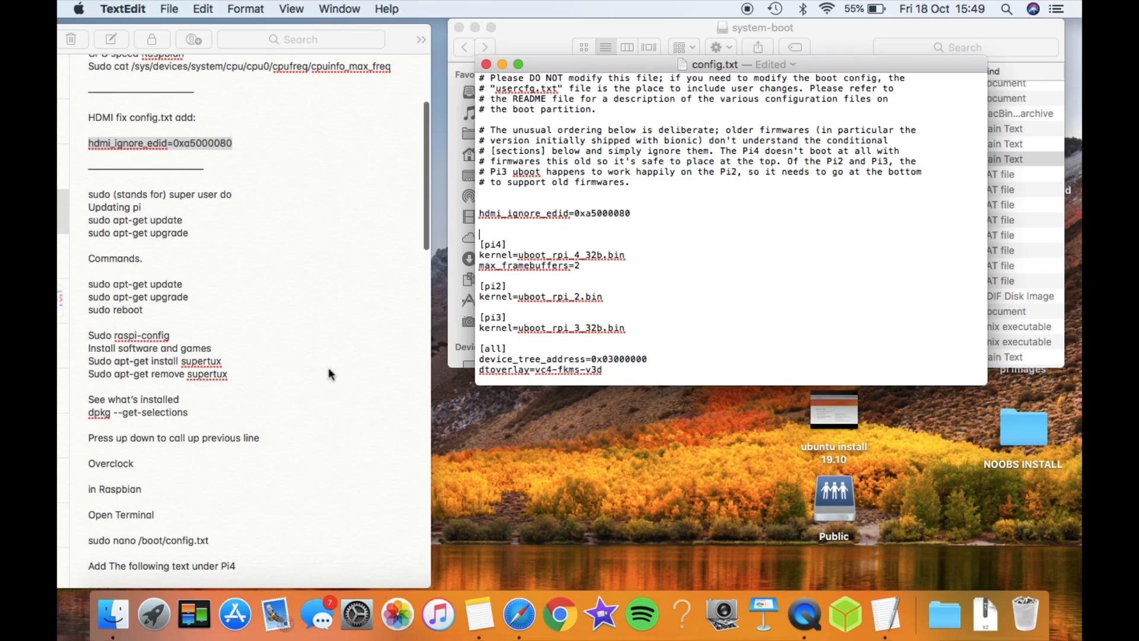
scroll("down", 3)
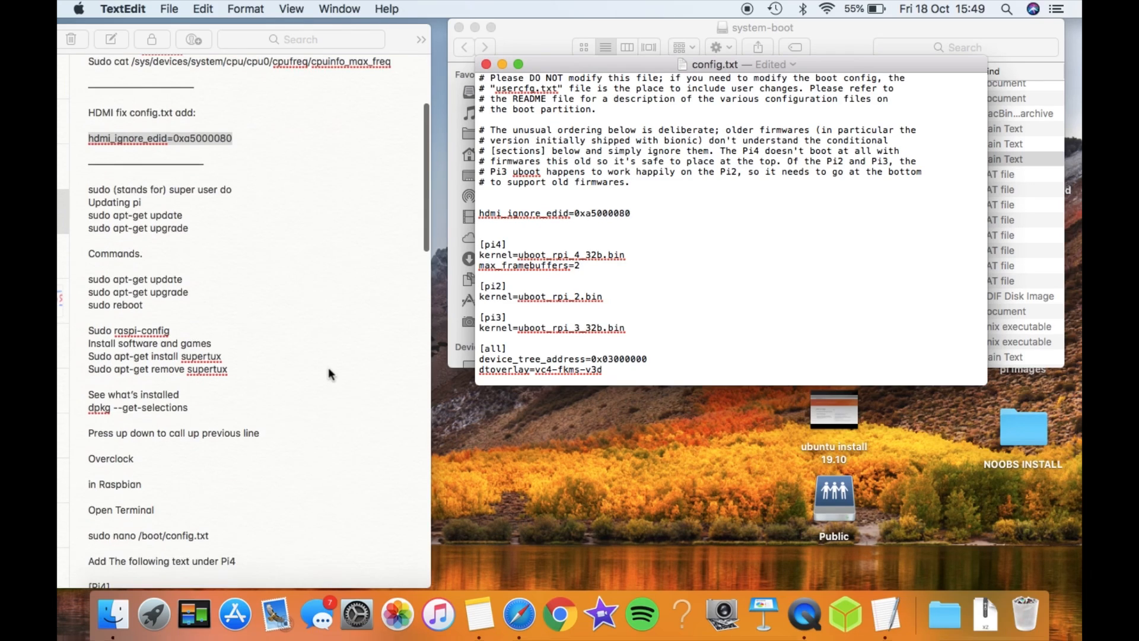
scroll("down", 3)
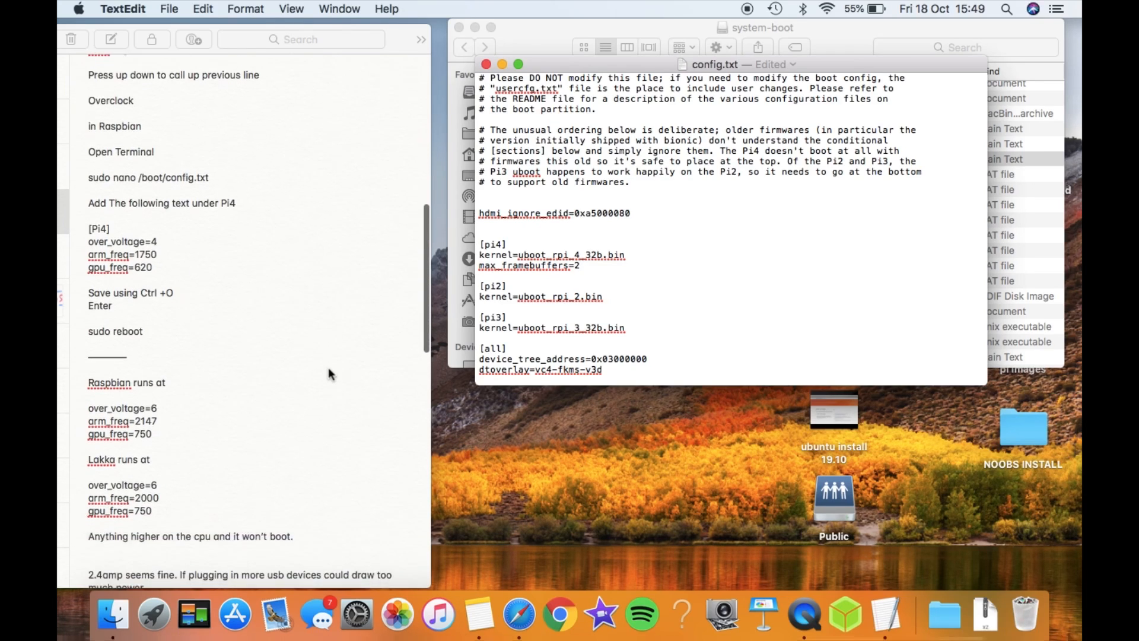
scroll("down", 3)
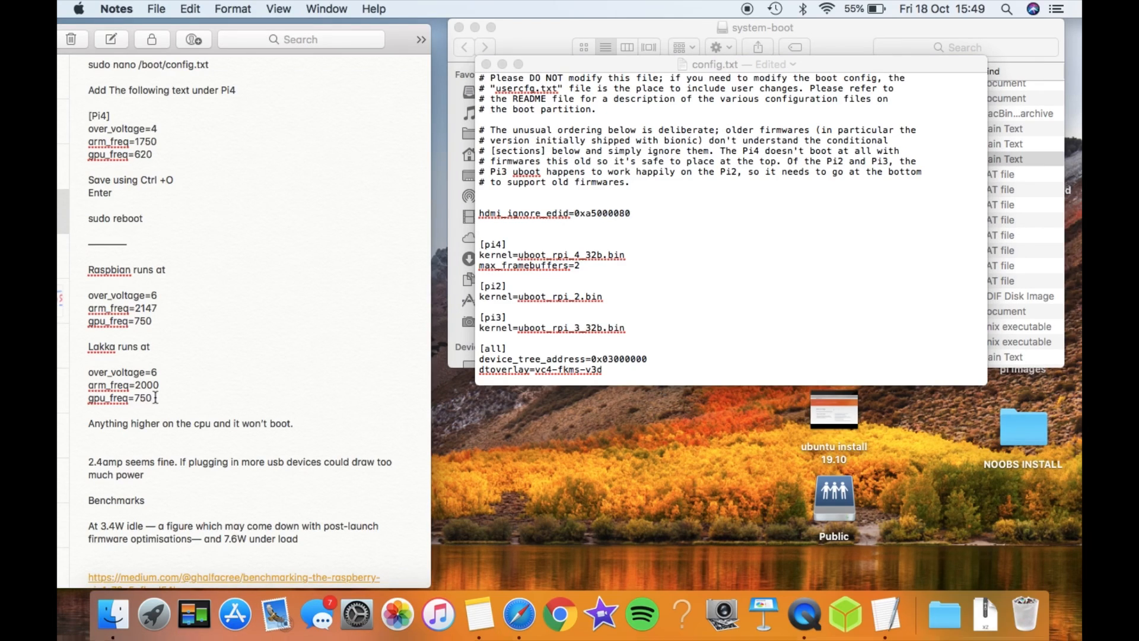
Step: Copy the Lakka lines over_voltage=6, arm_freq=2000, gpu_freq=750 from Notes and paste them into config.txt
left_click_drag(88, 371, 153, 398)
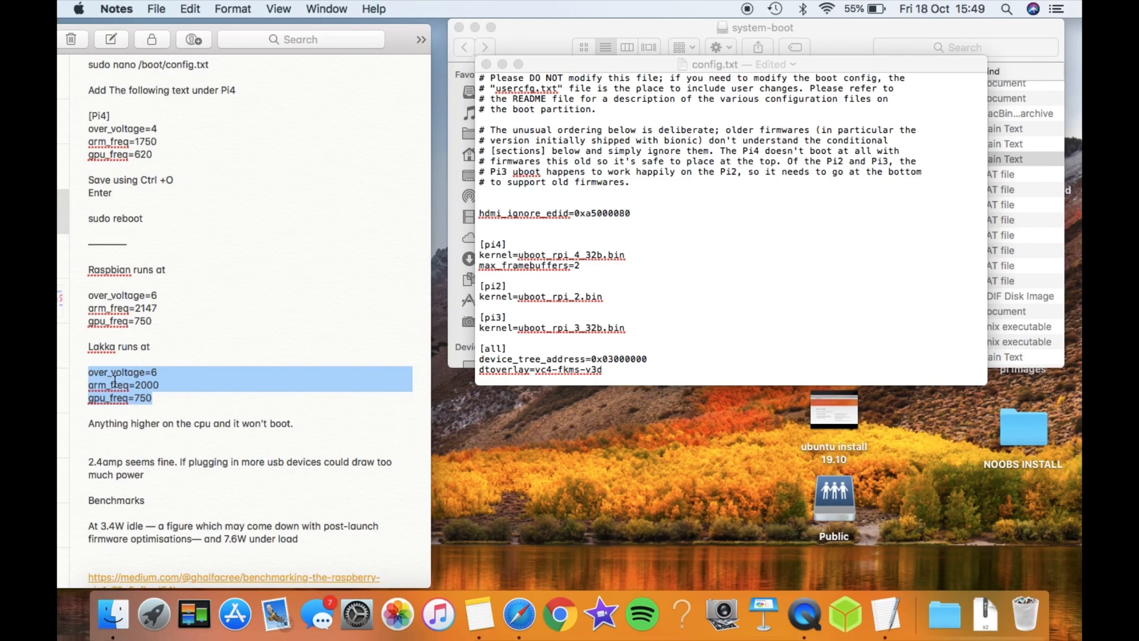
right_click(112, 384)
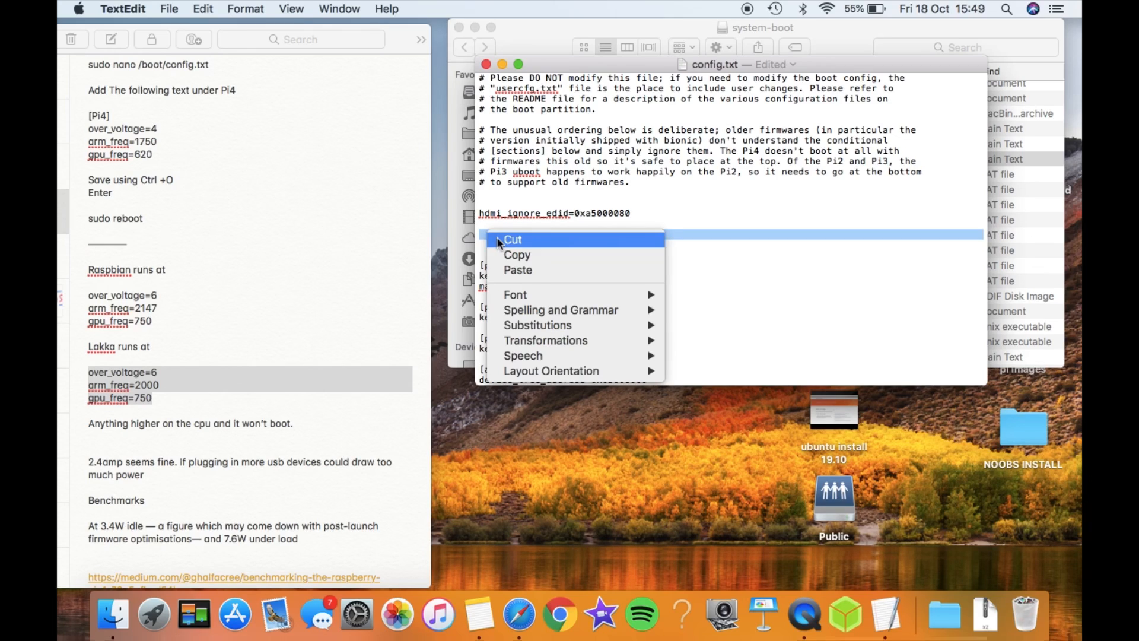
left_click(549, 256)
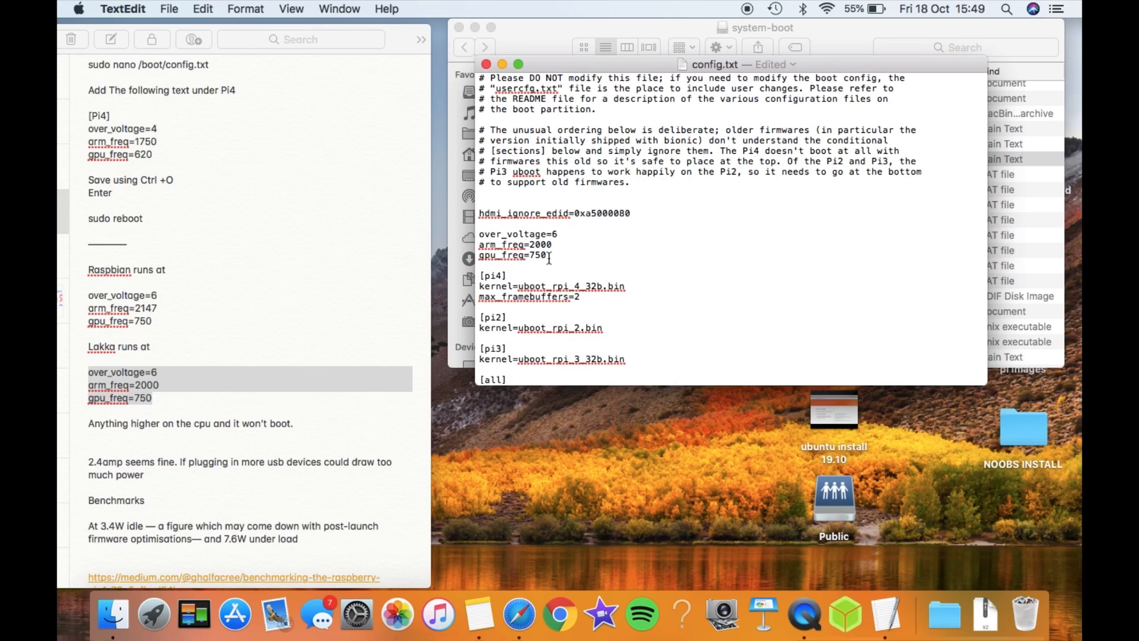
mouse_move(510, 254)
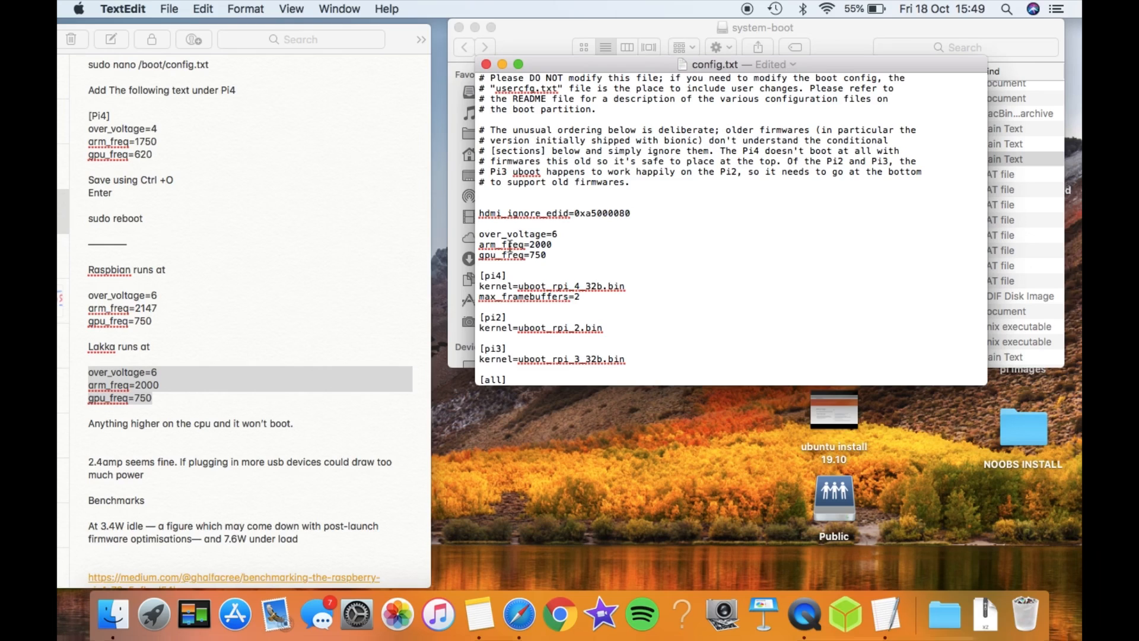
left_click(547, 255)
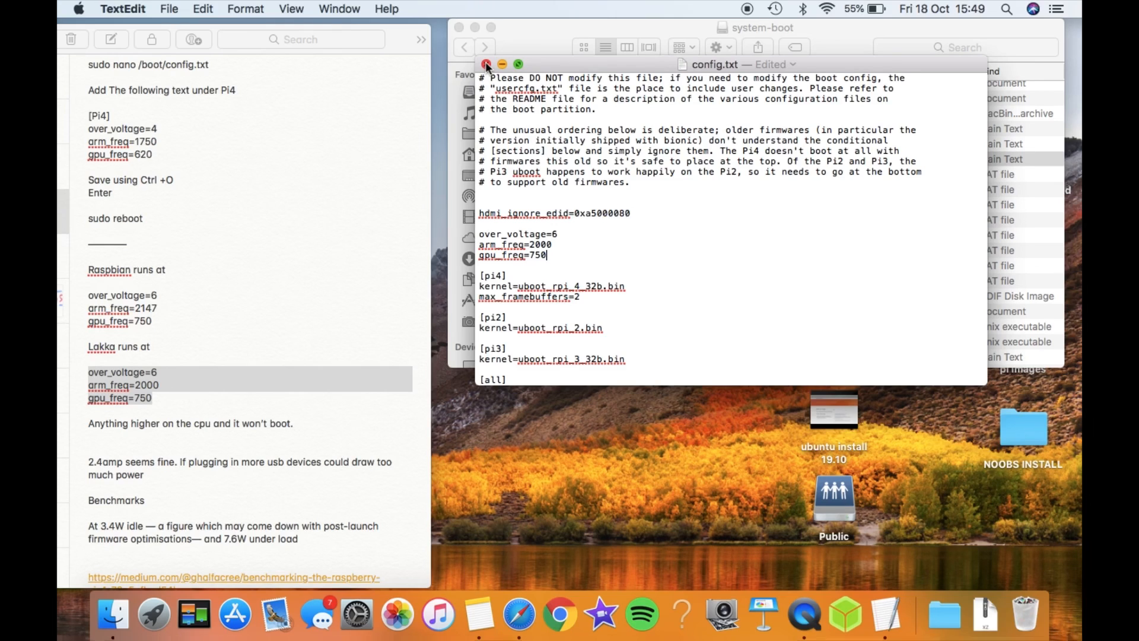
Step: Close the edited config.txt to save it and reopen the file to verify
left_click(486, 64)
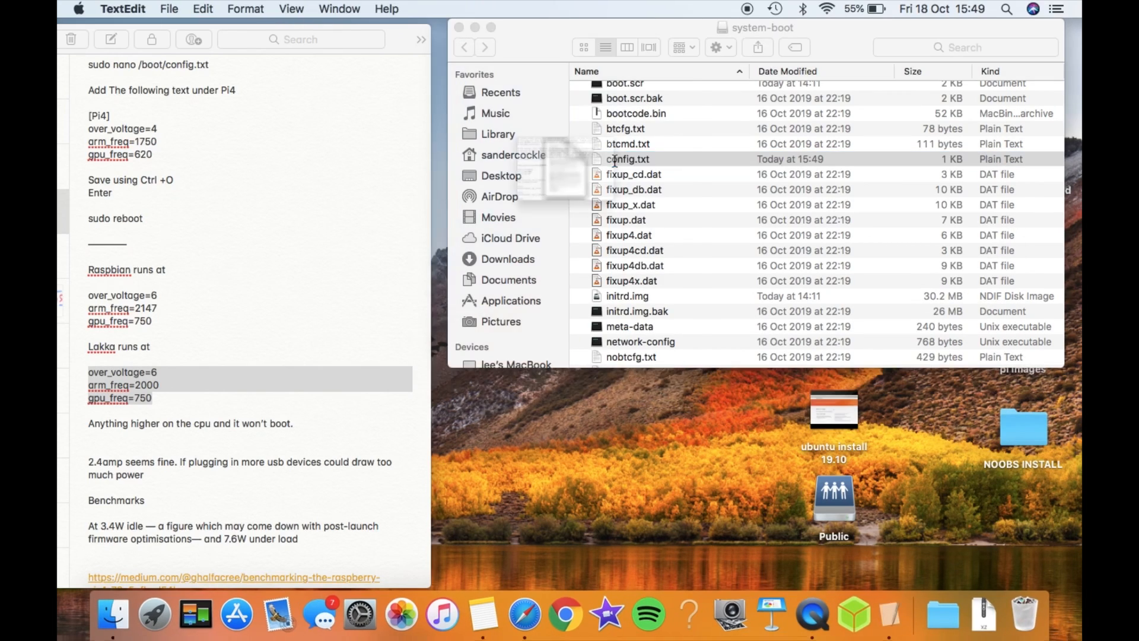
double_click(627, 159)
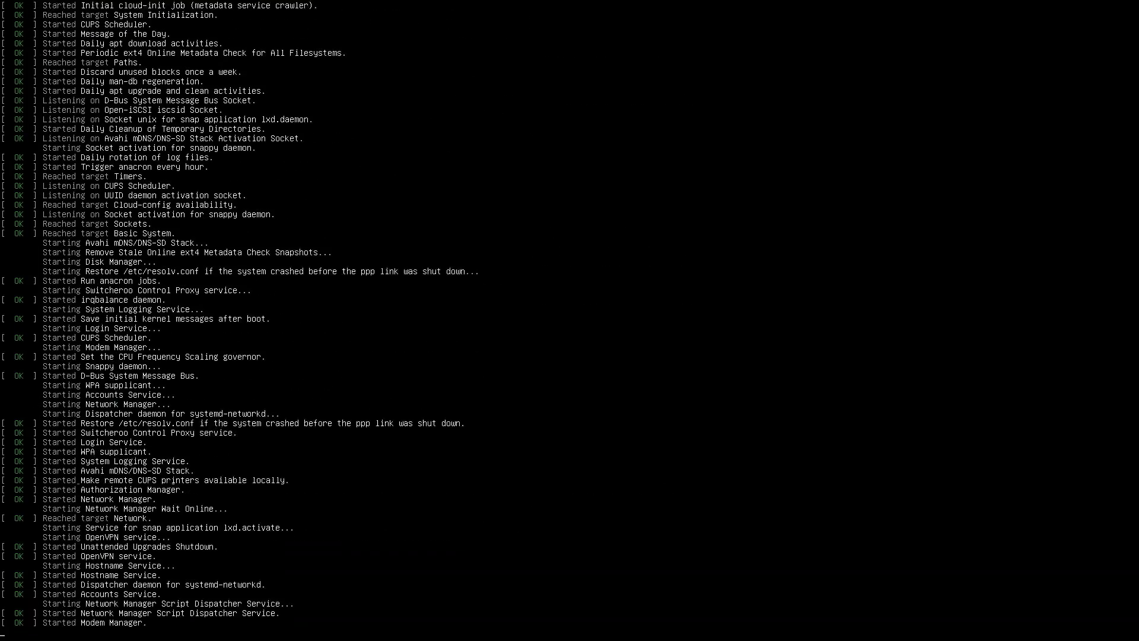
Step: Watch the Pi's boot log as Snappy, Disk Manager and cloud-init start up
scroll("down", 3)
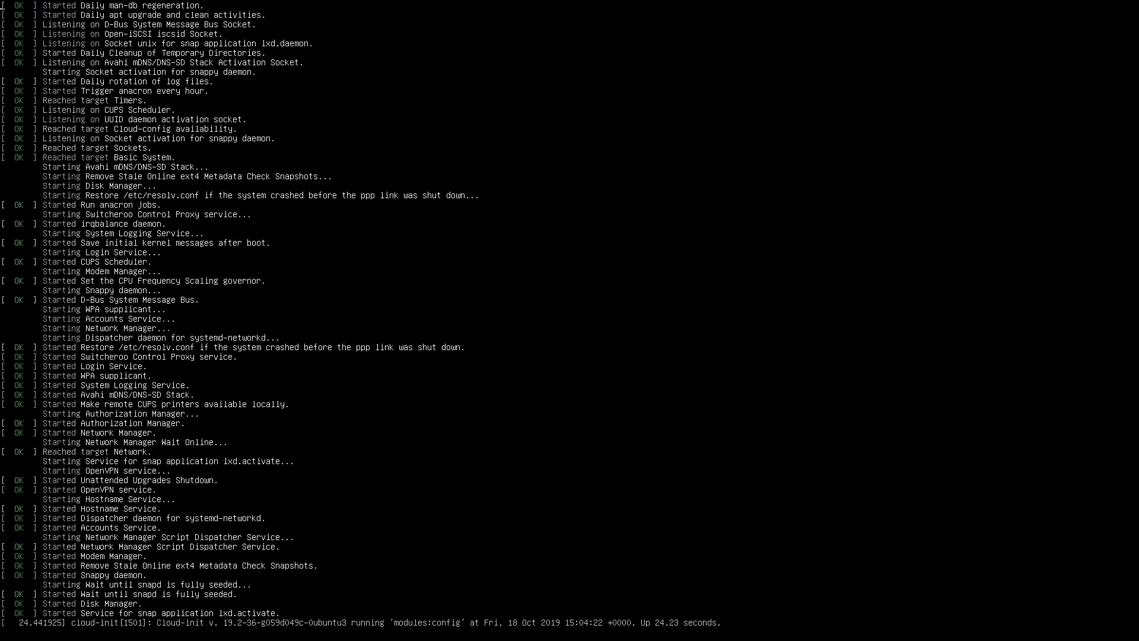
mouse_move(1024, 578)
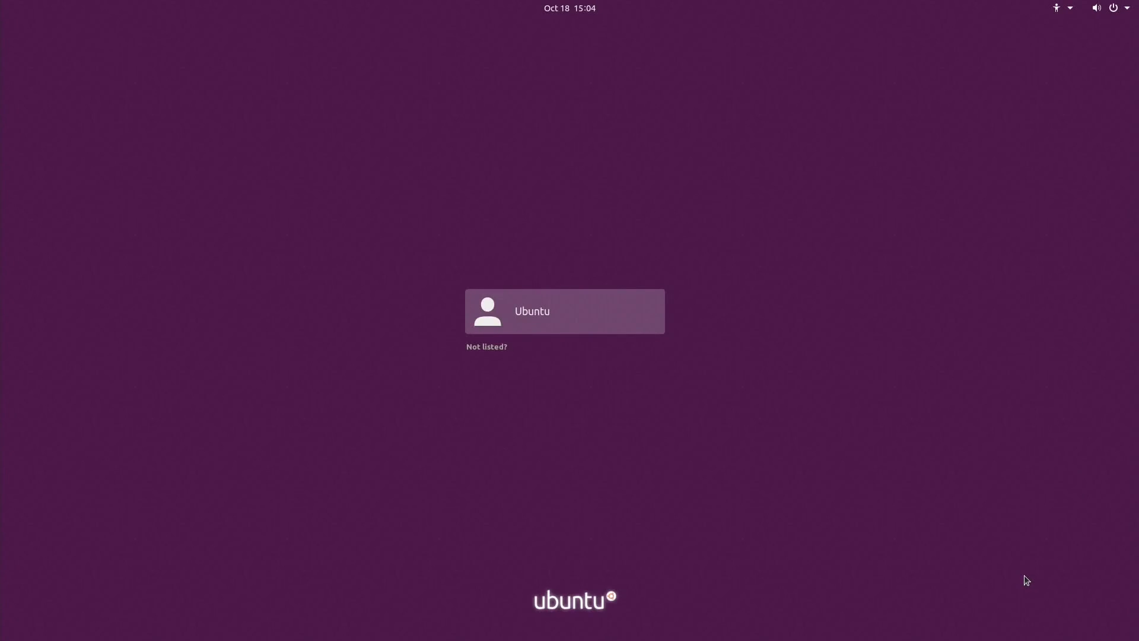
mouse_move(532, 327)
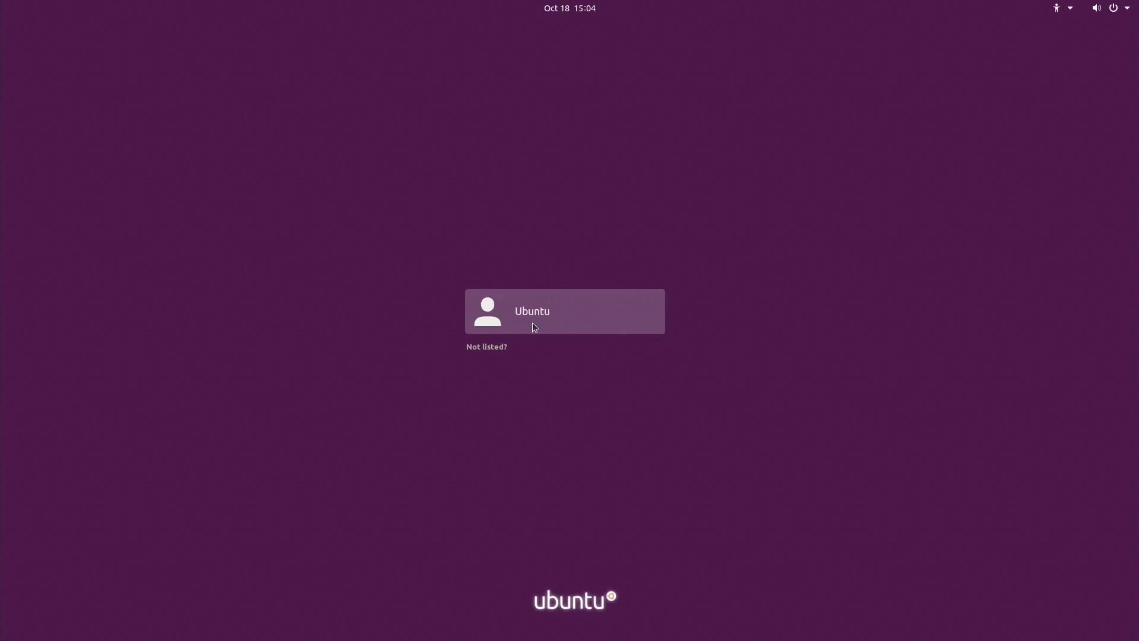
Step: Sign in to the Ubuntu desktop session as the ubuntu user with the account password
left_click(565, 311)
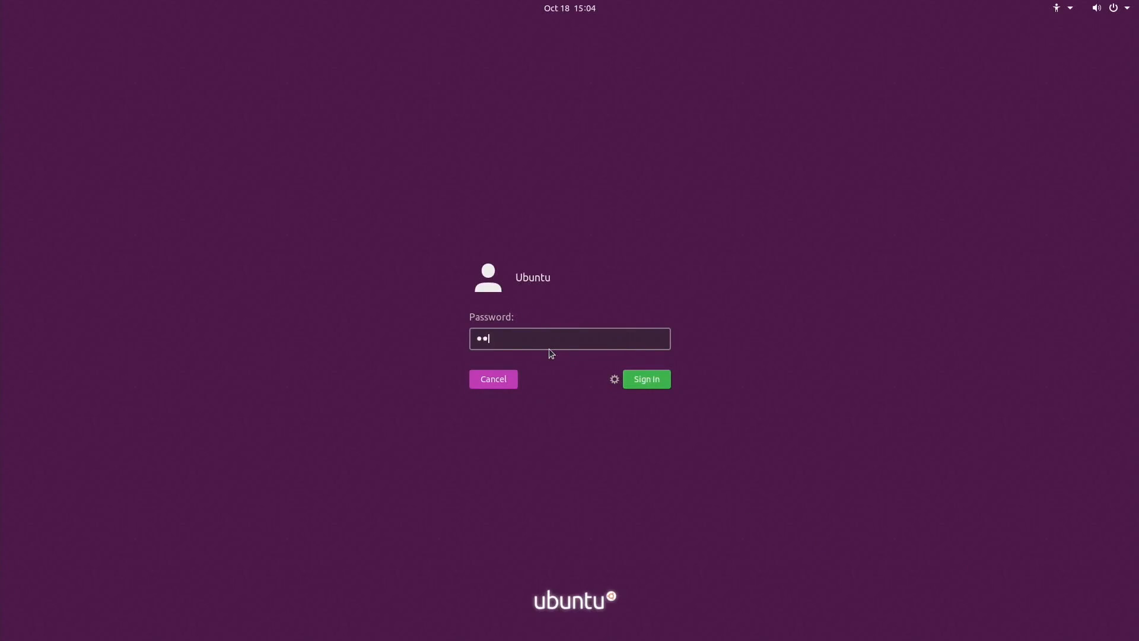
left_click(646, 378)
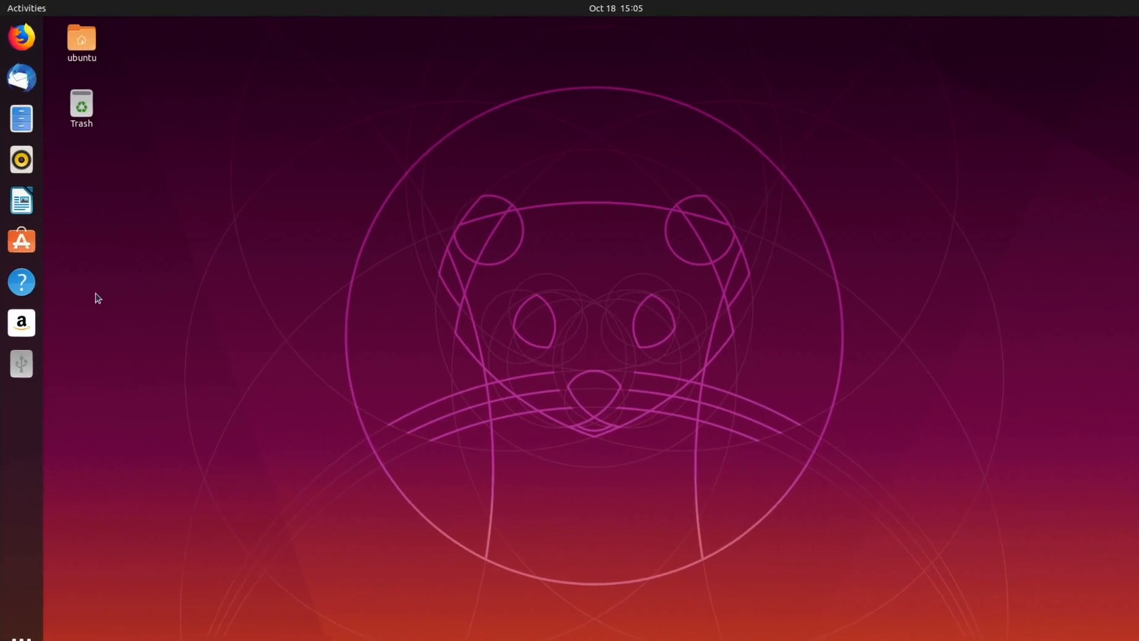
mouse_move(23, 347)
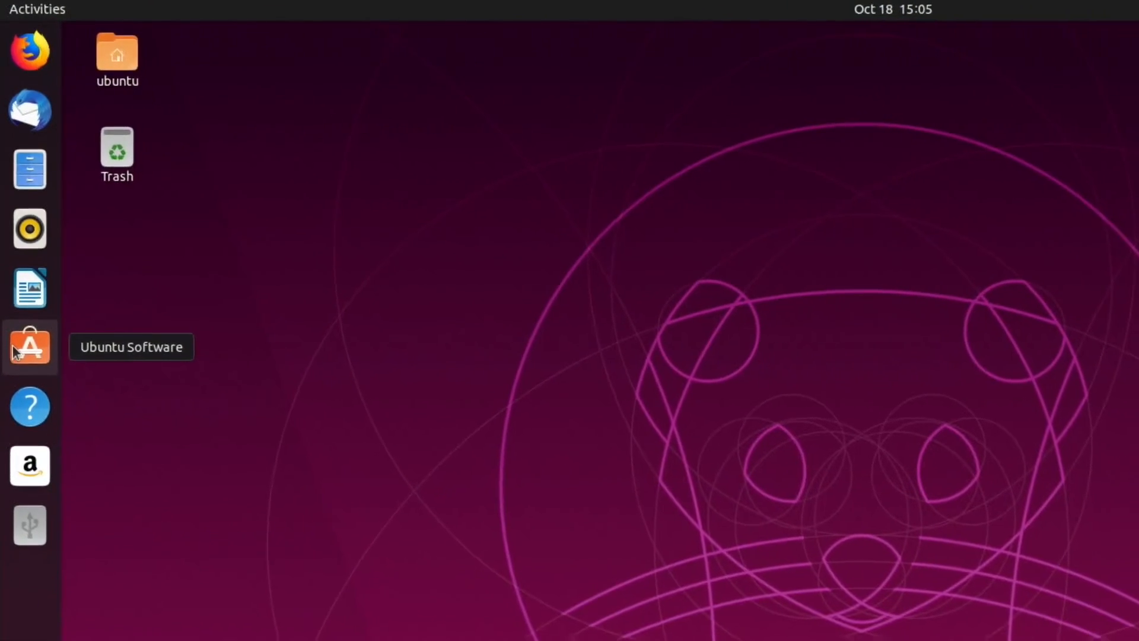
mouse_move(30, 312)
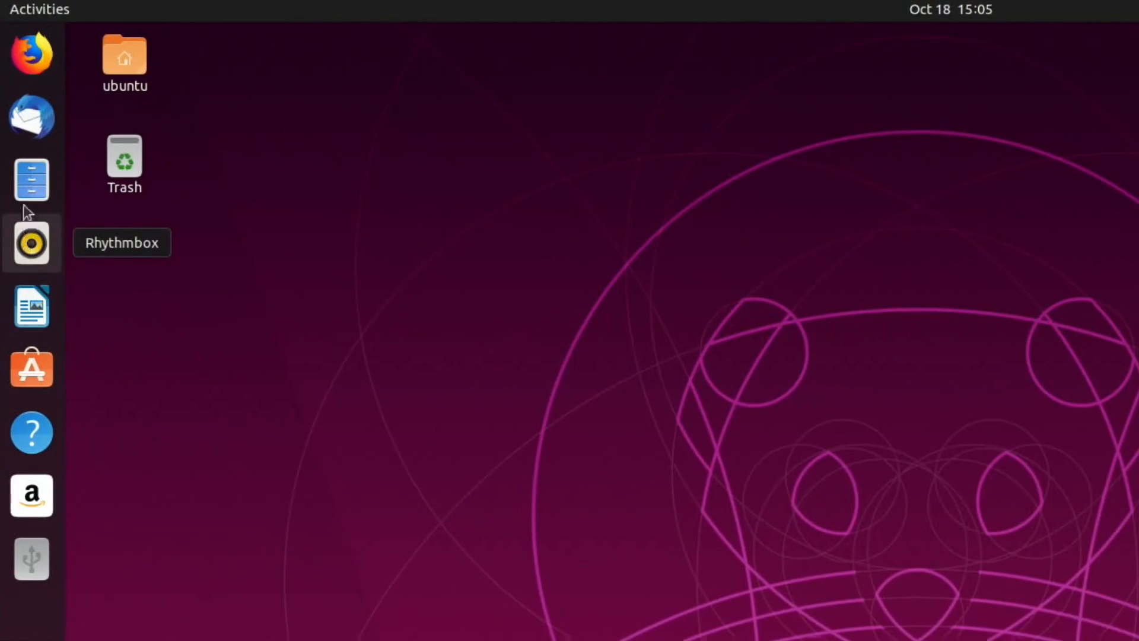
mouse_move(33, 118)
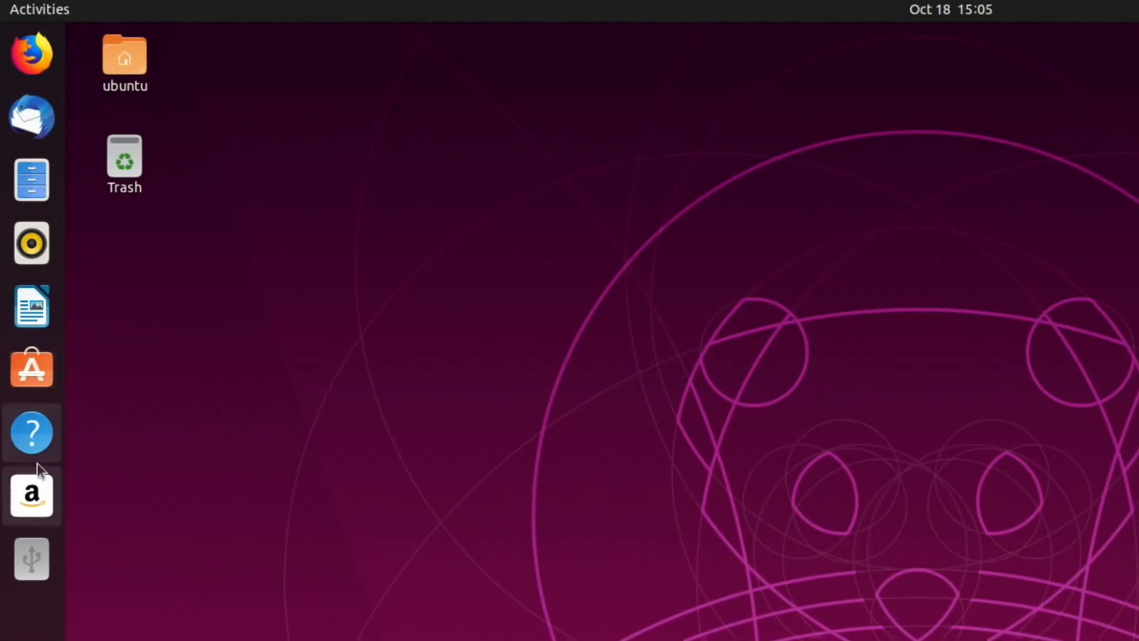
mouse_move(25, 559)
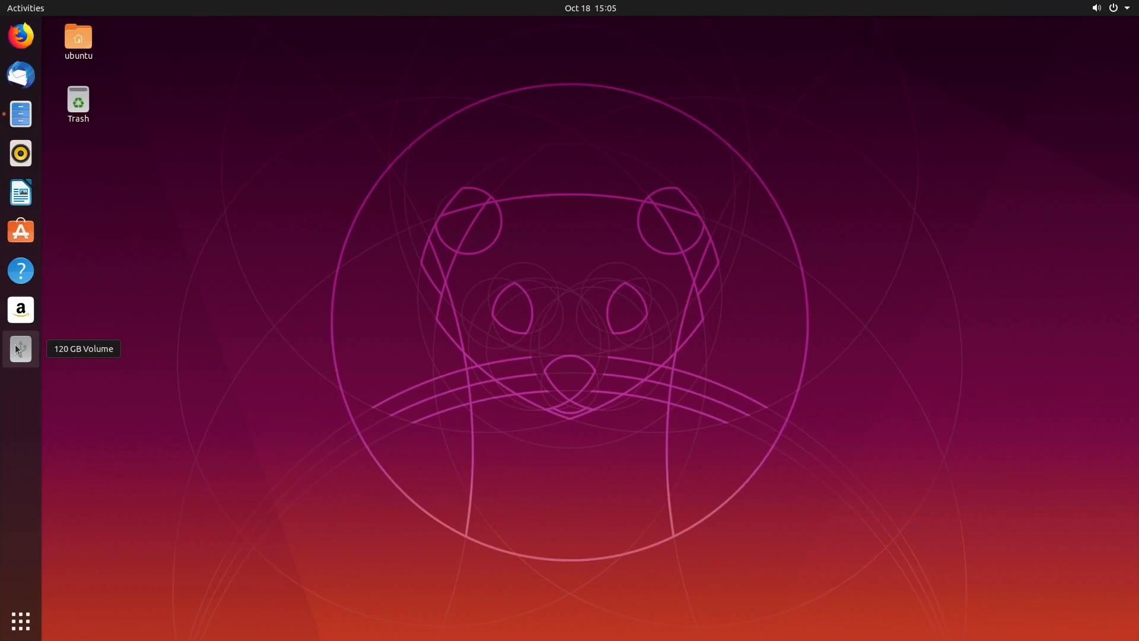
Step: Open the 120 GB Volume from the dock to list its root system folders in Files
left_click(20, 348)
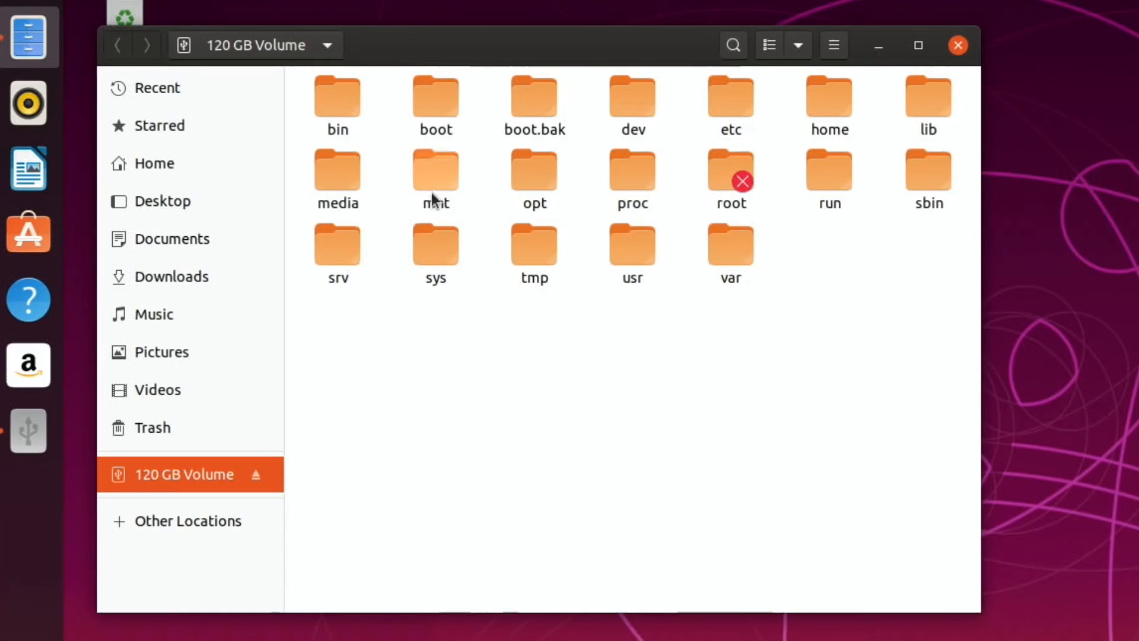
mouse_move(376, 203)
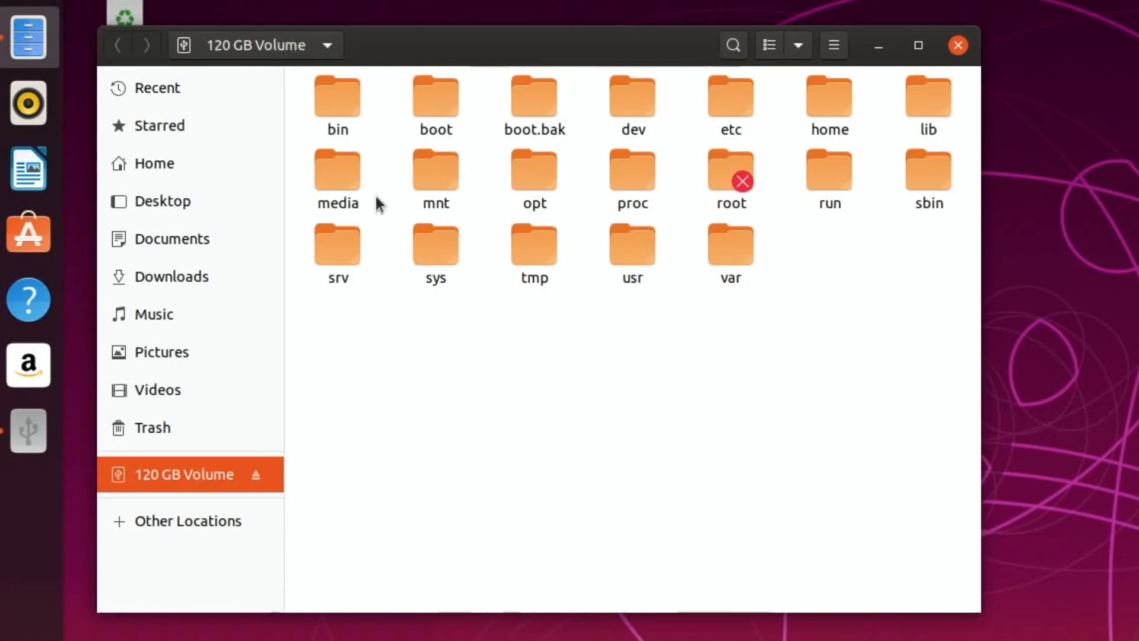
mouse_move(332, 191)
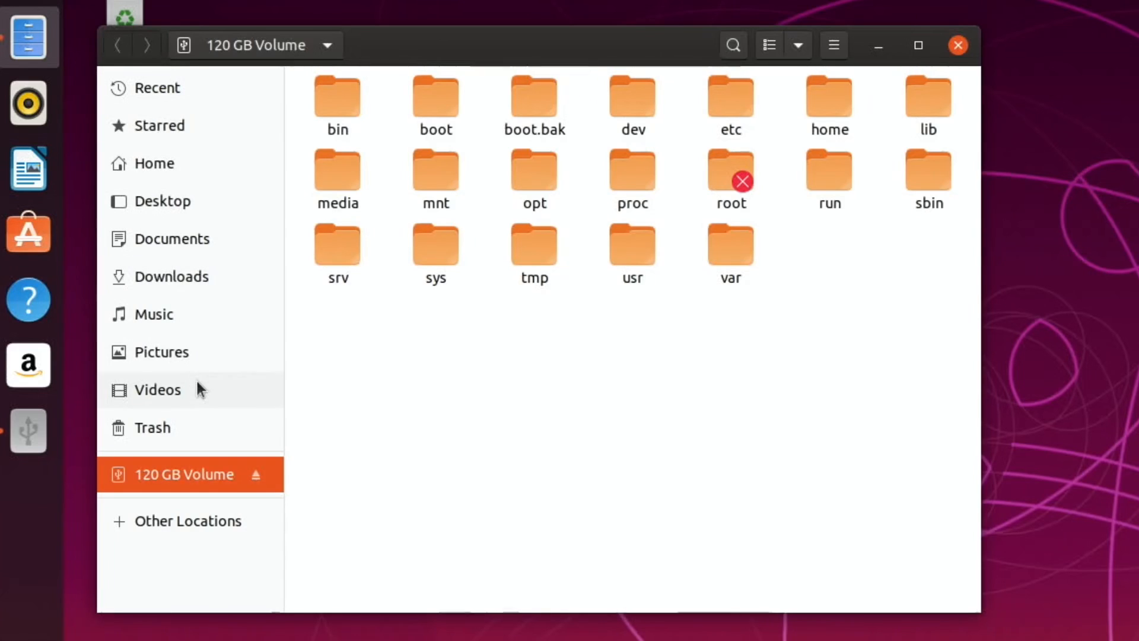
mouse_move(957, 46)
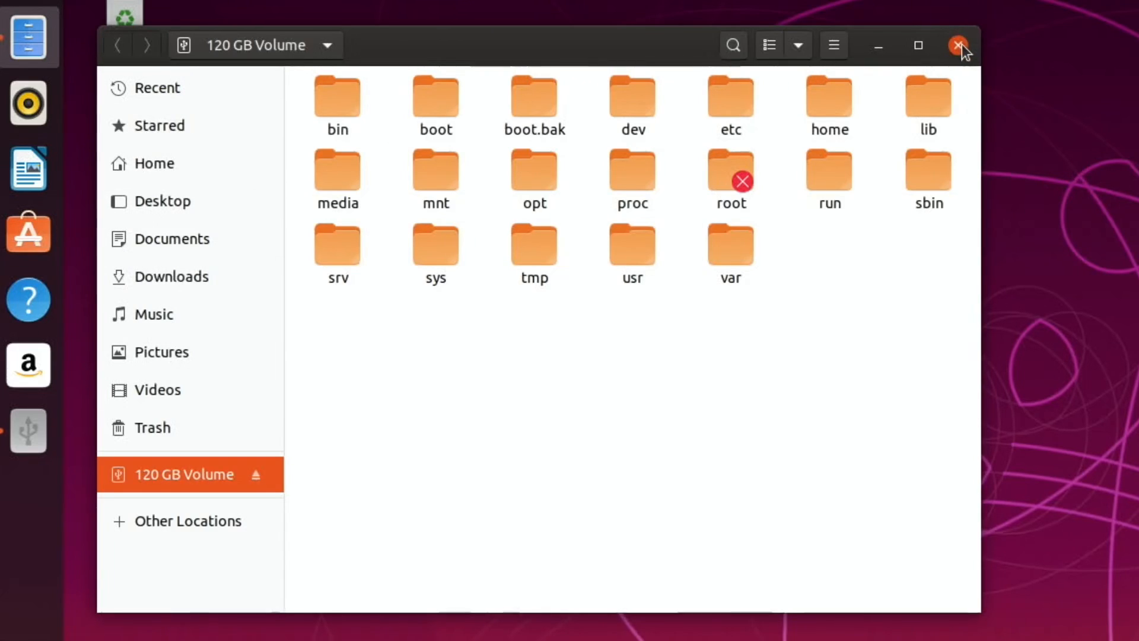
Step: Close the 120 GB Volume folder and view the Wi-Fi and Dock pages in GNOME Settings
left_click(958, 45)
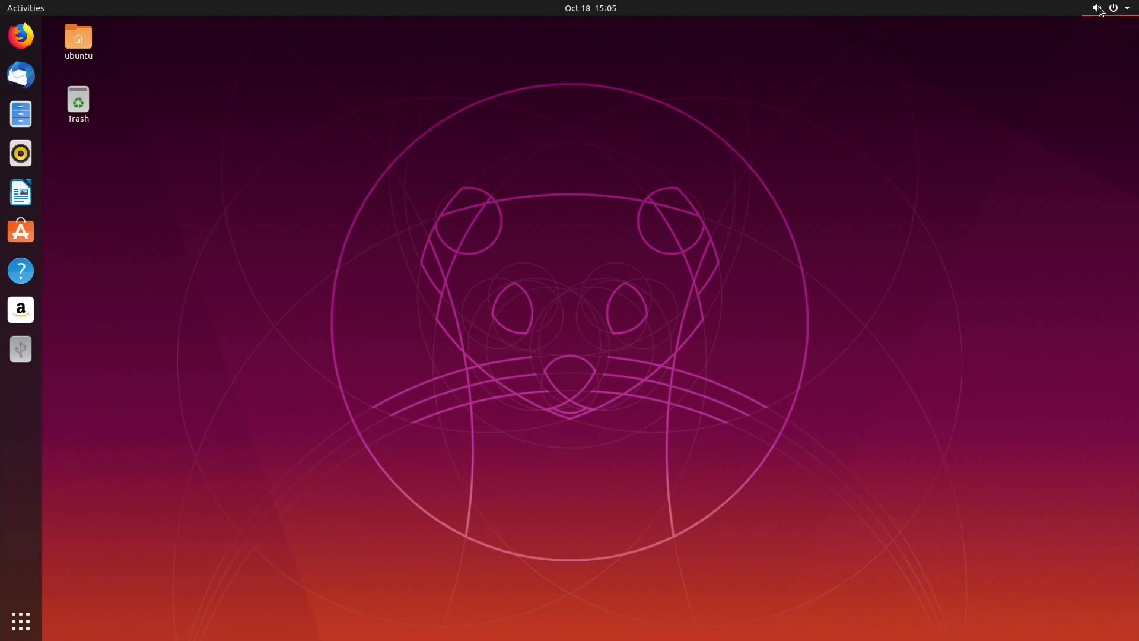
left_click(1099, 7)
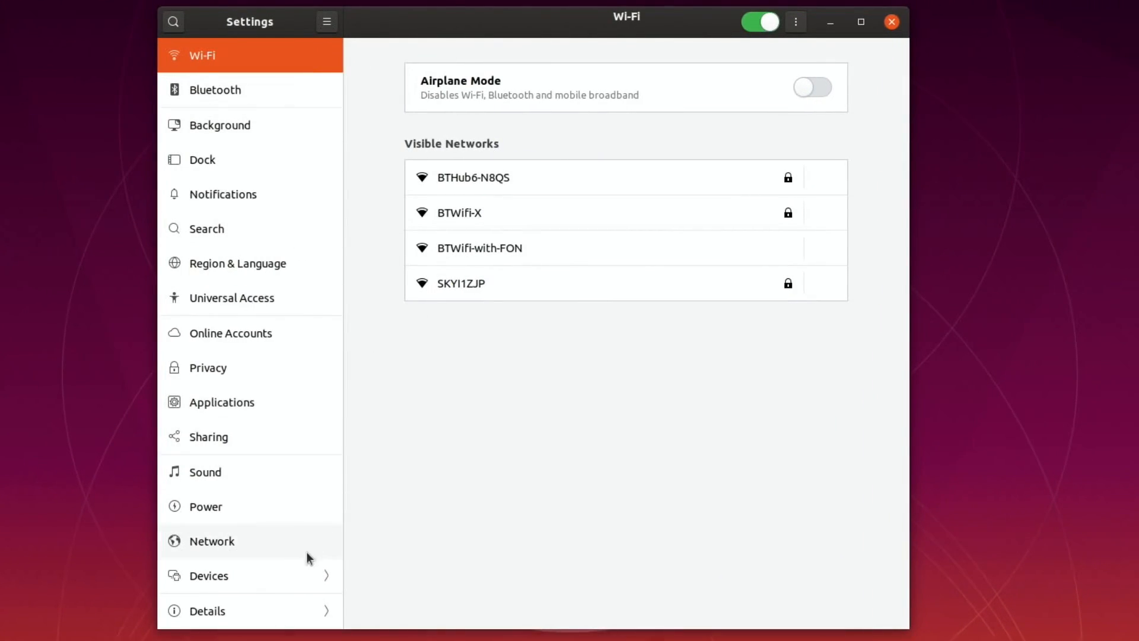
mouse_move(345, 143)
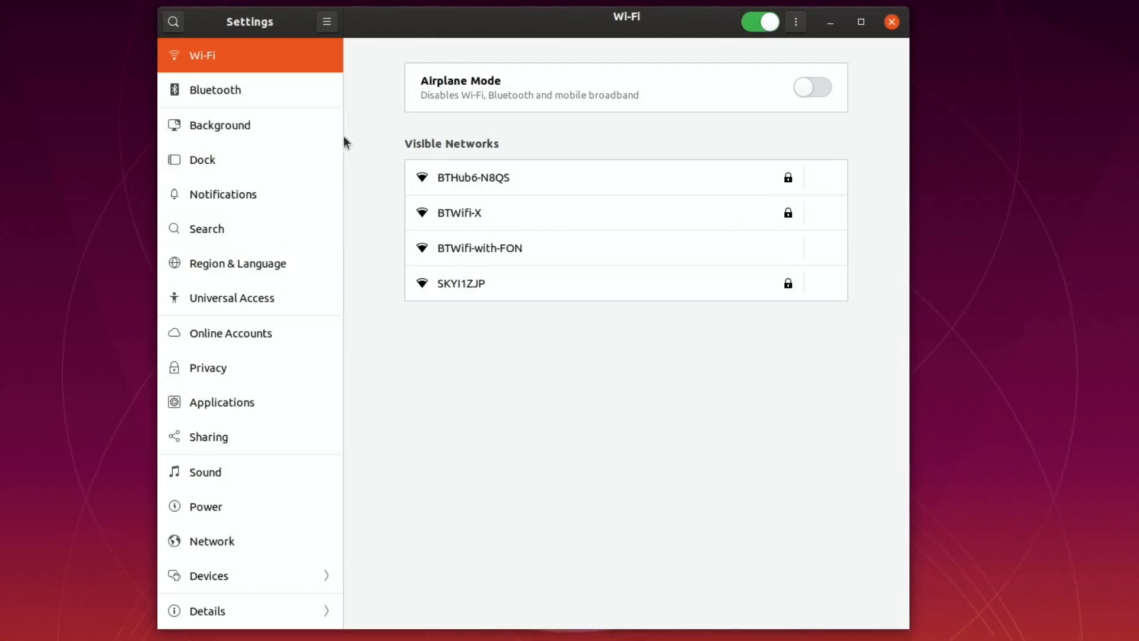
mouse_move(552, 88)
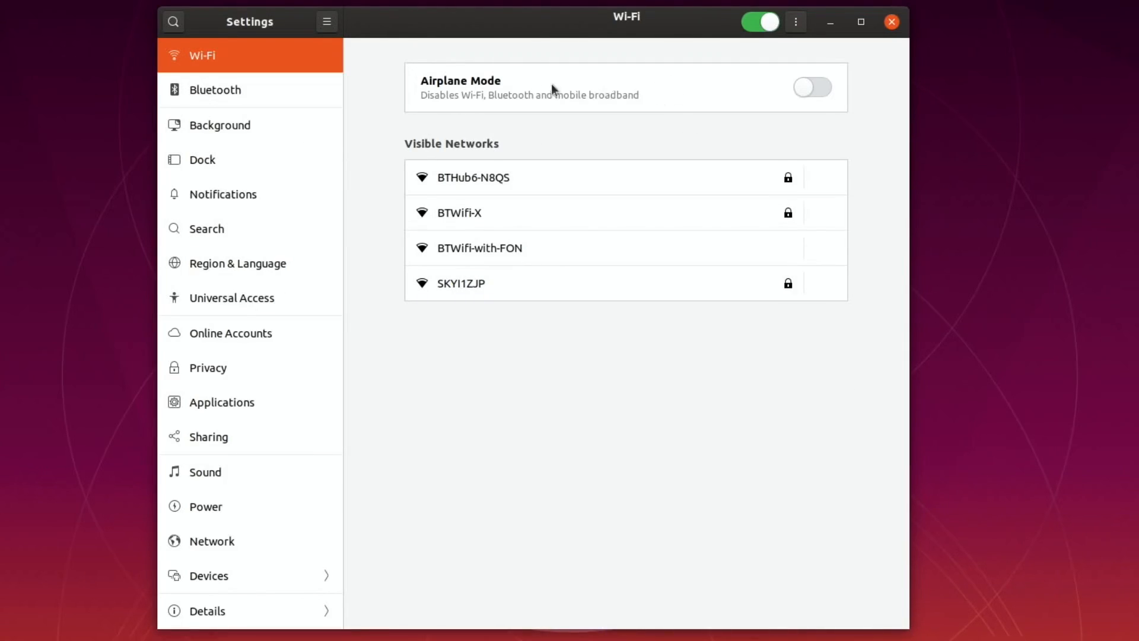
mouse_move(360, 168)
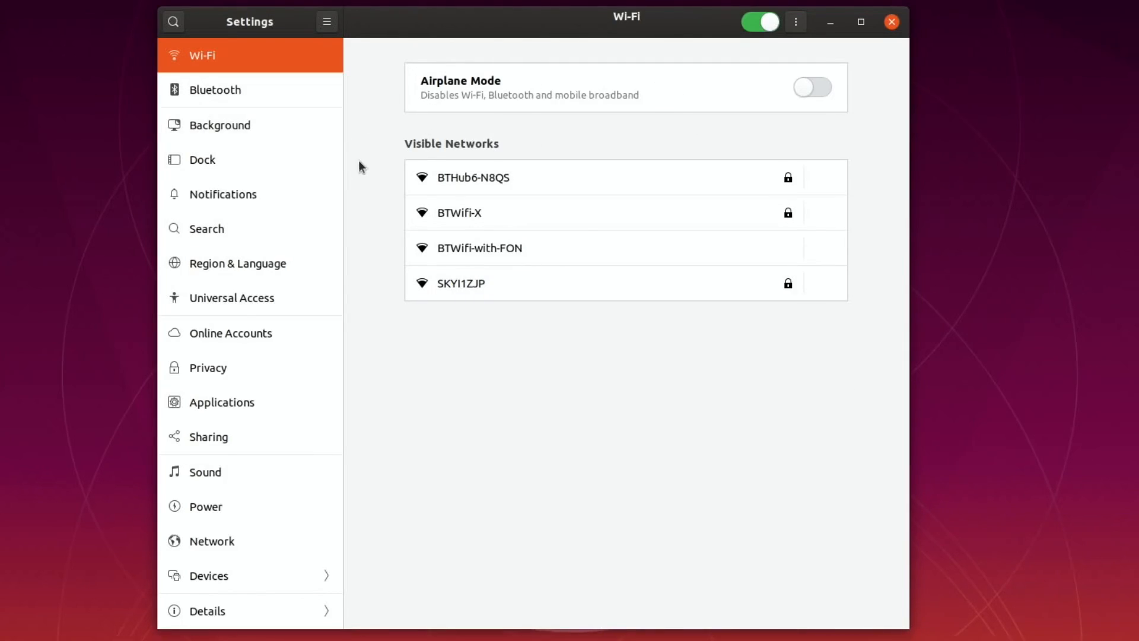
mouse_move(191, 177)
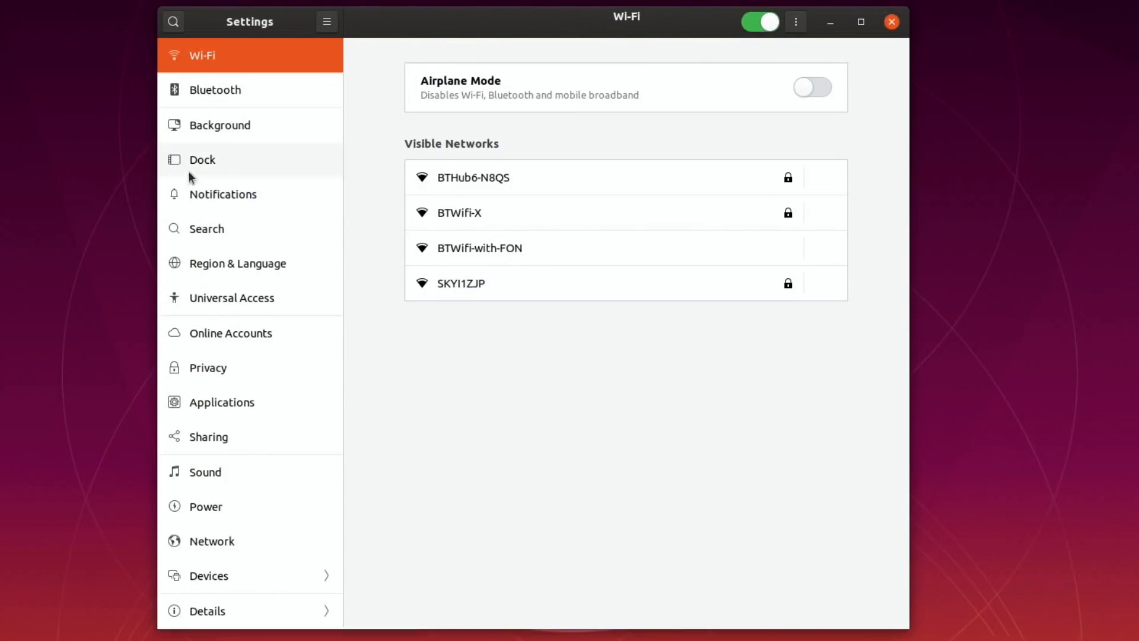
left_click(202, 160)
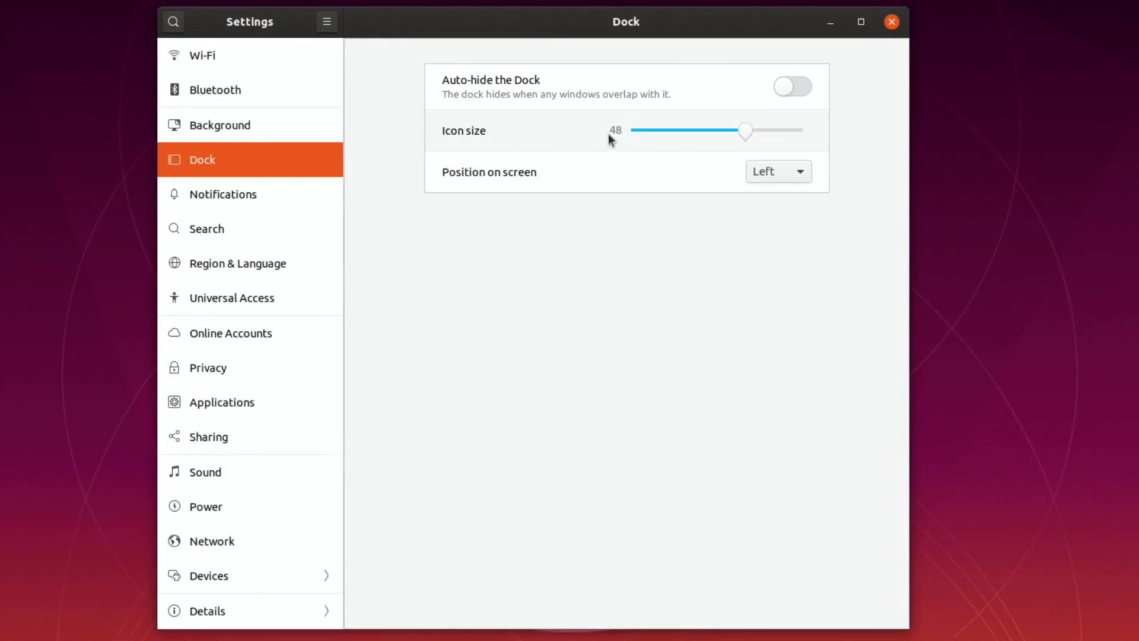
Step: Close Settings and show the system status menu reporting Wi-Fi Not Connected
left_click(892, 22)
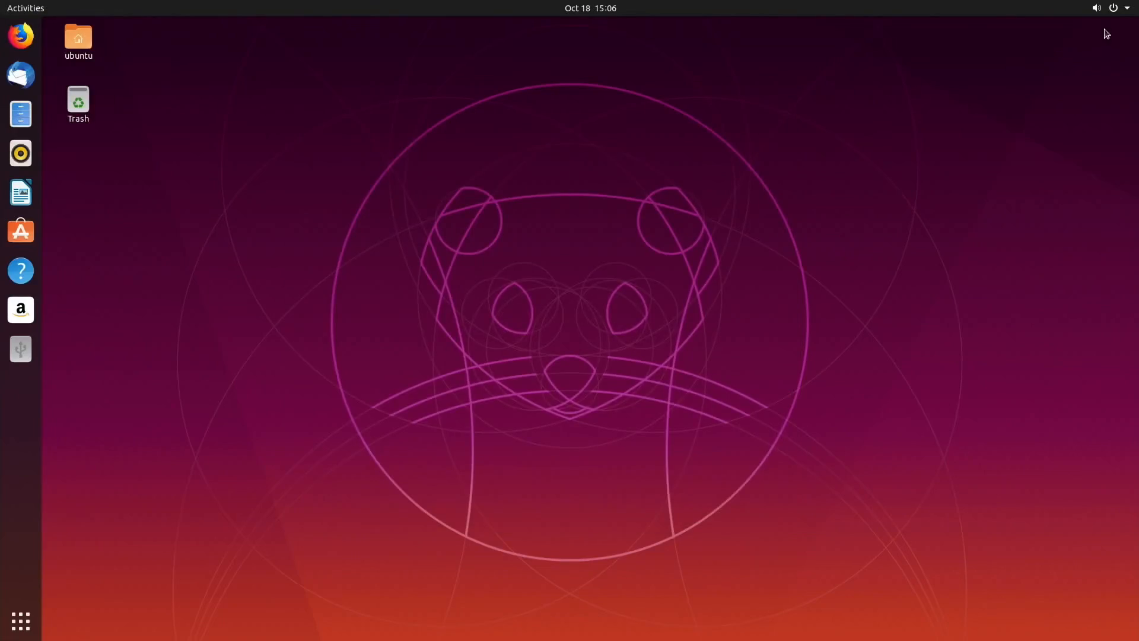
left_click(1127, 7)
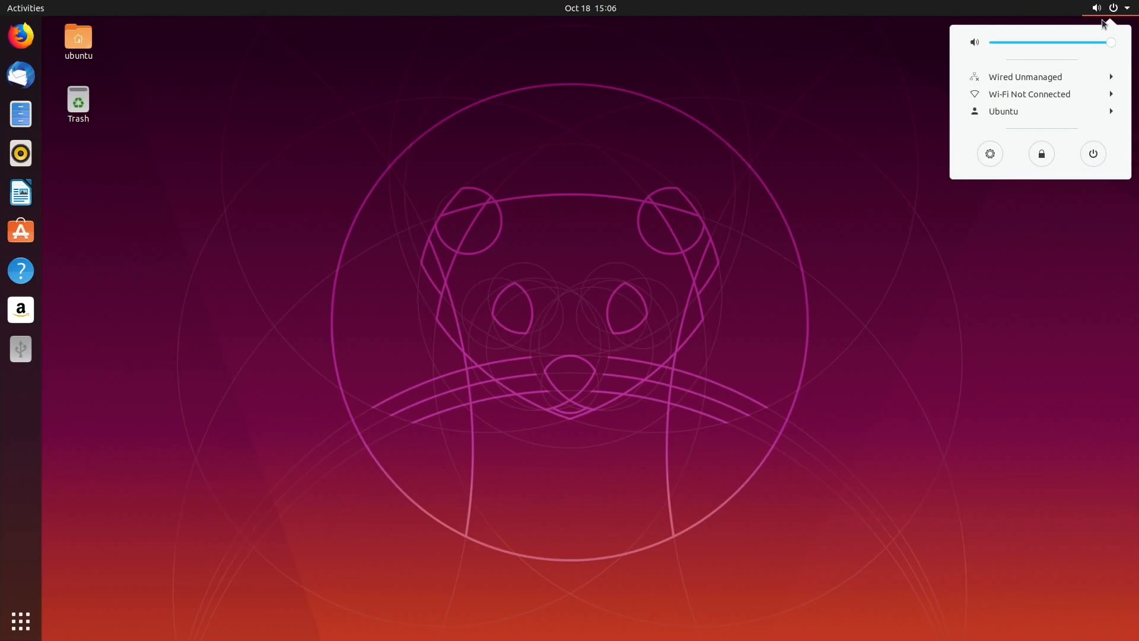
mouse_move(1092, 154)
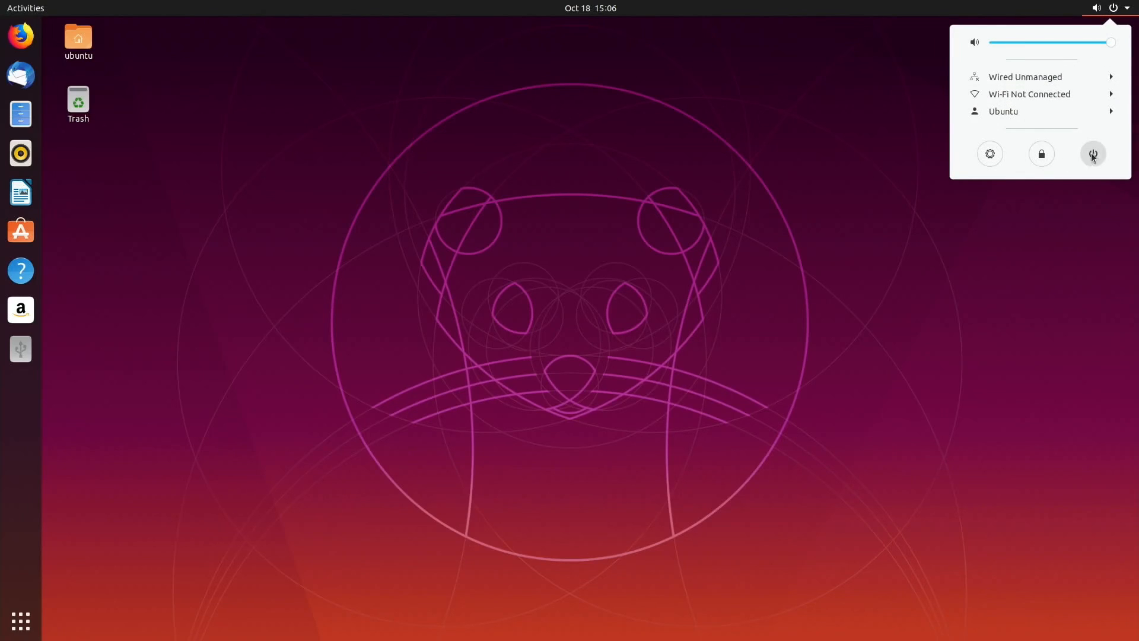
mouse_move(56, 122)
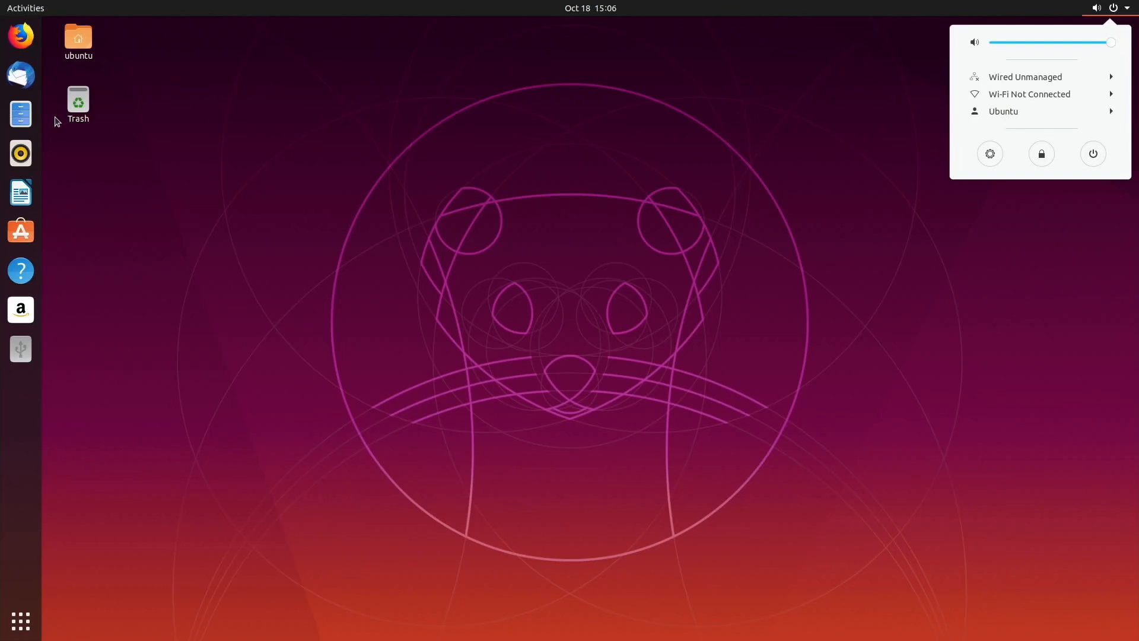
mouse_move(17, 80)
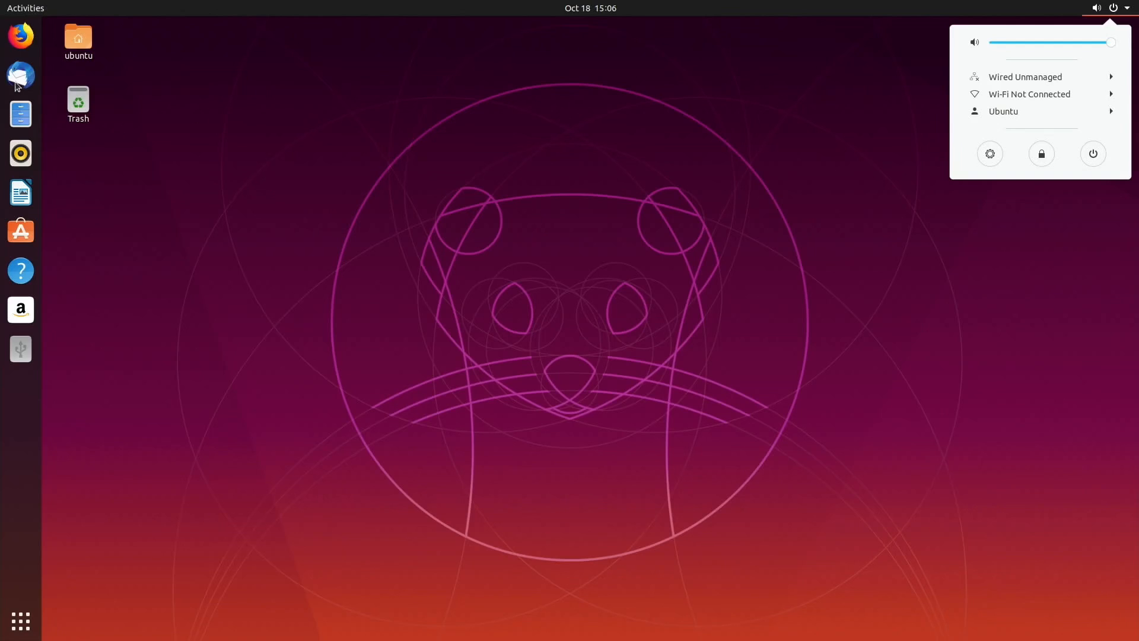
mouse_move(20, 35)
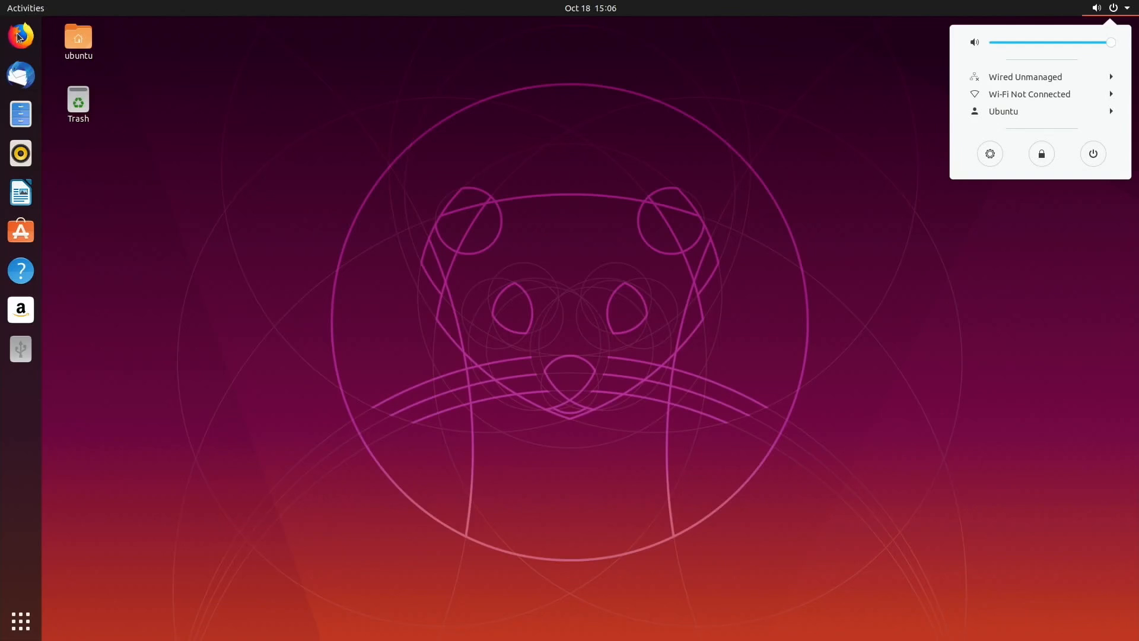
Step: Launch Firefox from the dock until its Welcome to Firefox page appears
left_click(20, 35)
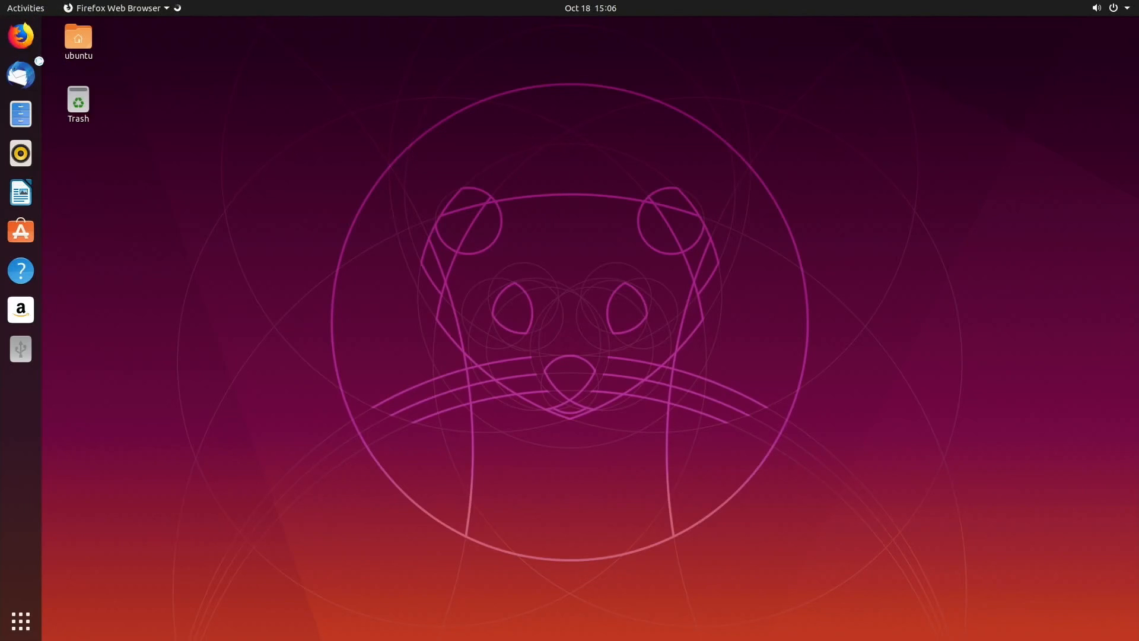
left_click(77, 102)
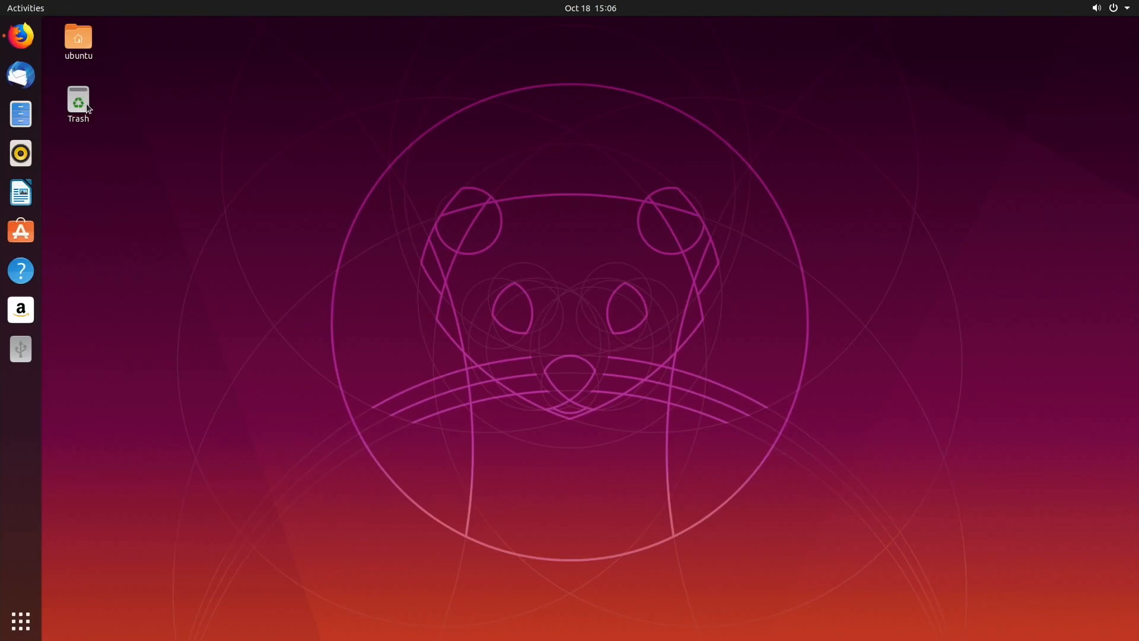
left_click(21, 37)
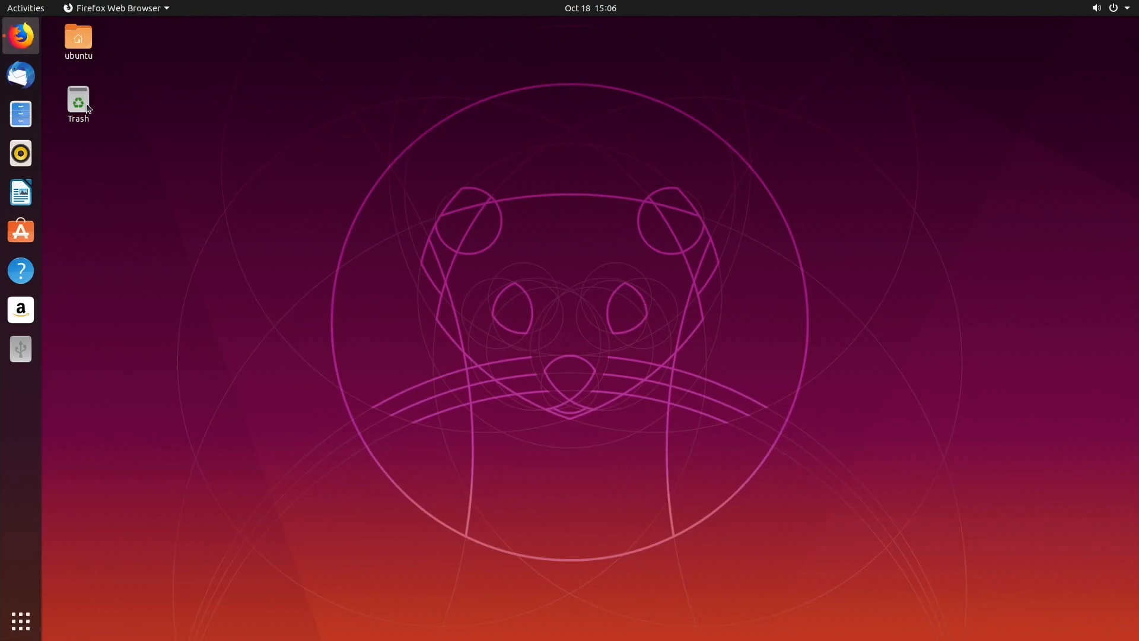
left_click(21, 37)
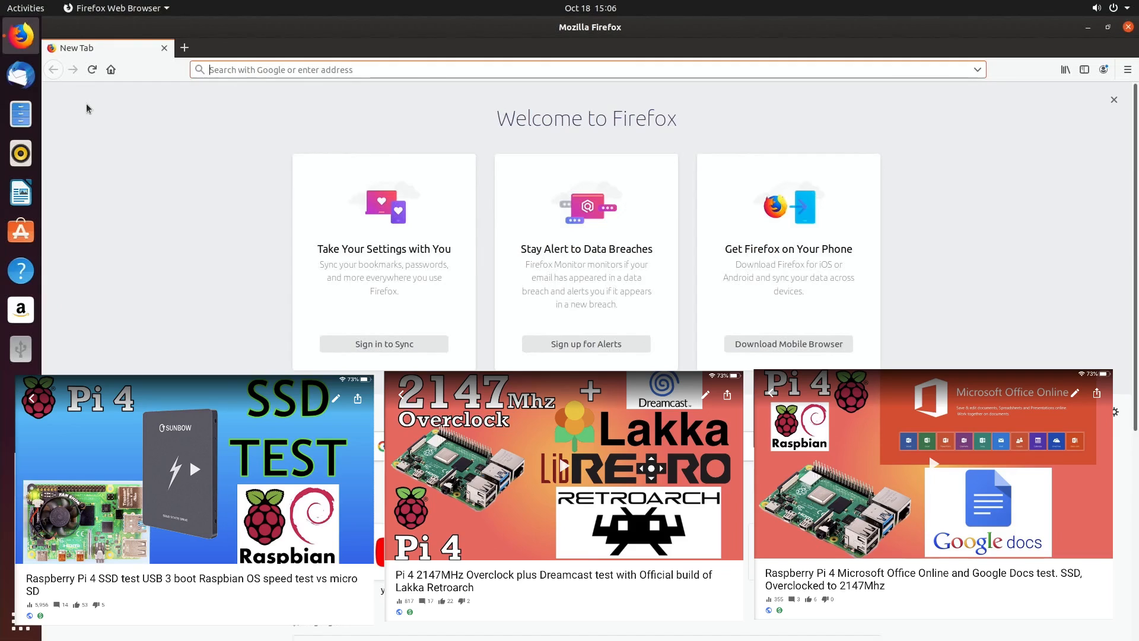
mouse_move(290, 124)
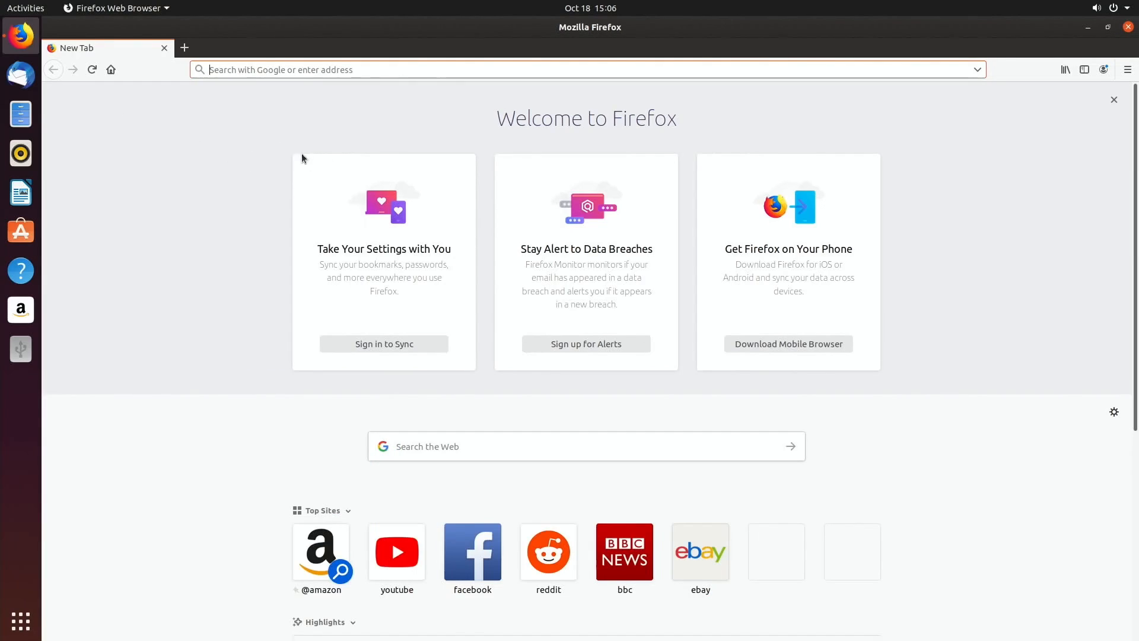
Step: Search Google for bbc and open the BBC Sport result
type("bbc&ie=utf-8&oe=utf-8")
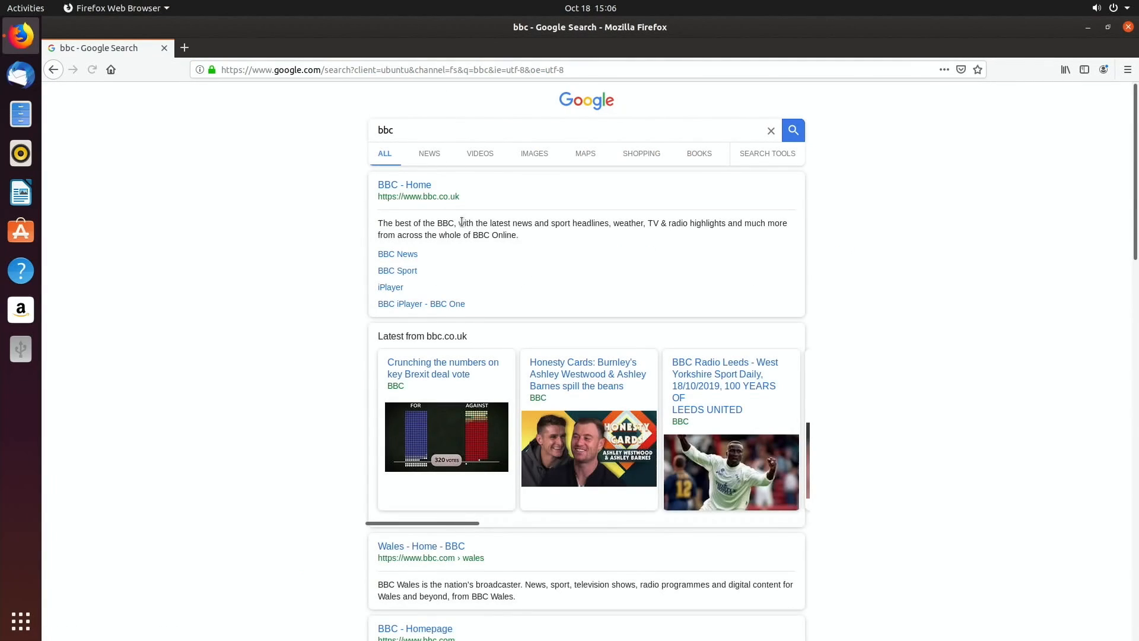
scroll("down", 3)
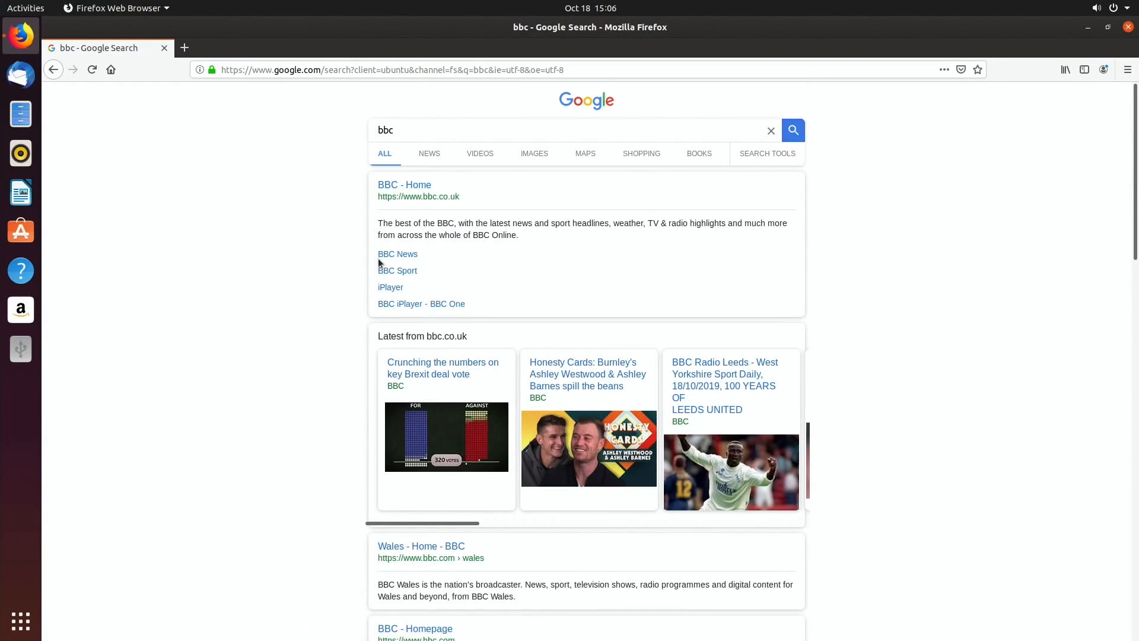
left_click(398, 270)
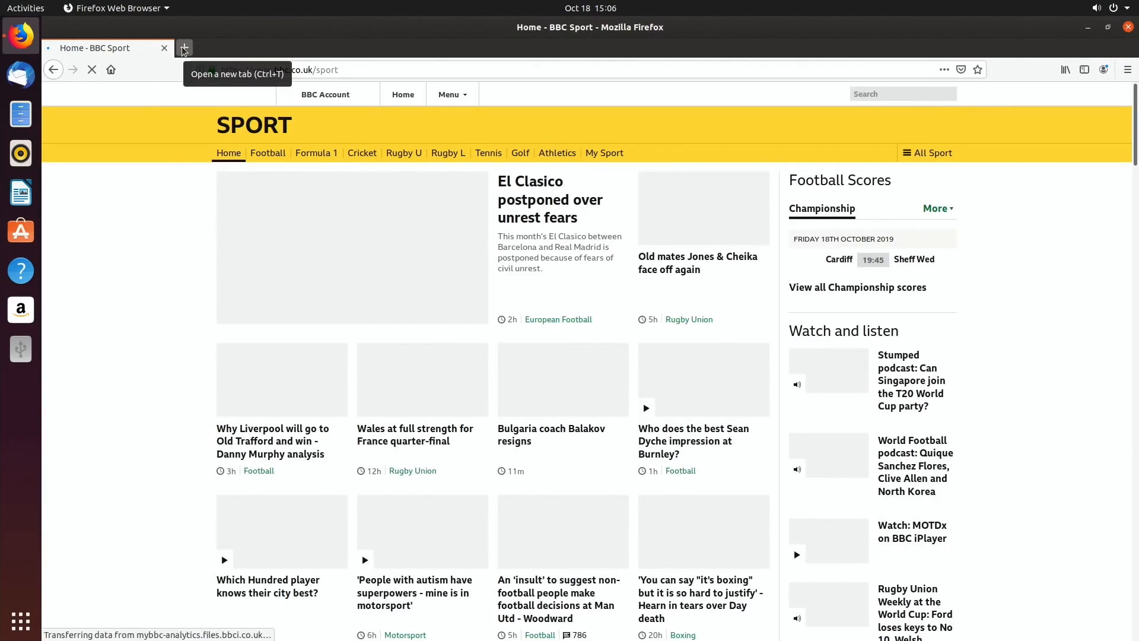
Step: In a new tab, search 'hot uk deals' and open HotUKDeals in another tab
left_click(184, 49)
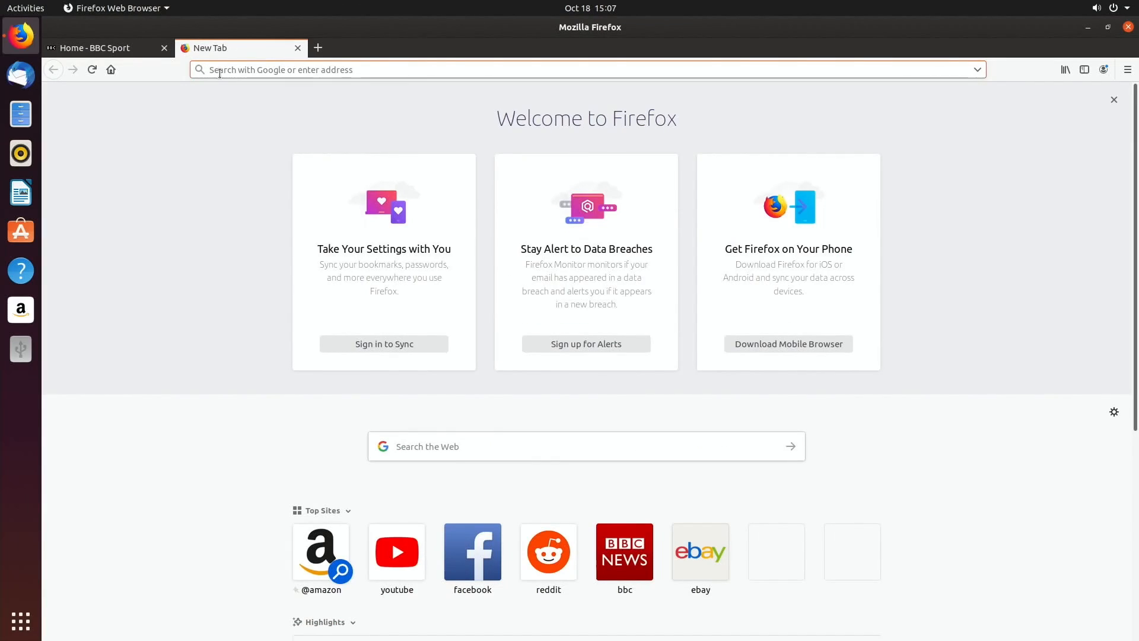
type("hot uk")
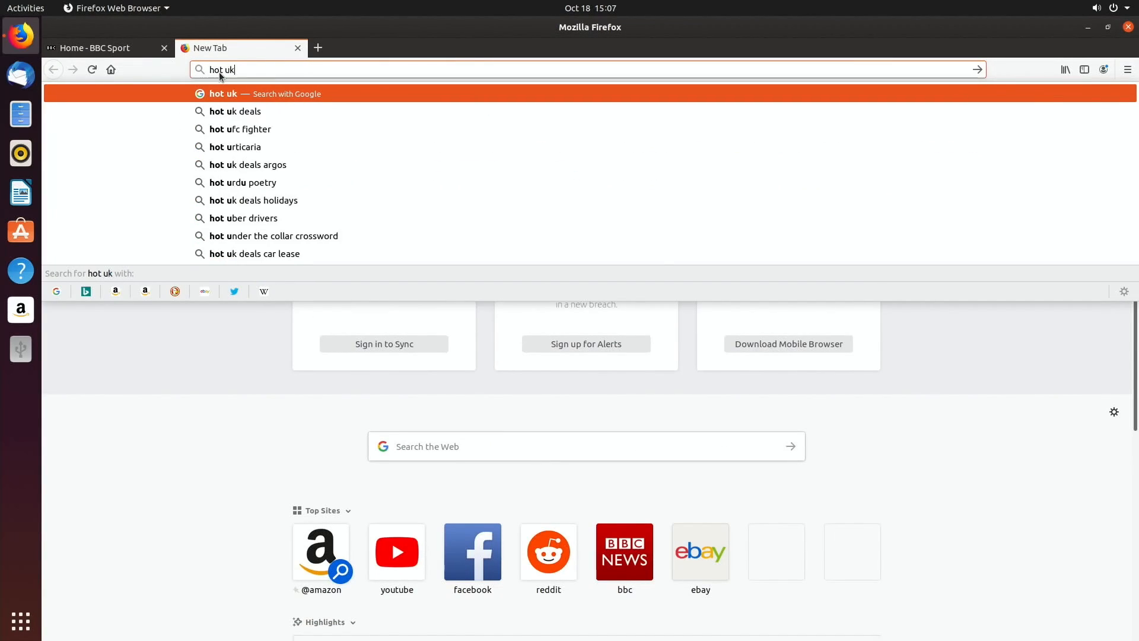
left_click(236, 112)
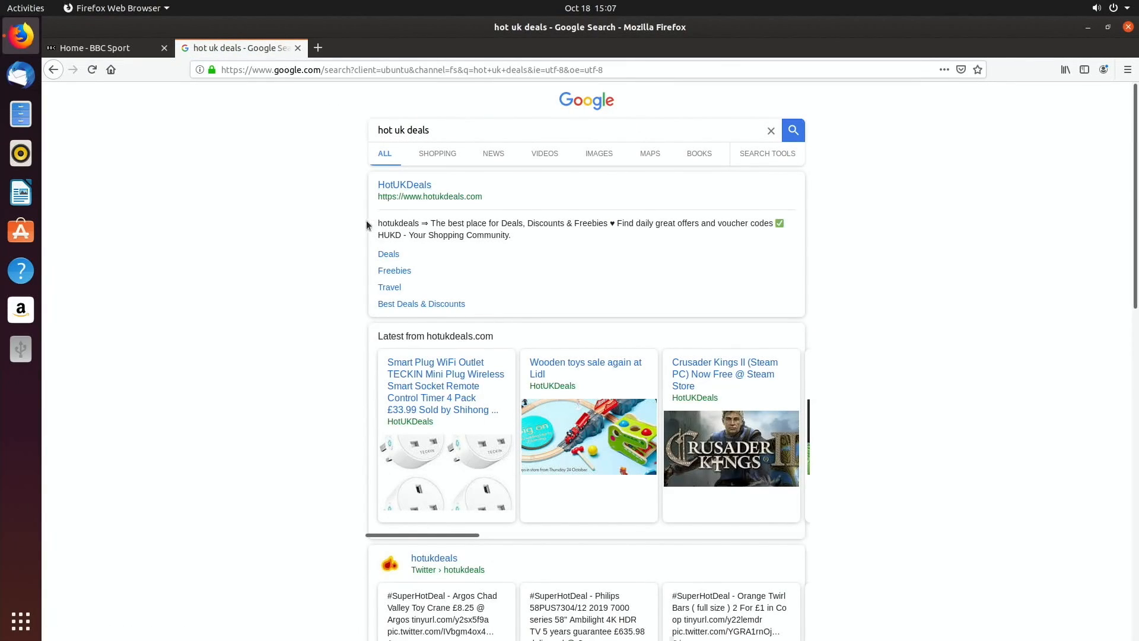
left_click(95, 48)
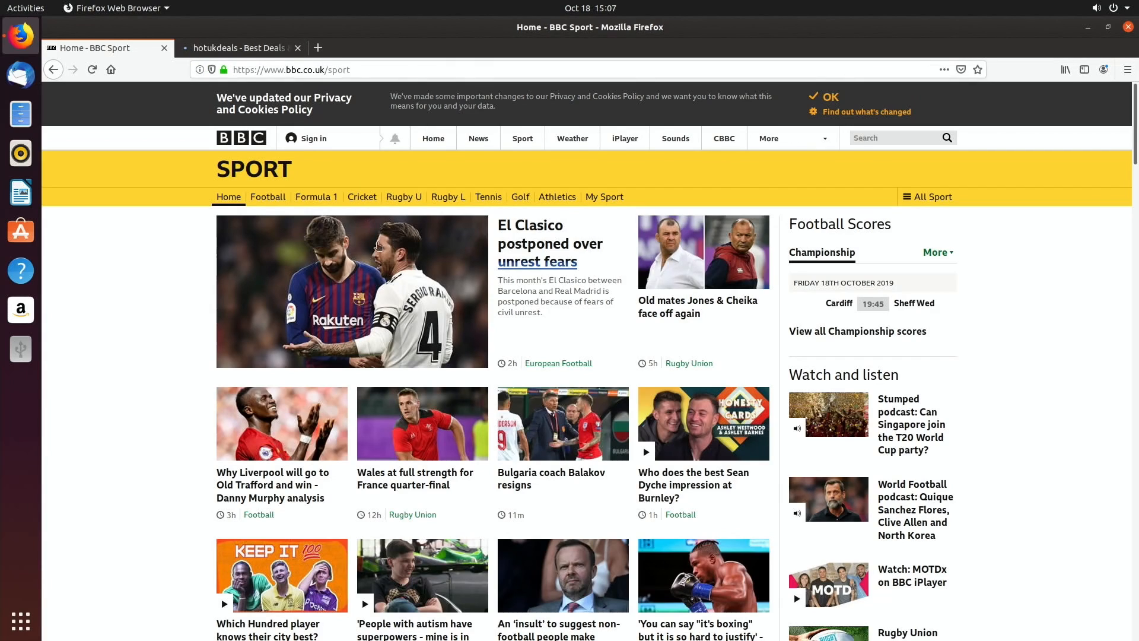
scroll("down", 3)
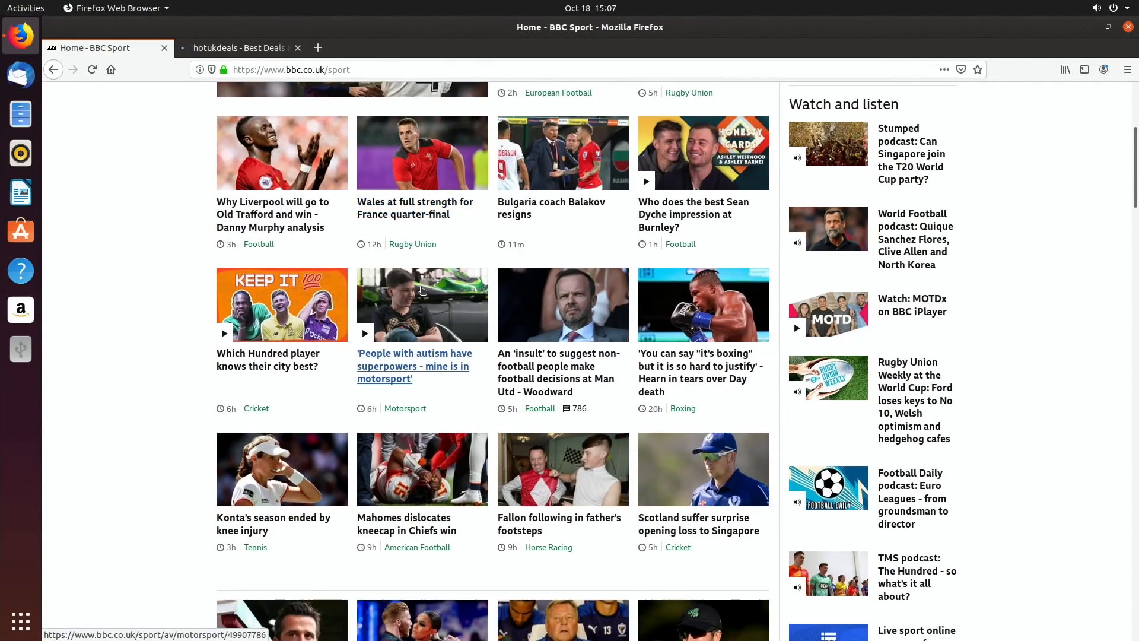
scroll("down", 3)
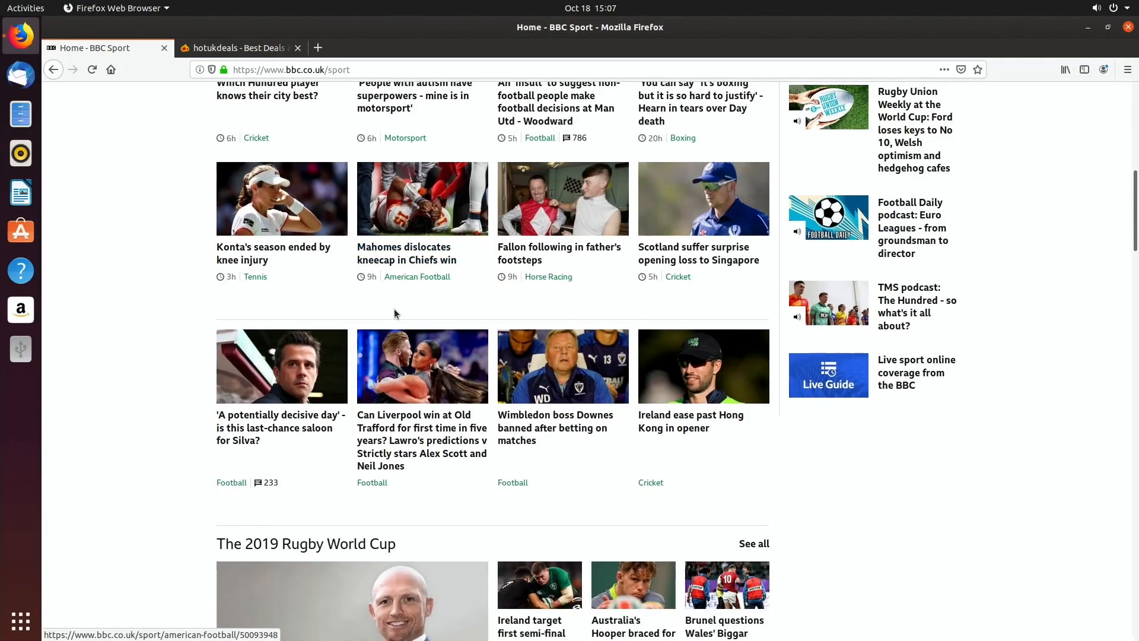
scroll("up", 3)
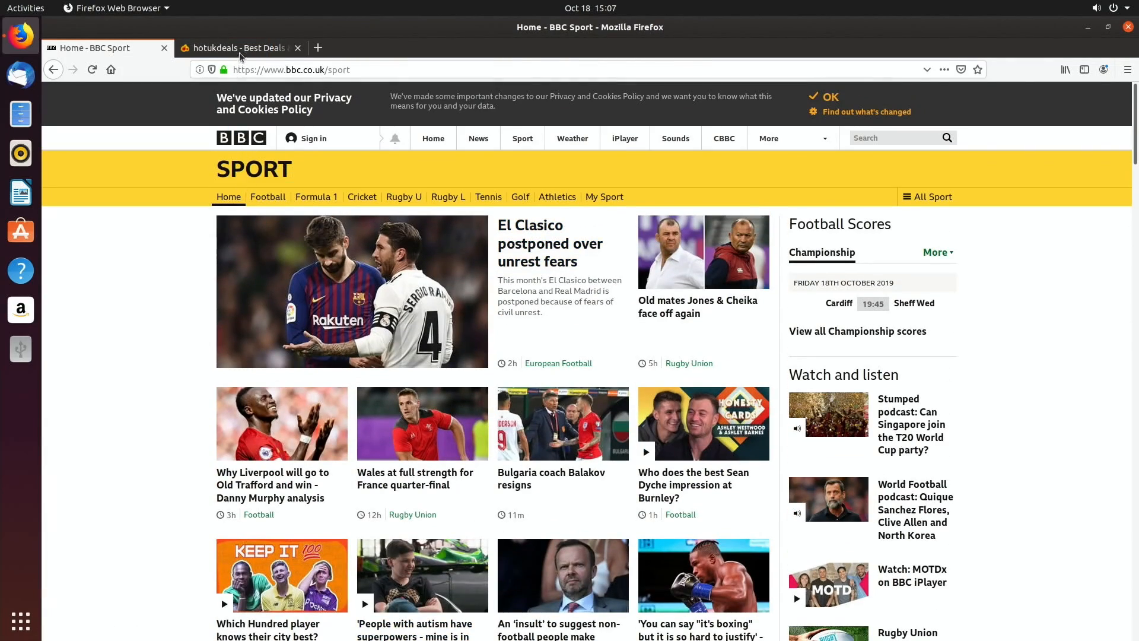
left_click(241, 47)
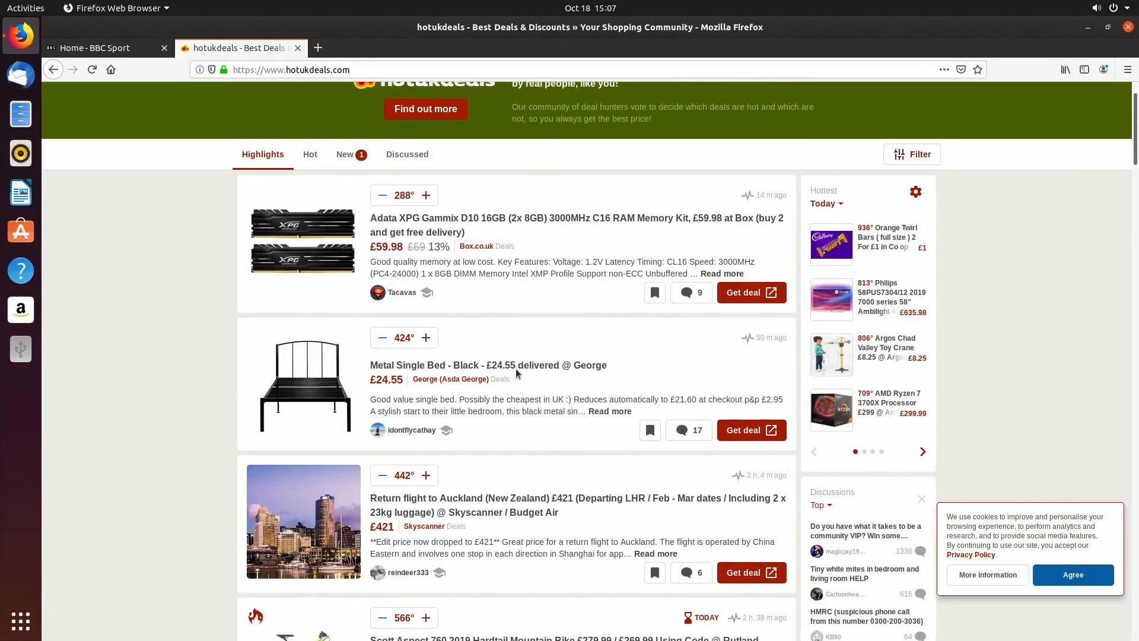
scroll("down", 3)
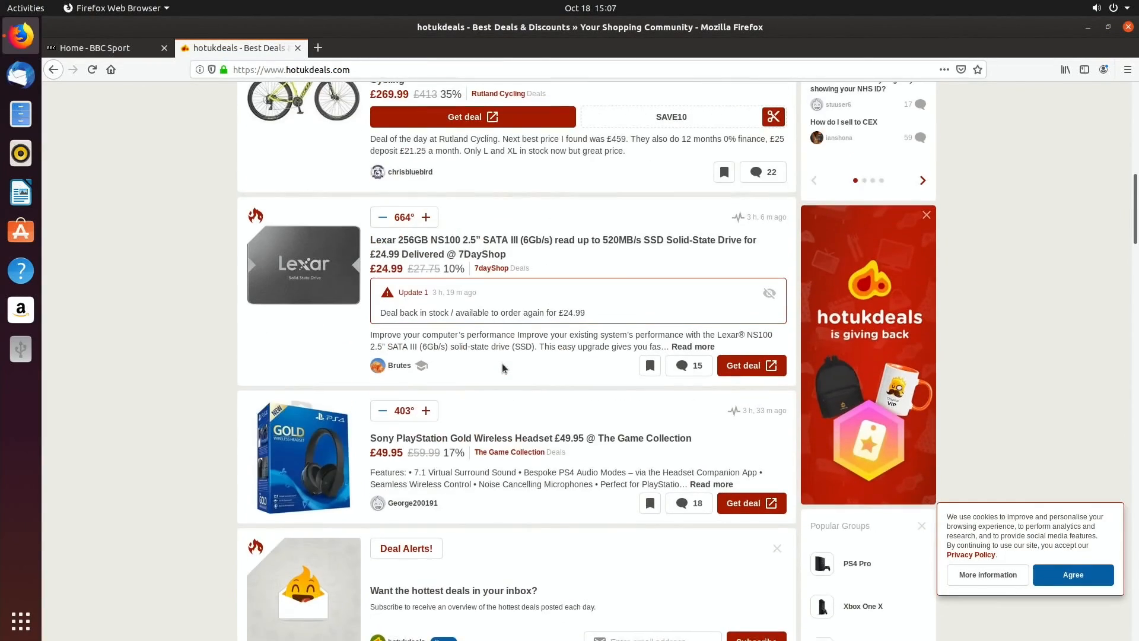
scroll("up", 3)
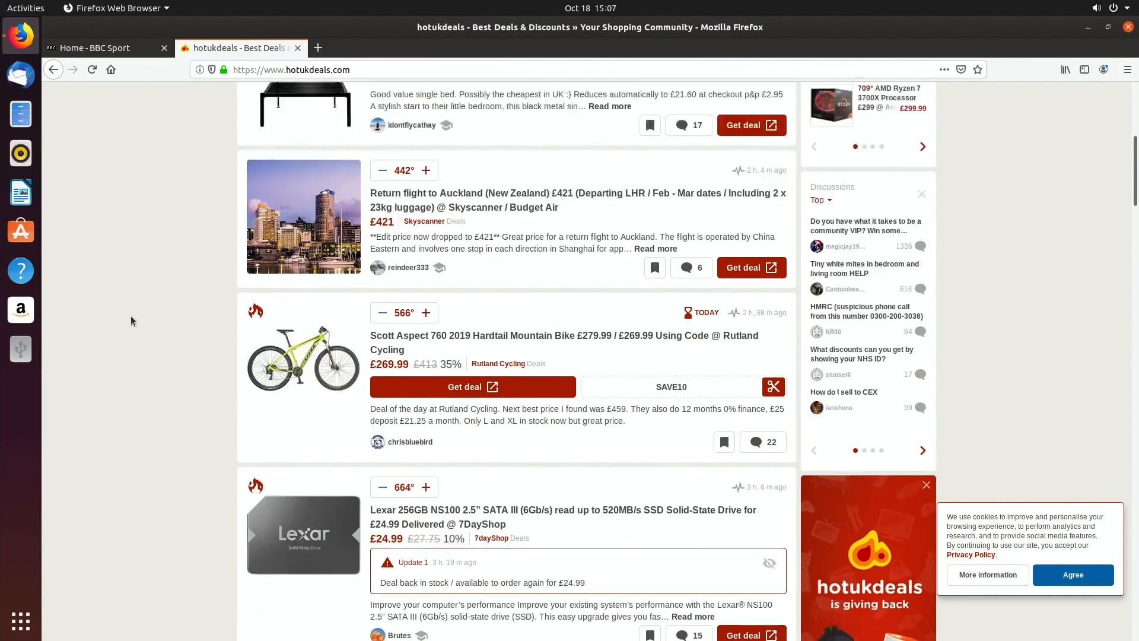
scroll("up", 3)
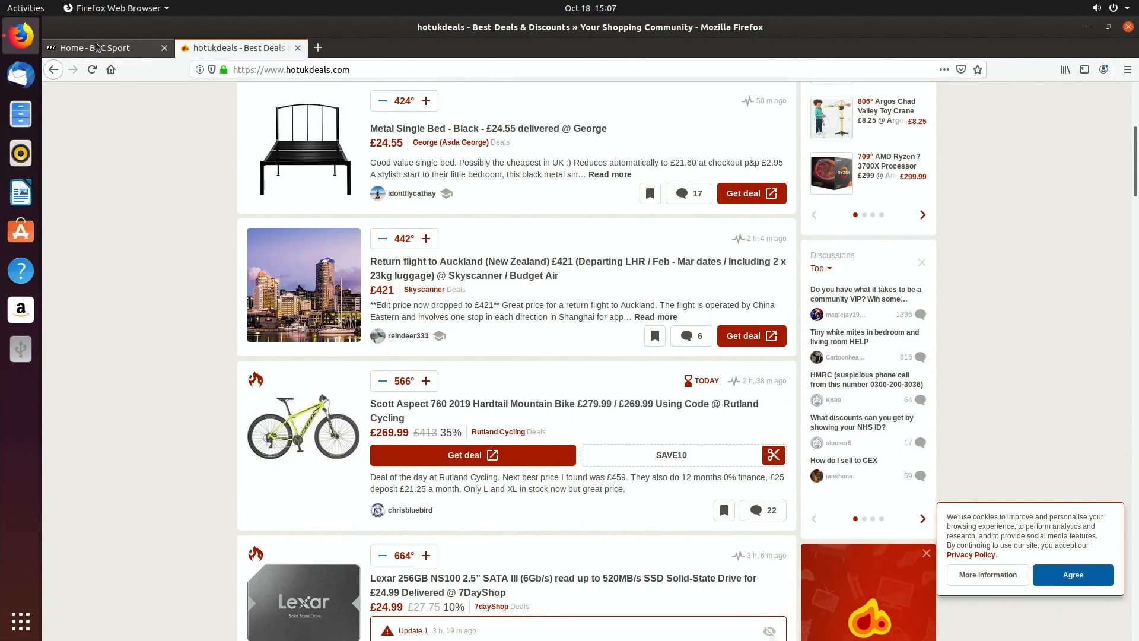
left_click(95, 47)
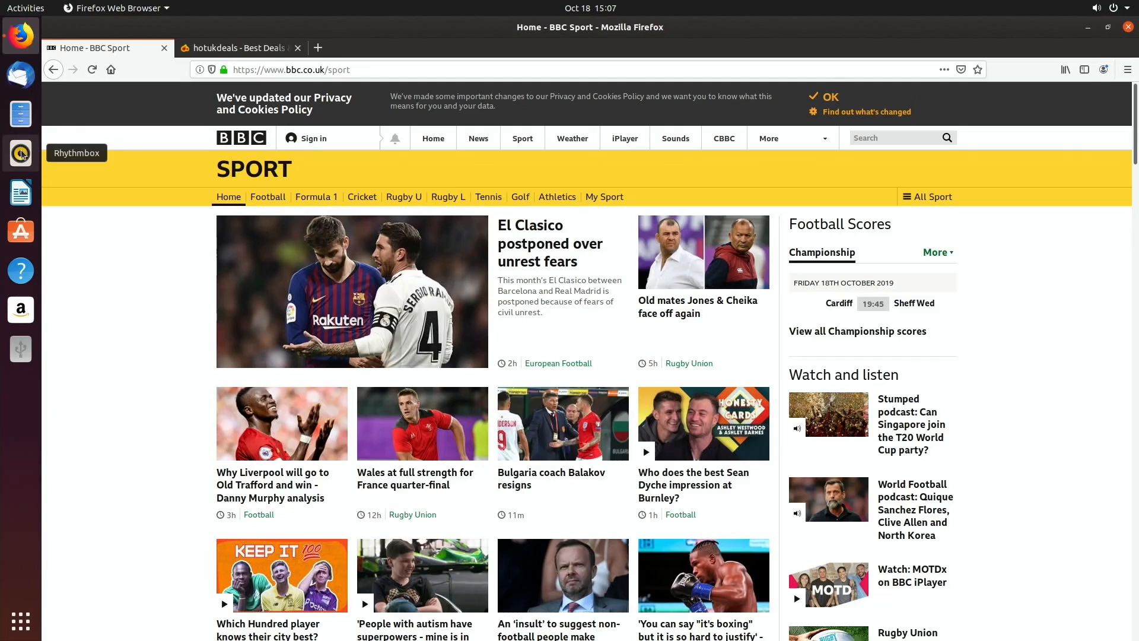
mouse_move(21, 191)
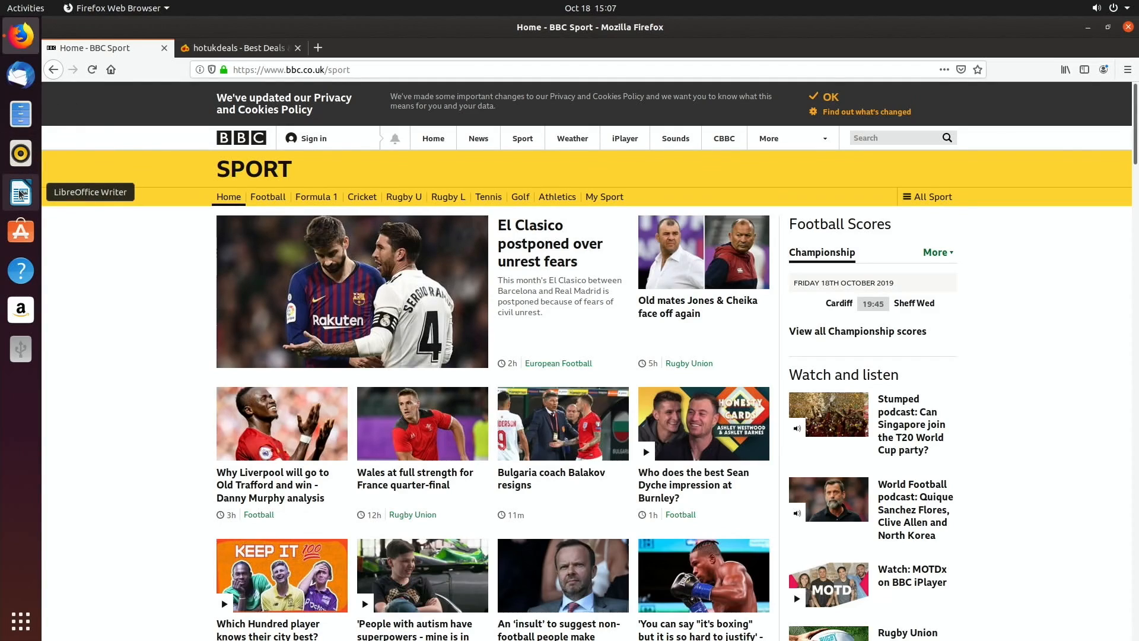
mouse_move(20, 231)
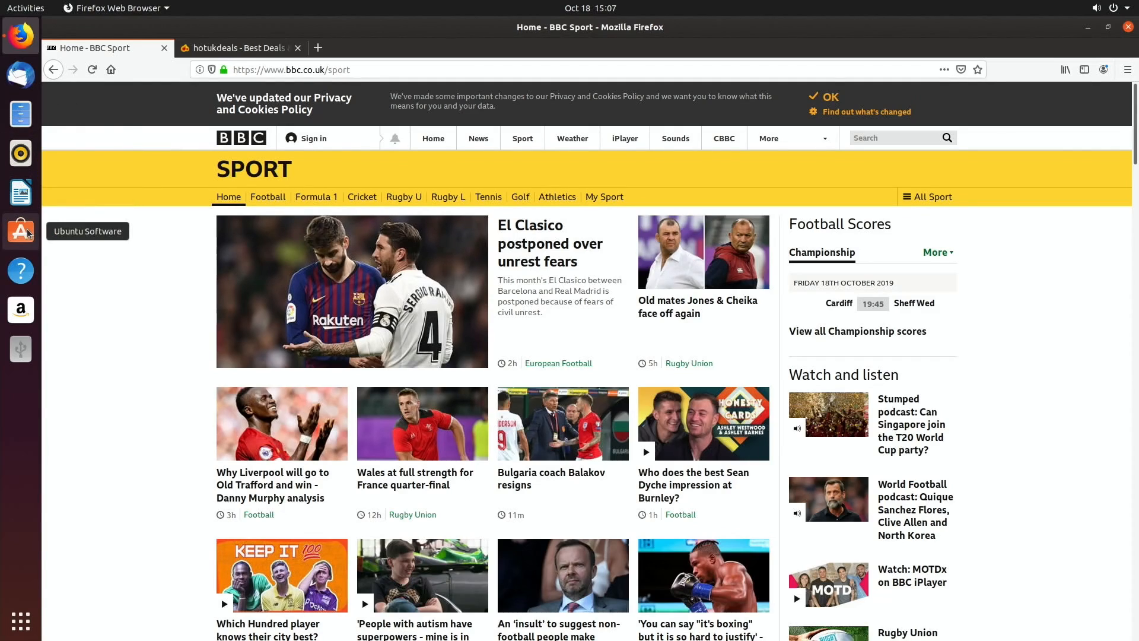
mouse_move(20, 348)
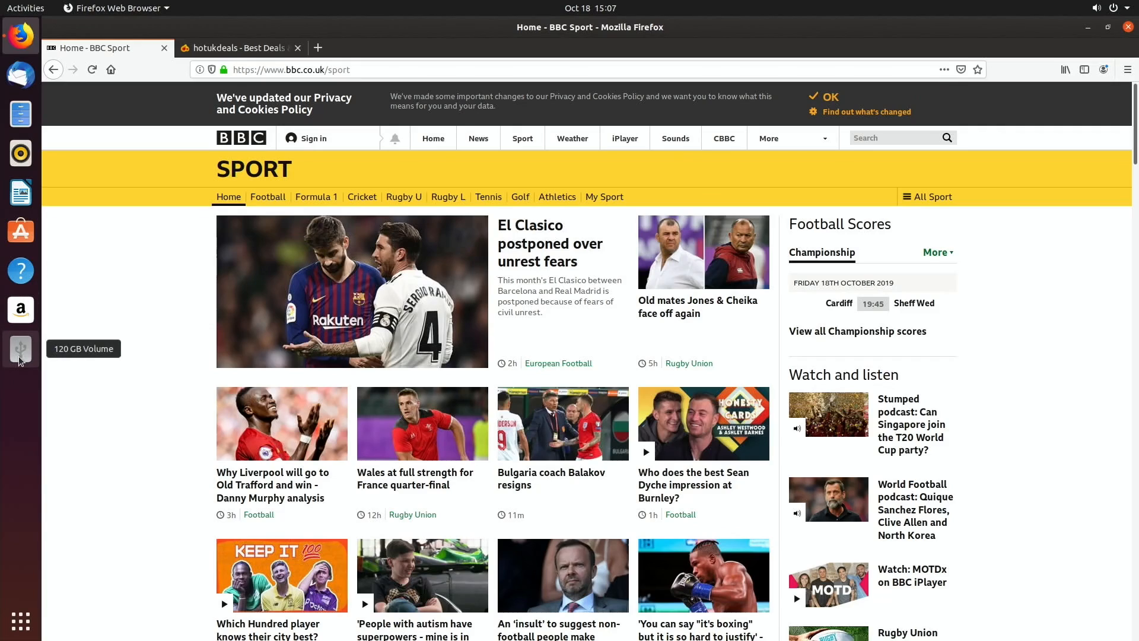
mouse_move(21, 310)
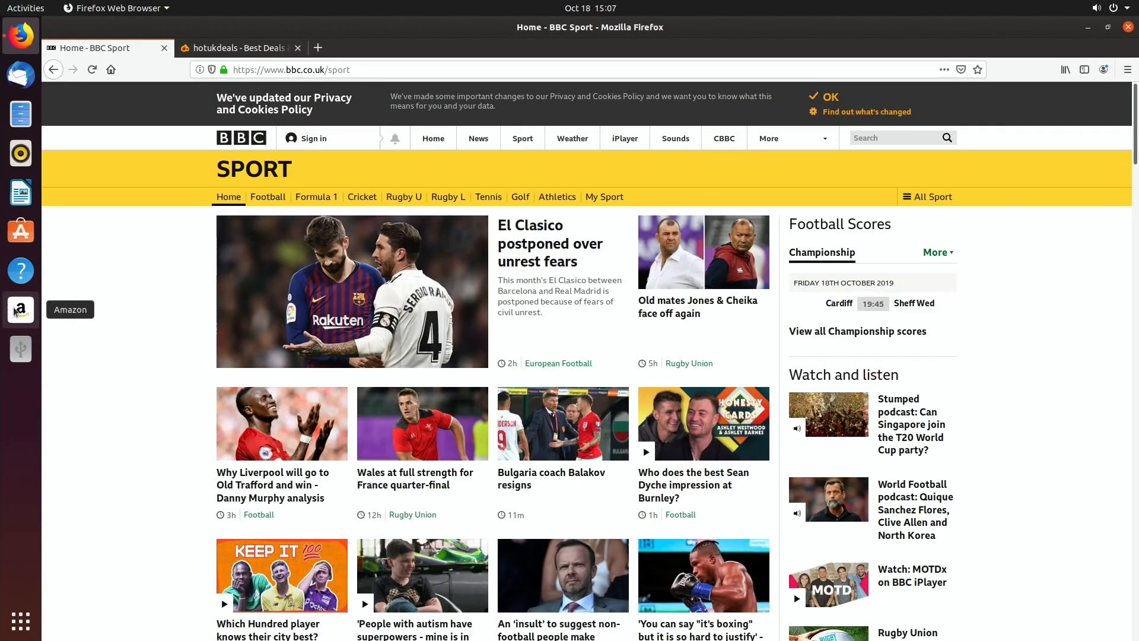
mouse_move(24, 298)
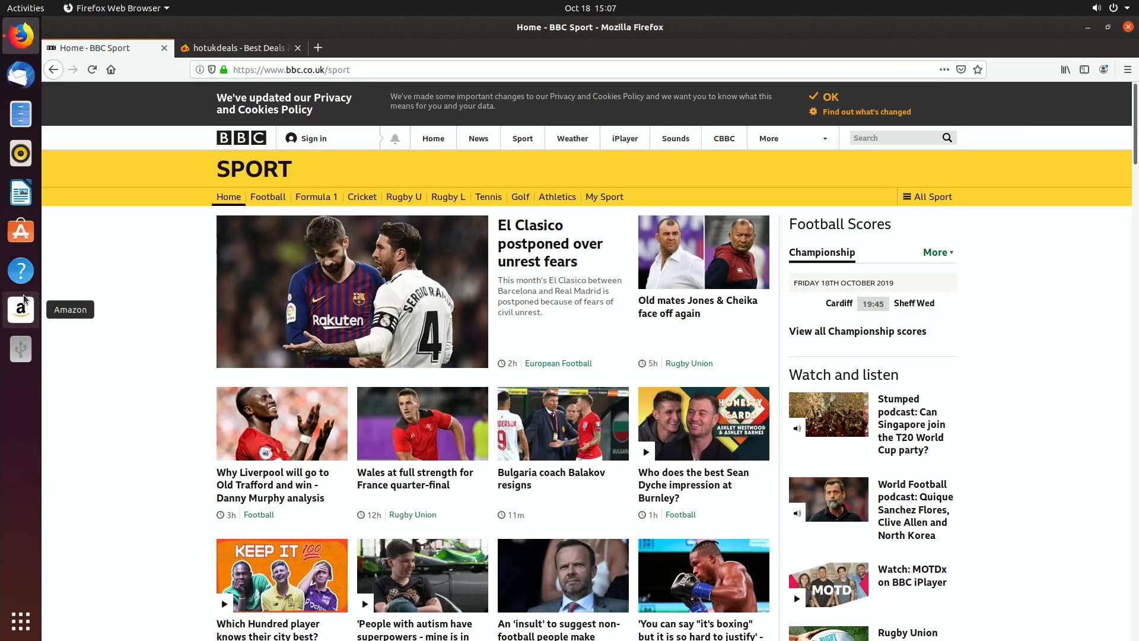
Step: Open amazon.com in a new tab from the Amazon dock launcher
left_click(21, 310)
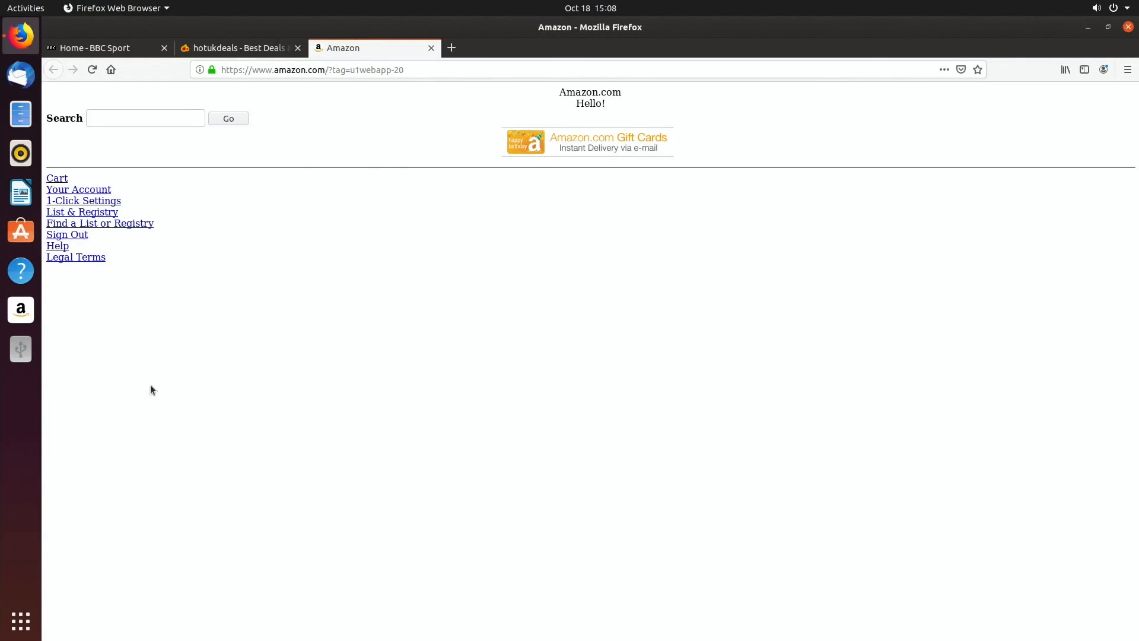
mouse_move(20, 621)
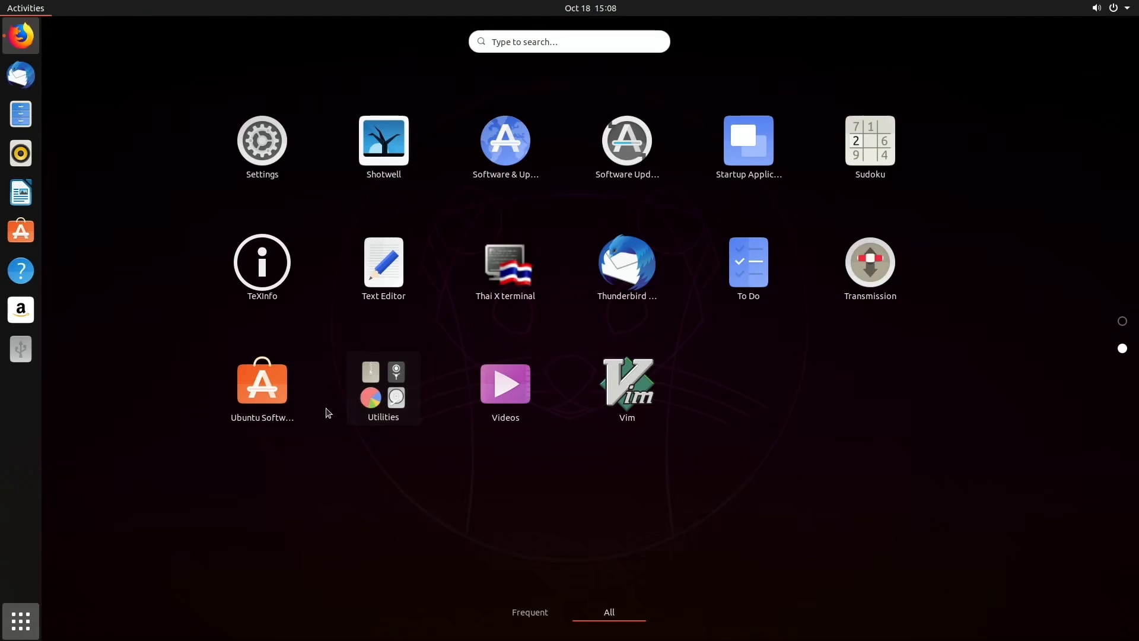
mouse_move(709, 328)
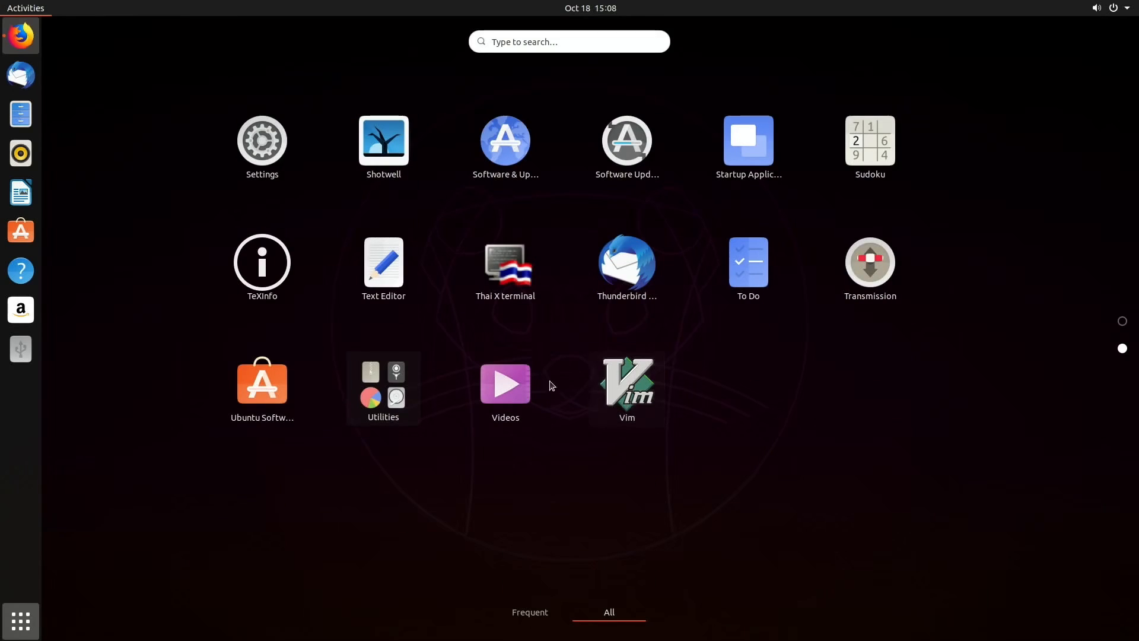
mouse_move(383, 142)
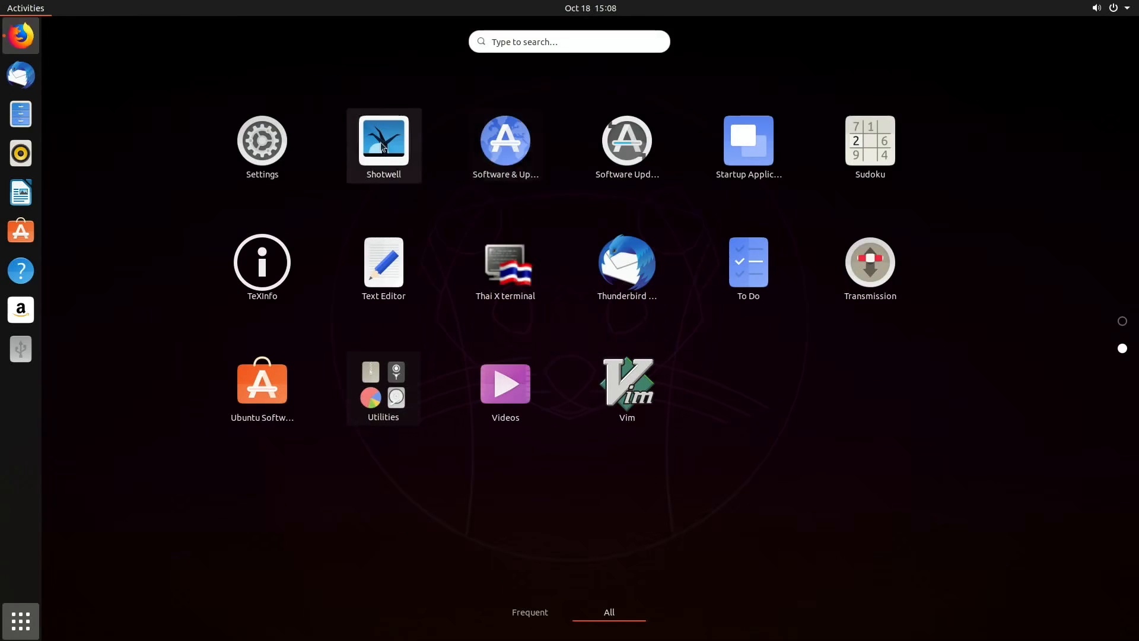
mouse_move(535, 143)
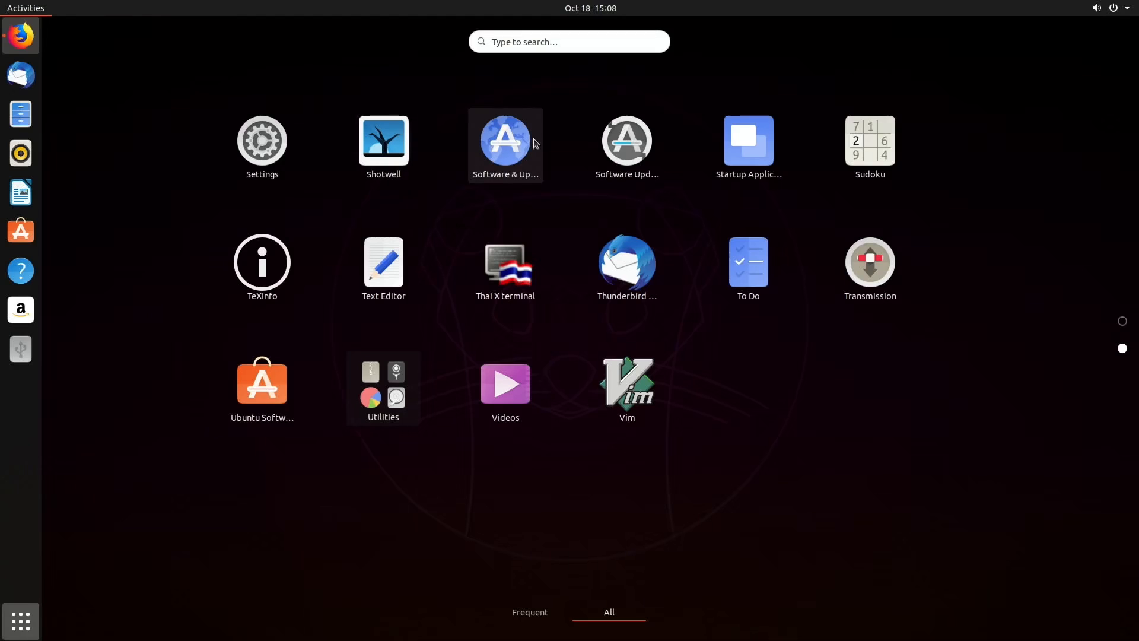
mouse_move(635, 145)
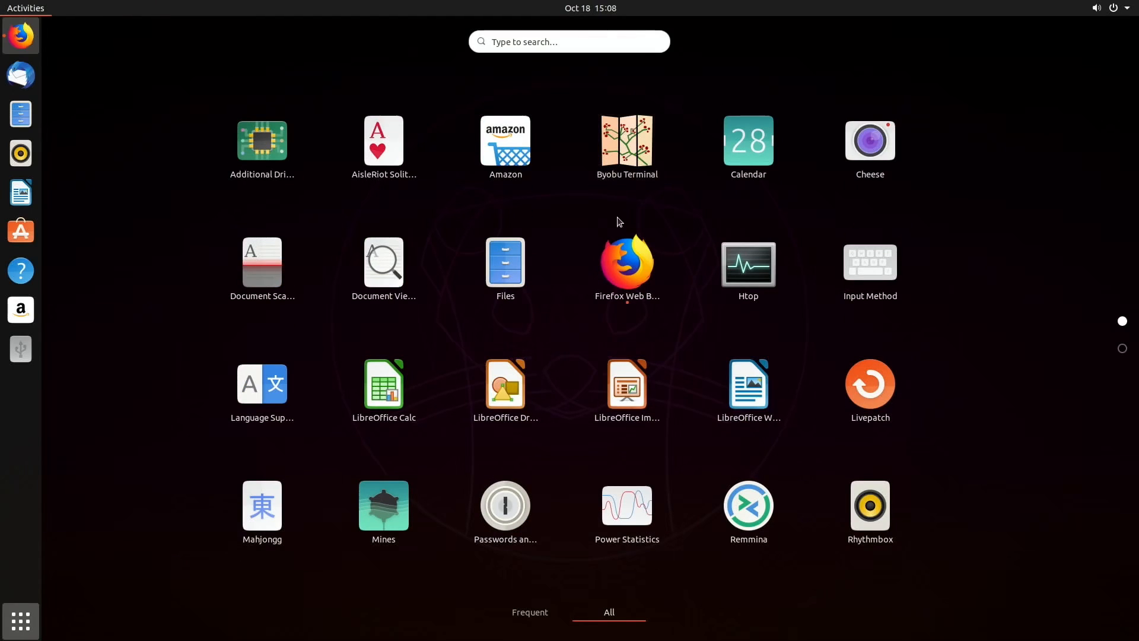
mouse_move(867, 156)
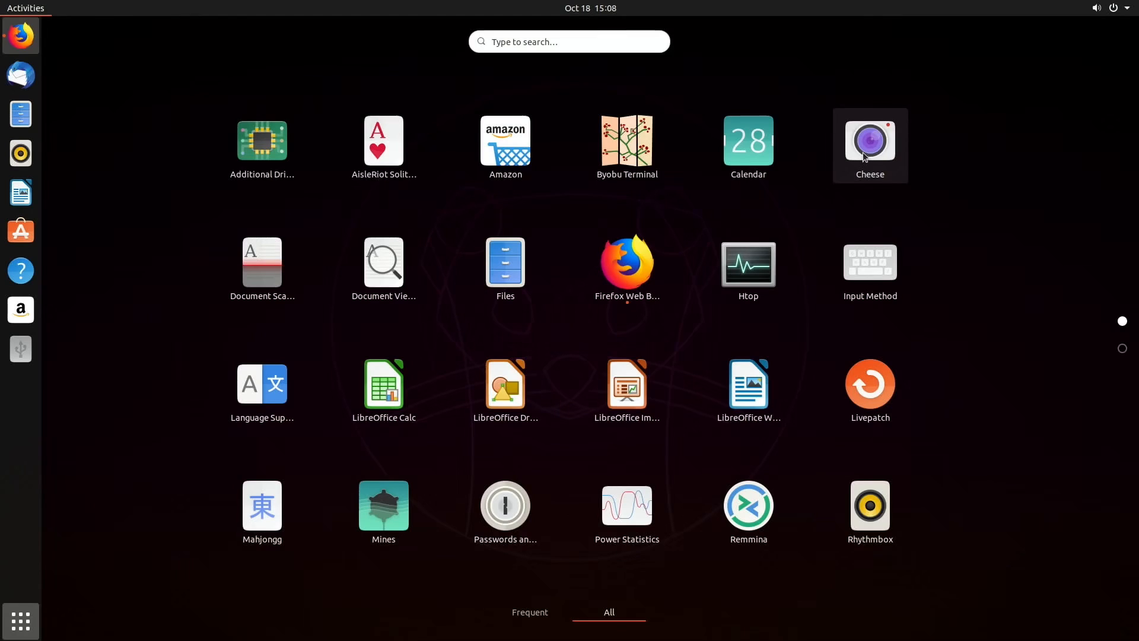
mouse_move(279, 146)
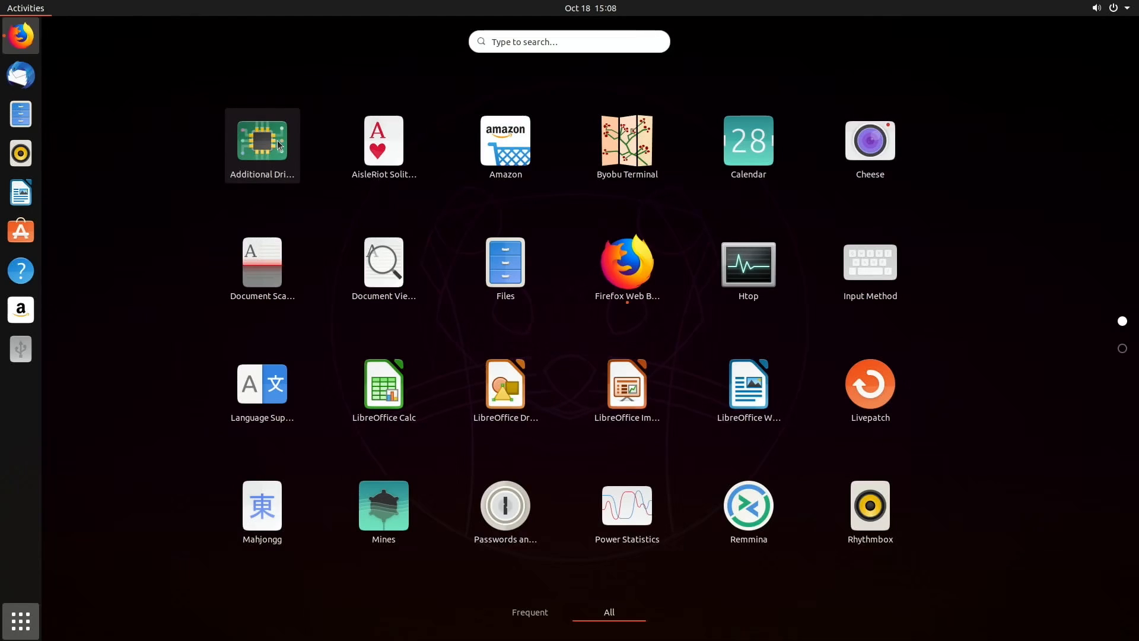
mouse_move(357, 322)
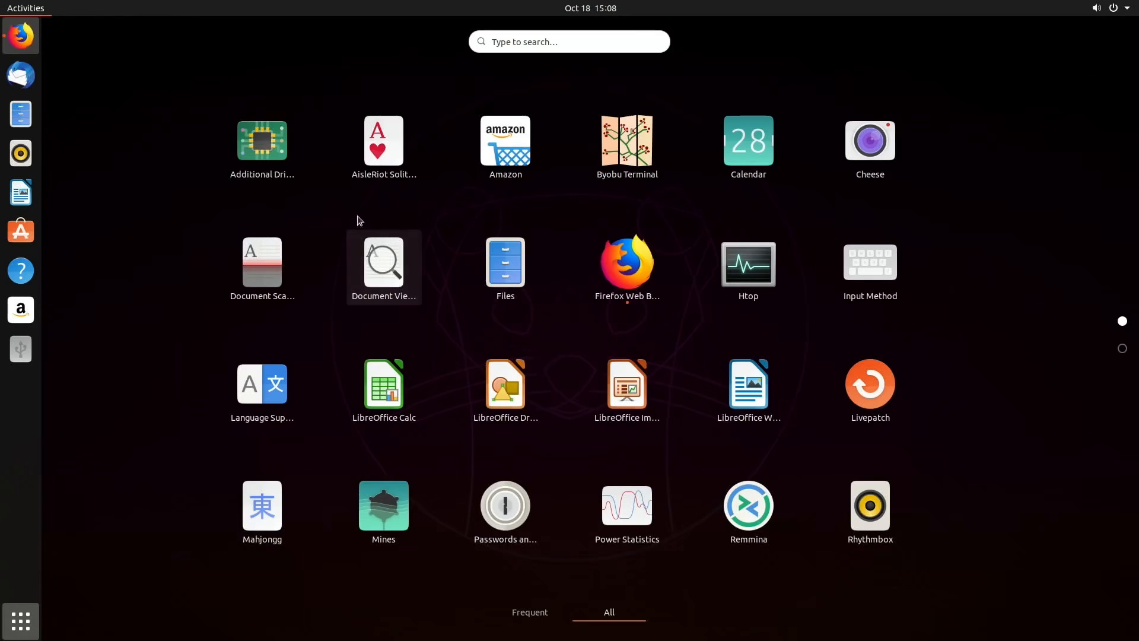
mouse_move(41, 341)
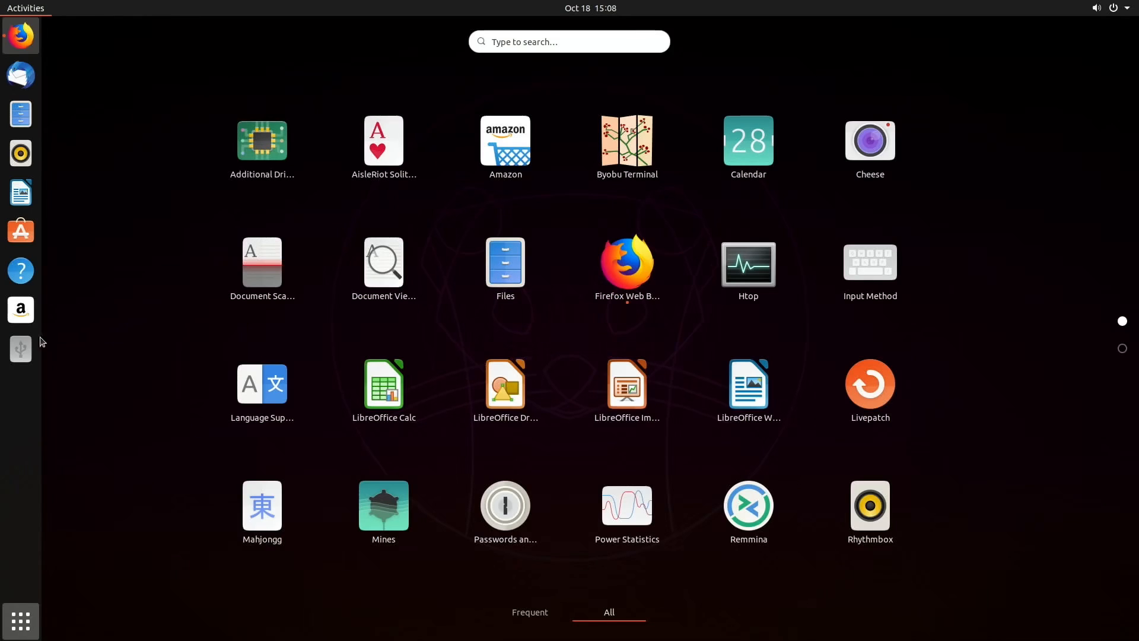
mouse_move(22, 602)
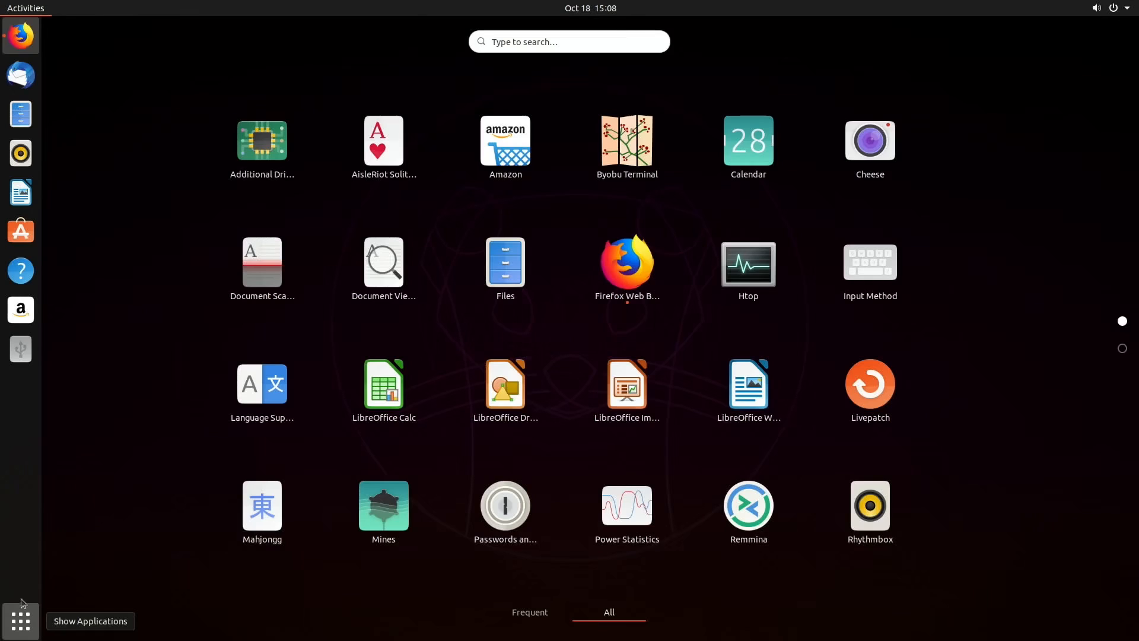
Step: Launch Ubuntu Software, view its Updates page and glance at the system menu
left_click(505, 140)
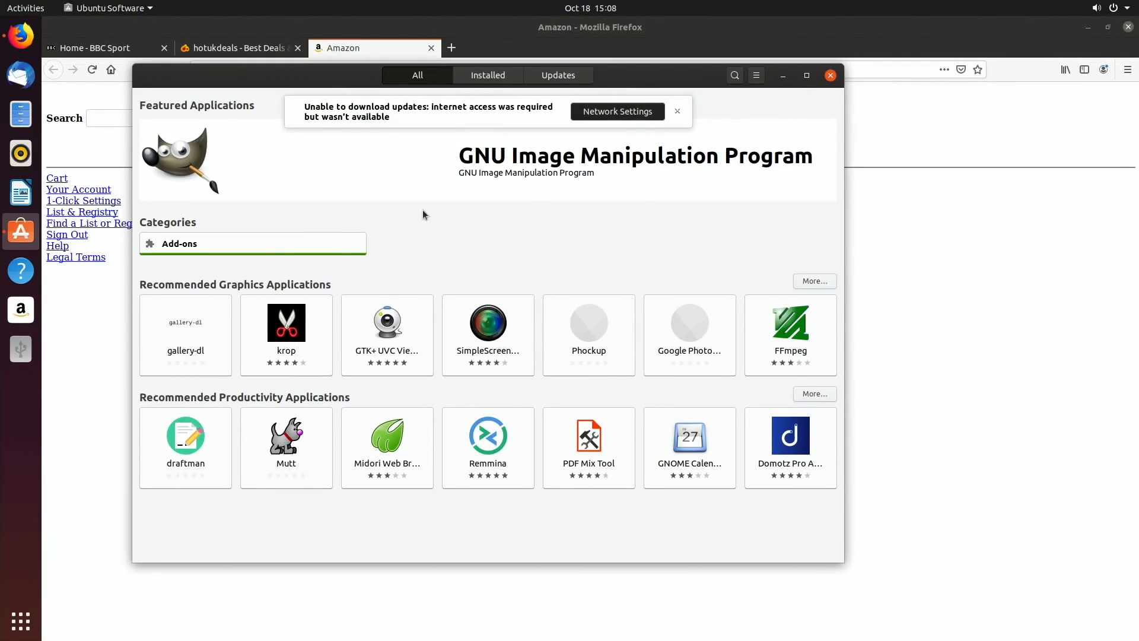
left_click(557, 75)
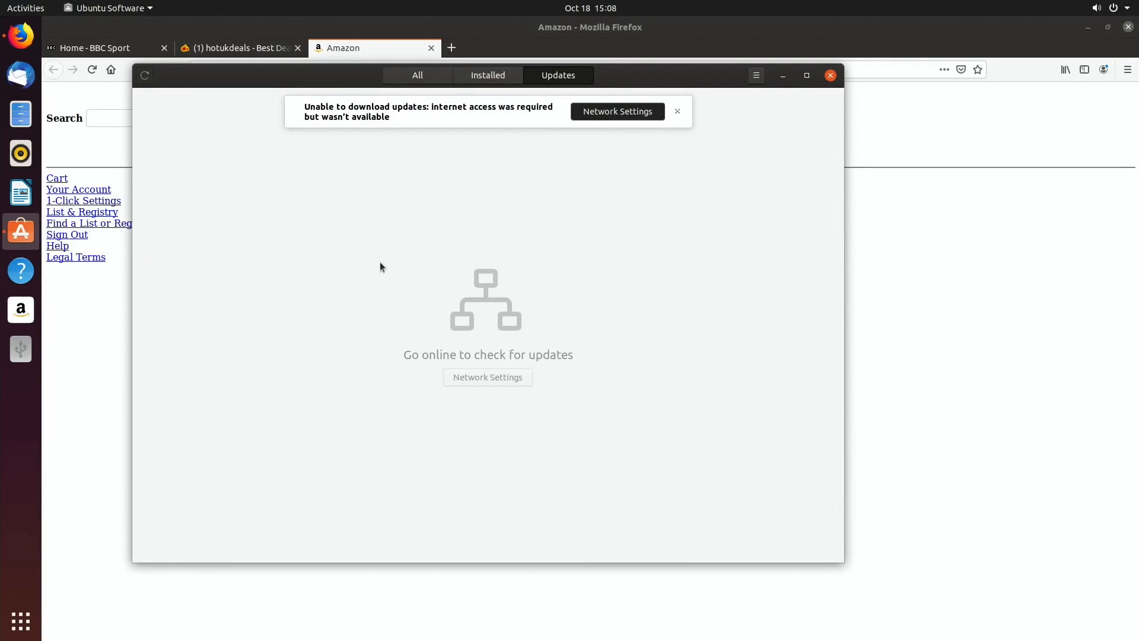
mouse_move(486, 382)
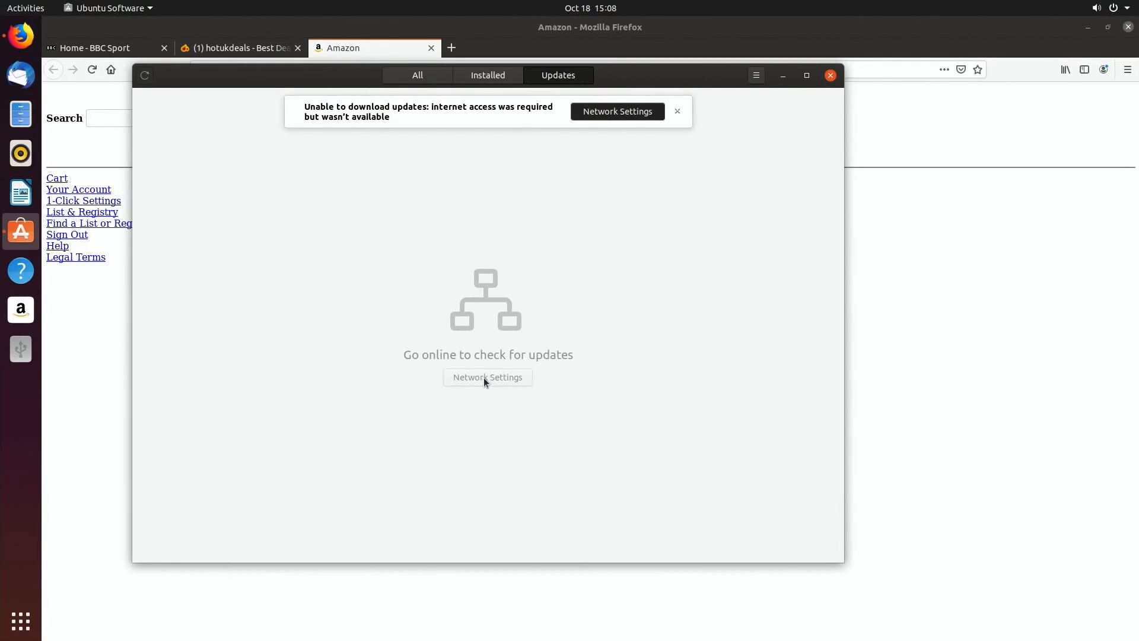
mouse_move(1065, 37)
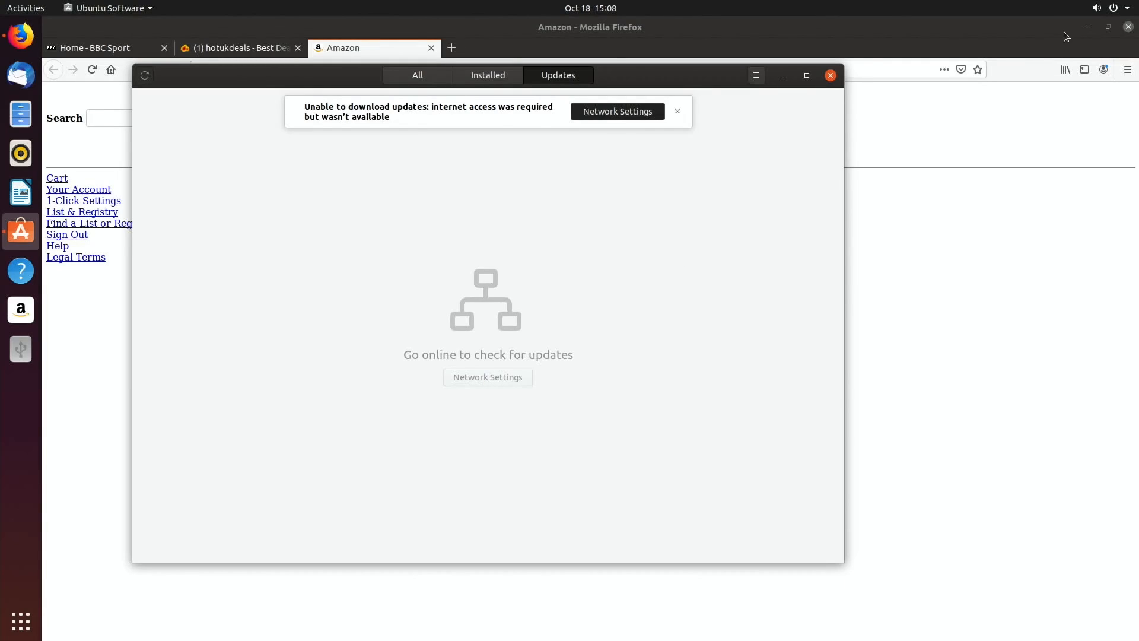
left_click(1130, 8)
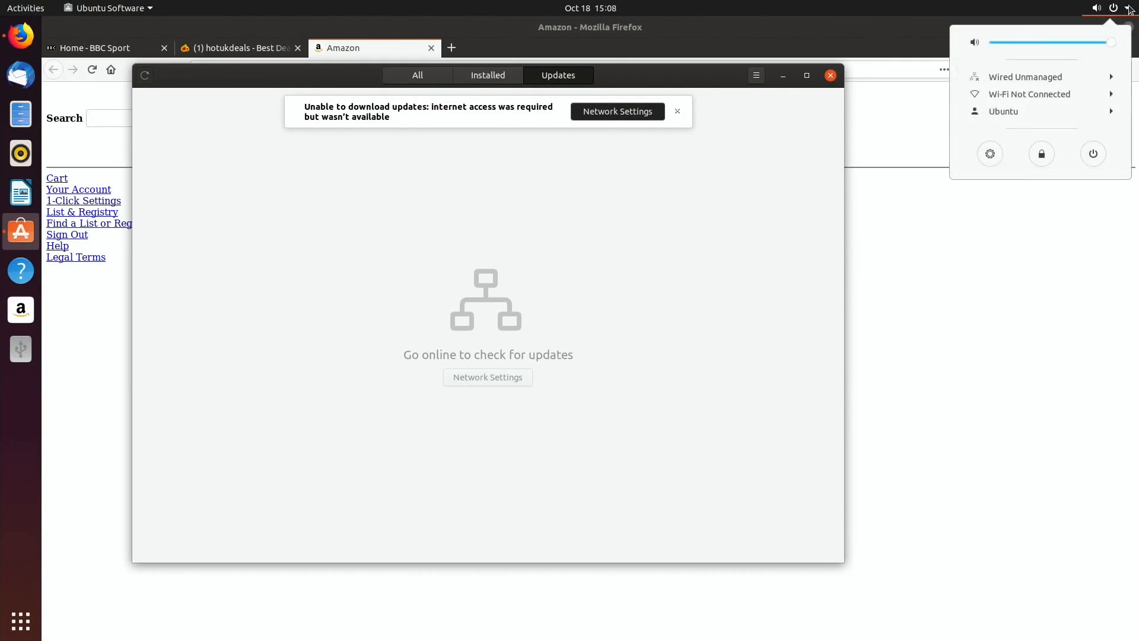
left_click(1024, 77)
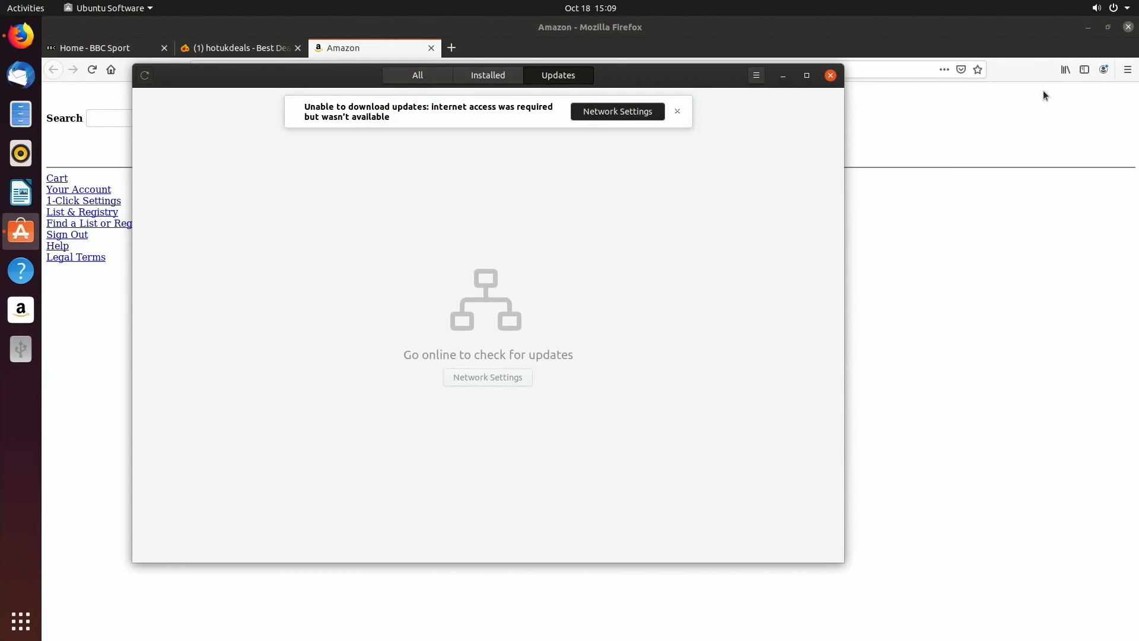
mouse_move(449, 303)
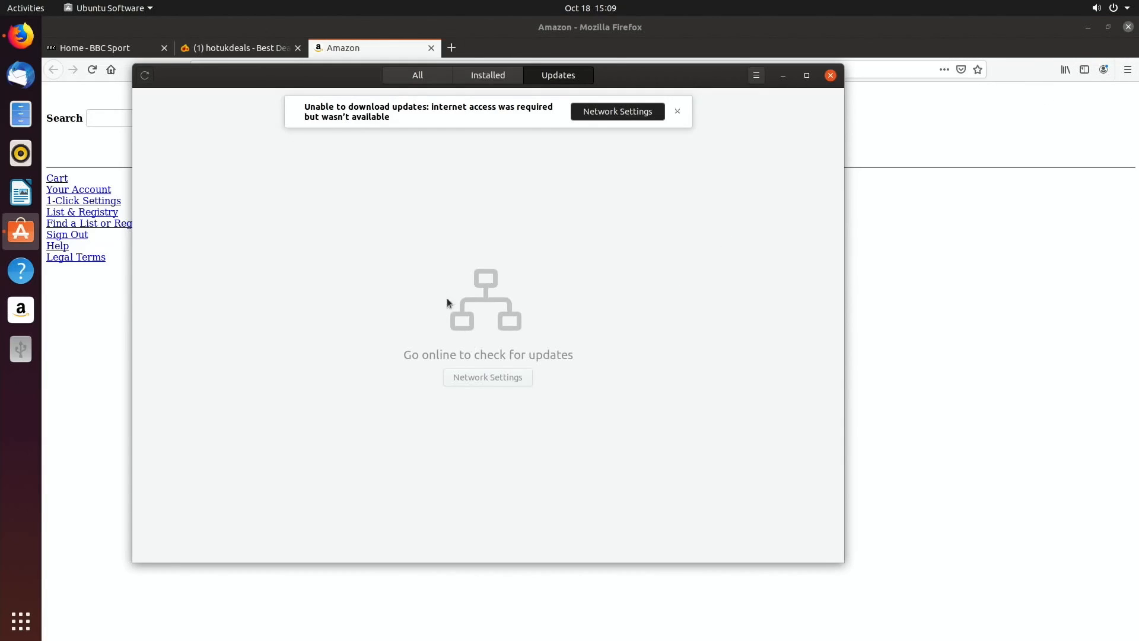
mouse_move(417, 238)
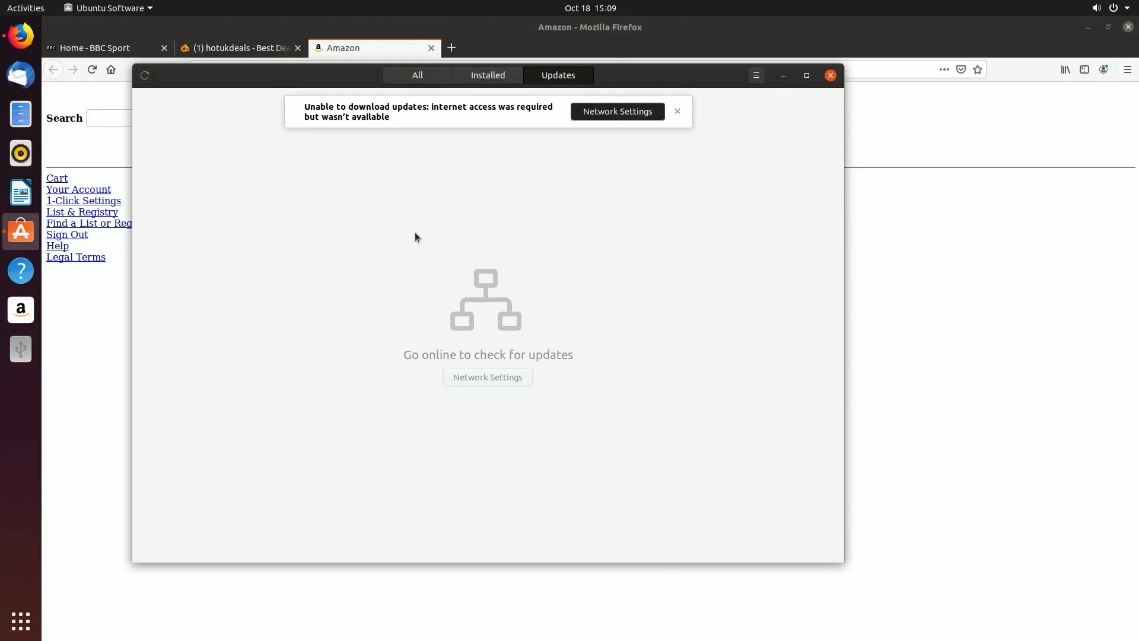
Step: Browse the All and Installed tabs, then return to the Updates page
left_click(417, 74)
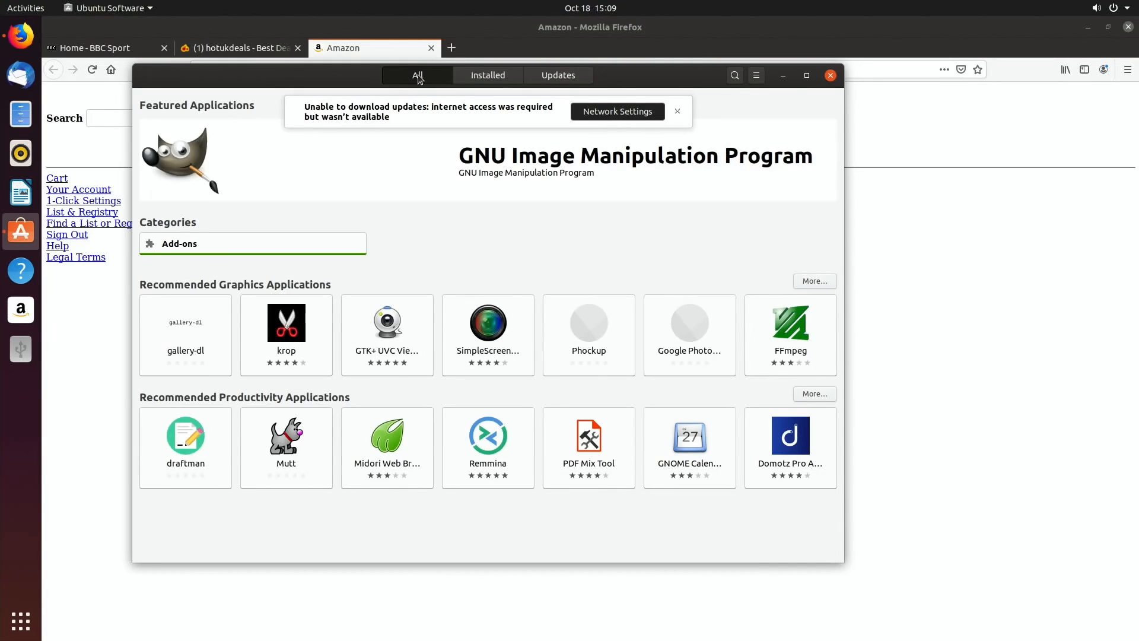
left_click(558, 74)
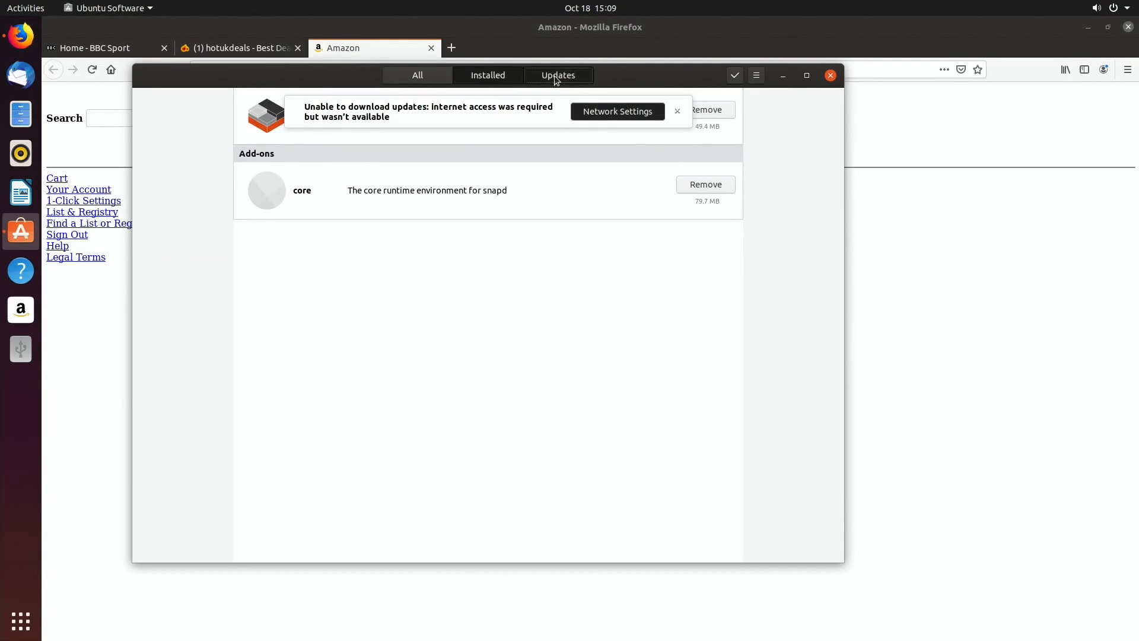
left_click(558, 75)
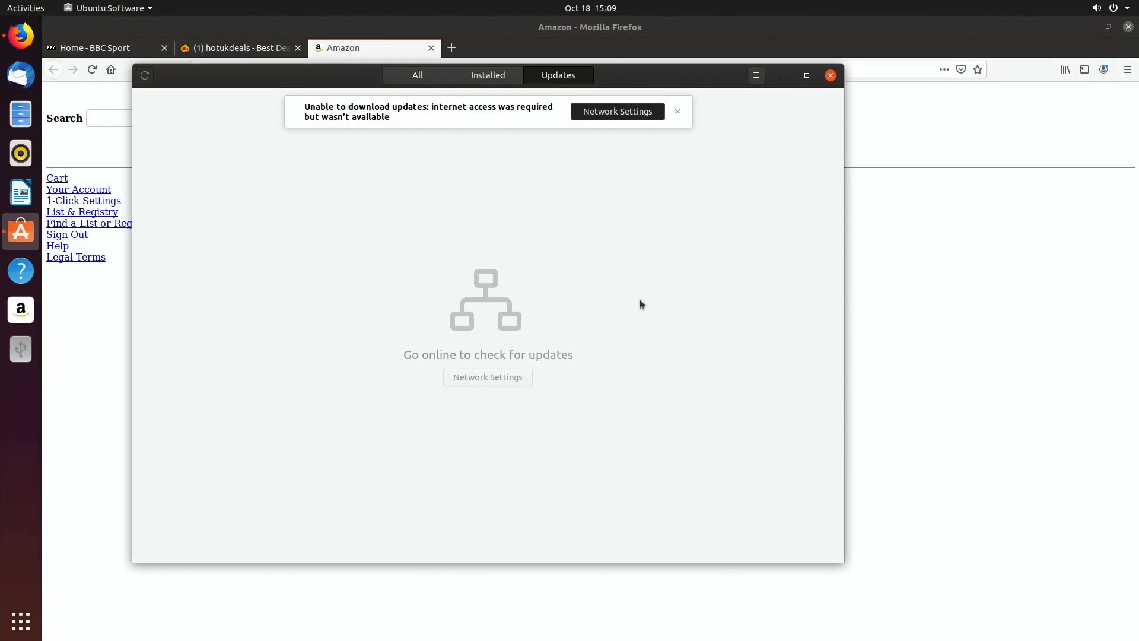
mouse_move(840, 73)
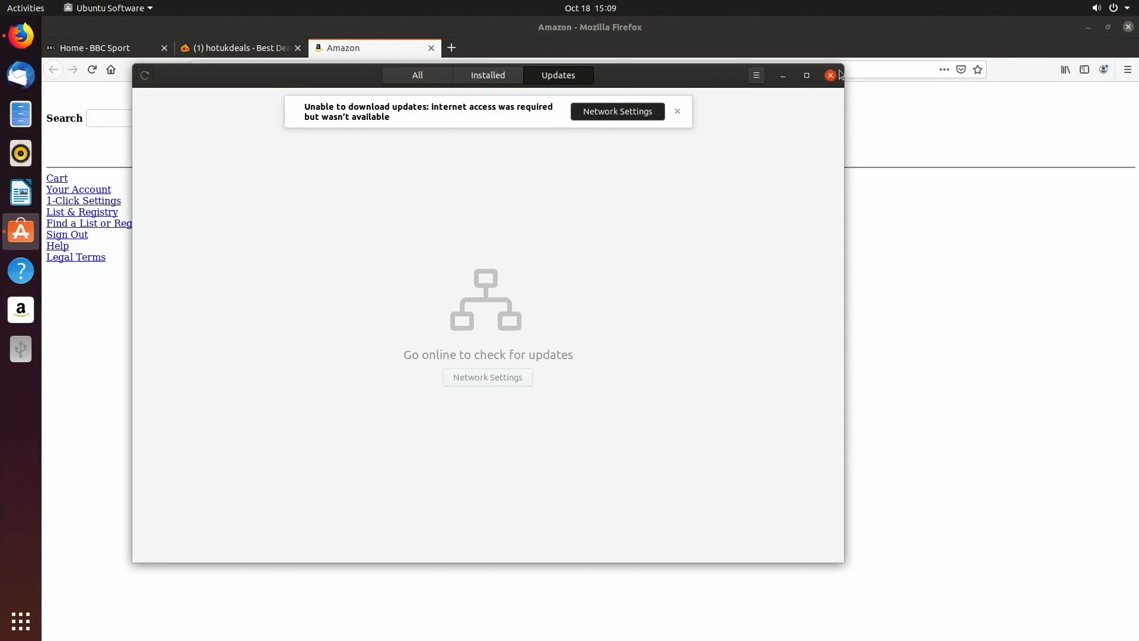
Step: Close Ubuntu Software, review the Wired network settings, then close Settings
left_click(1127, 8)
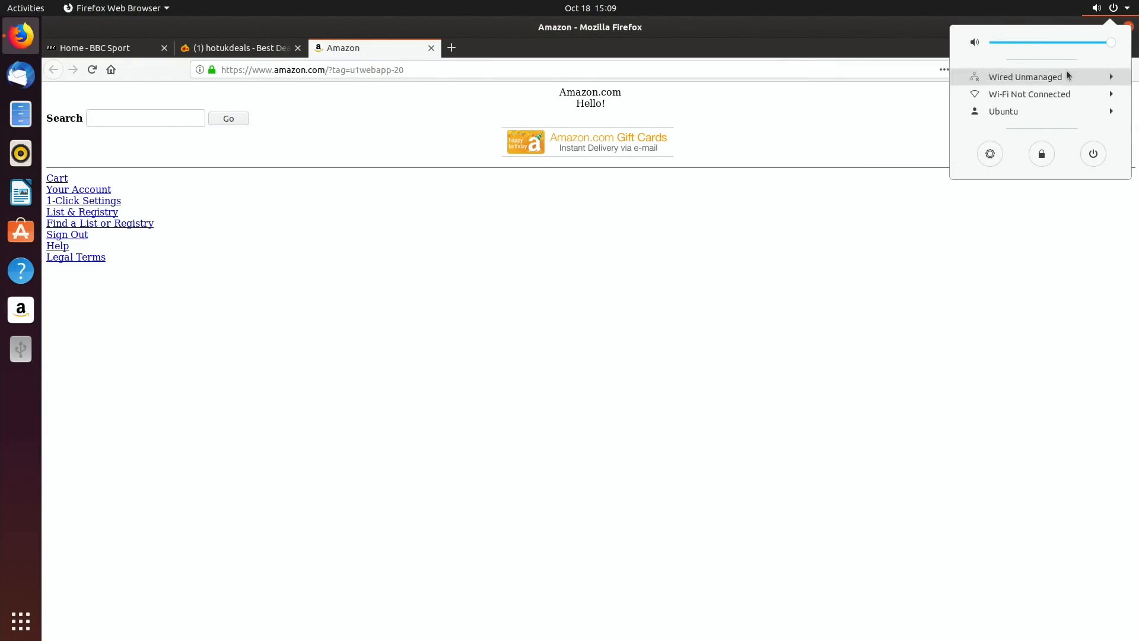
left_click(1043, 76)
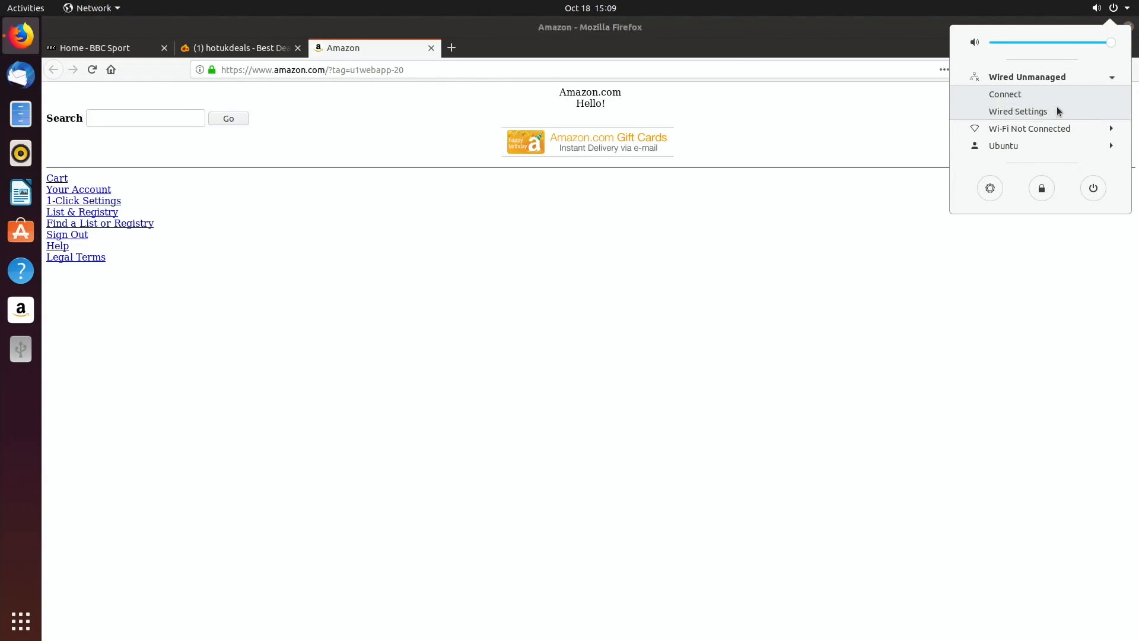
left_click(1018, 111)
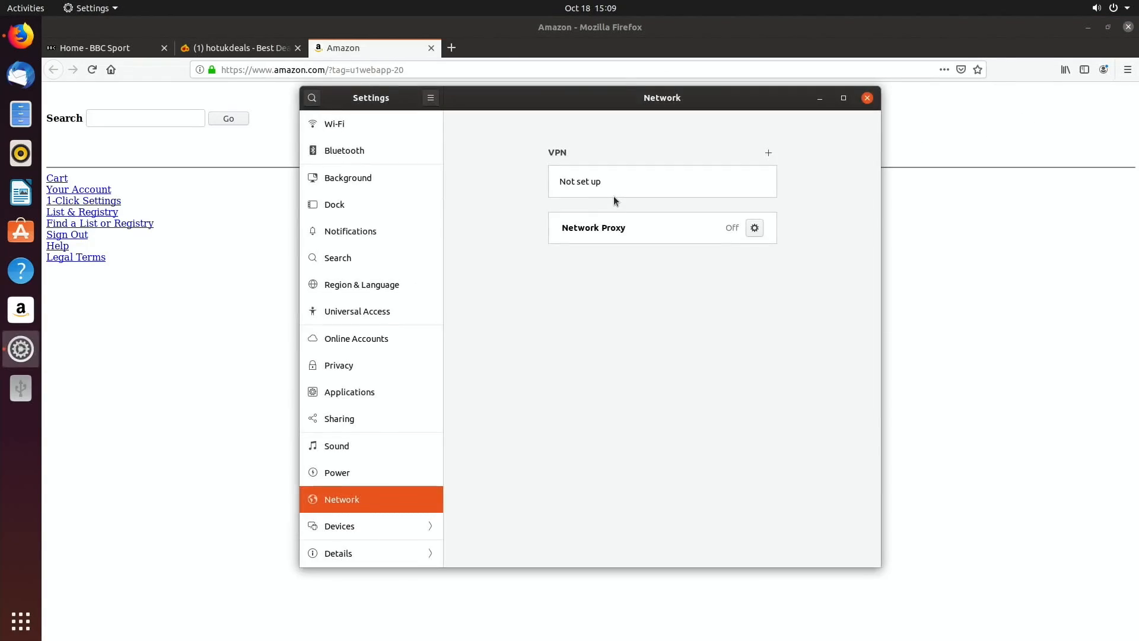
mouse_move(416, 449)
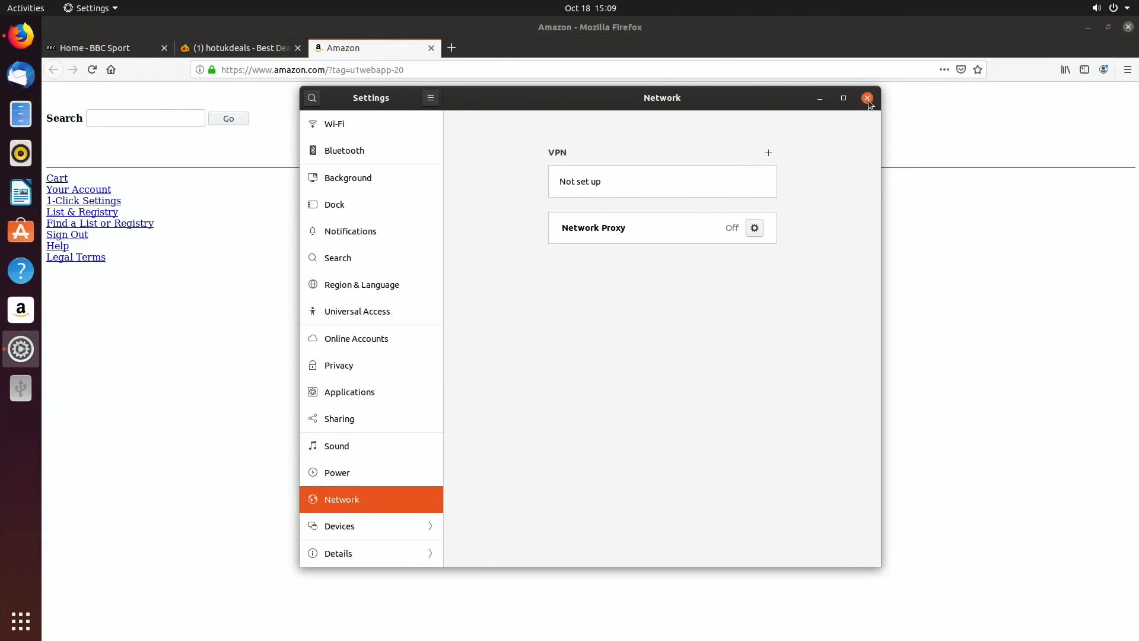
left_click(867, 98)
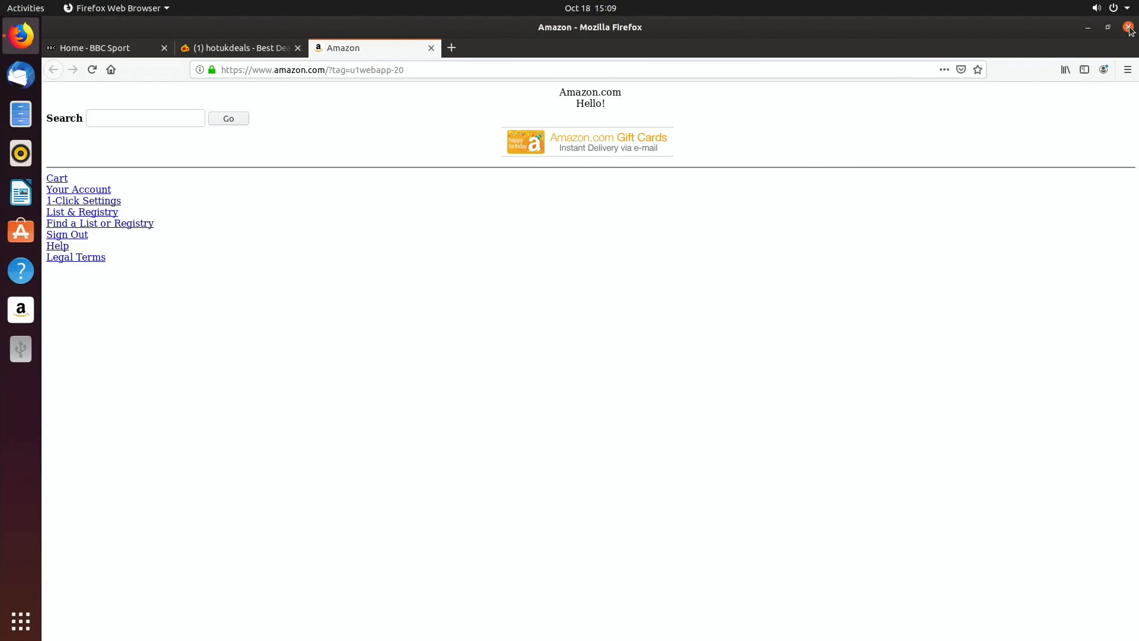
Step: Quit Firefox closing all three tabs, then show the application grid
left_click(1128, 27)
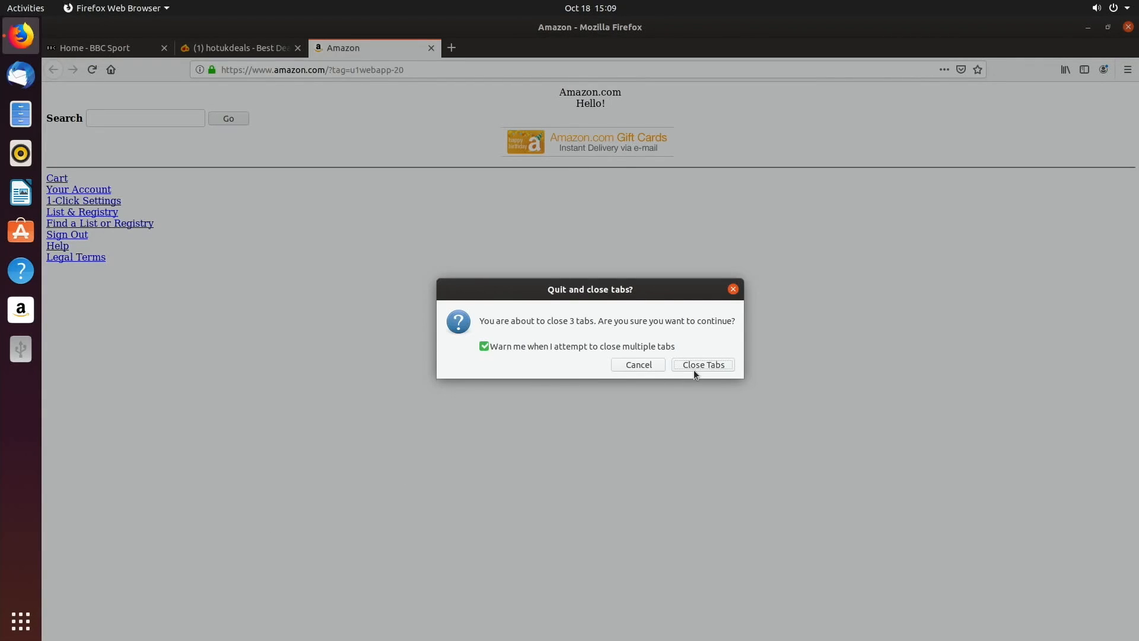
left_click(702, 364)
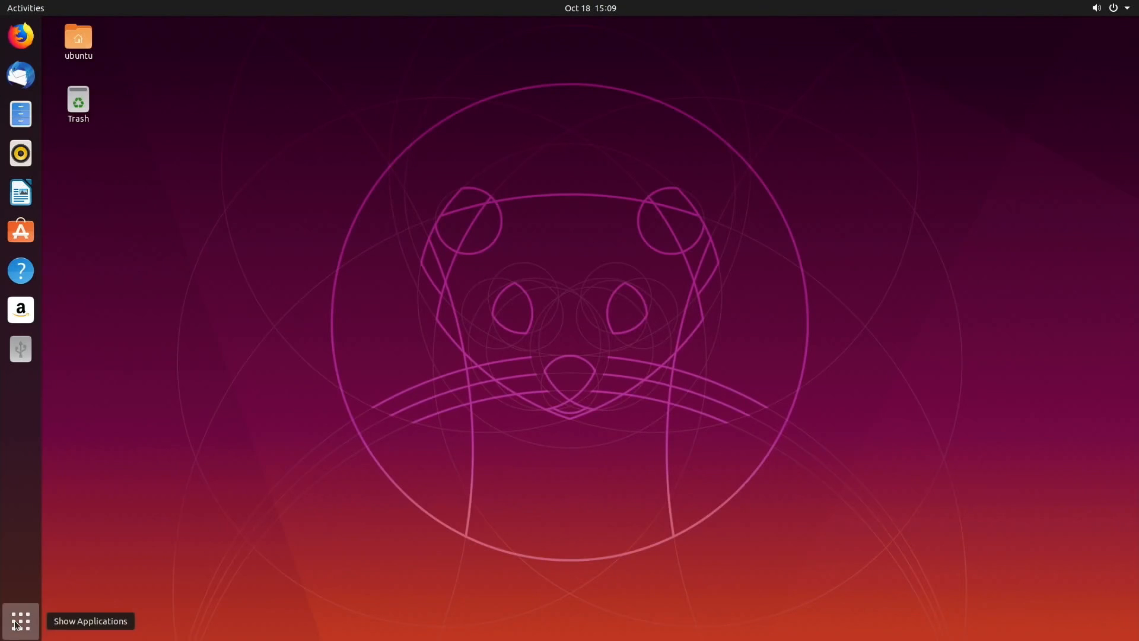
left_click(20, 621)
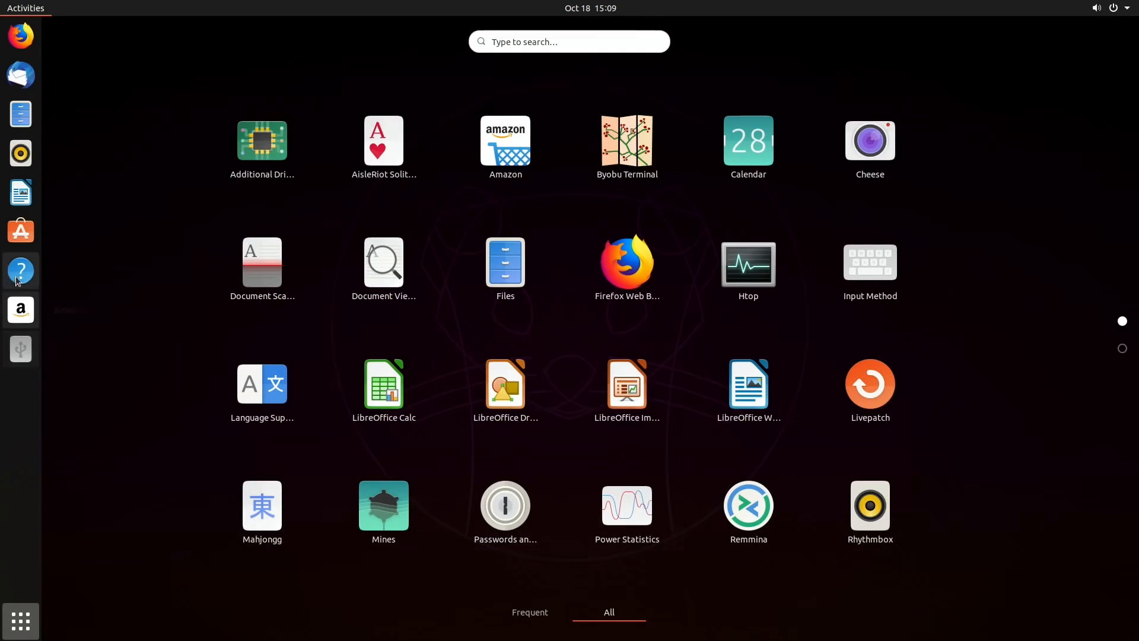
Step: Reopen Ubuntu Software's Installed and Updates pages, then open Network Settings from the error notice
left_click(20, 231)
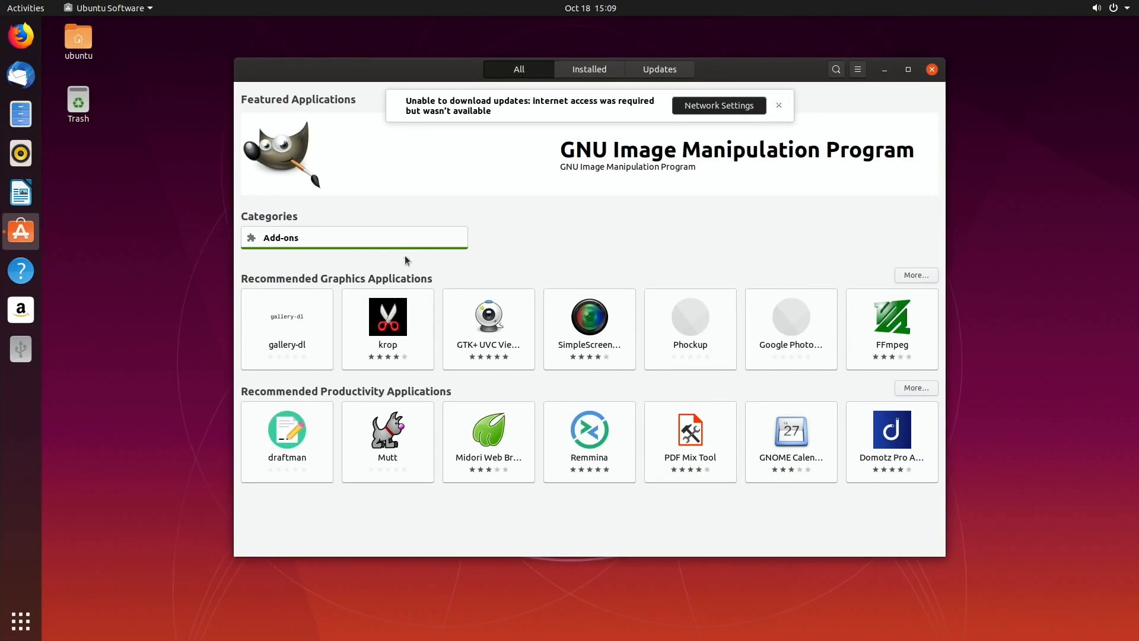
mouse_move(579, 78)
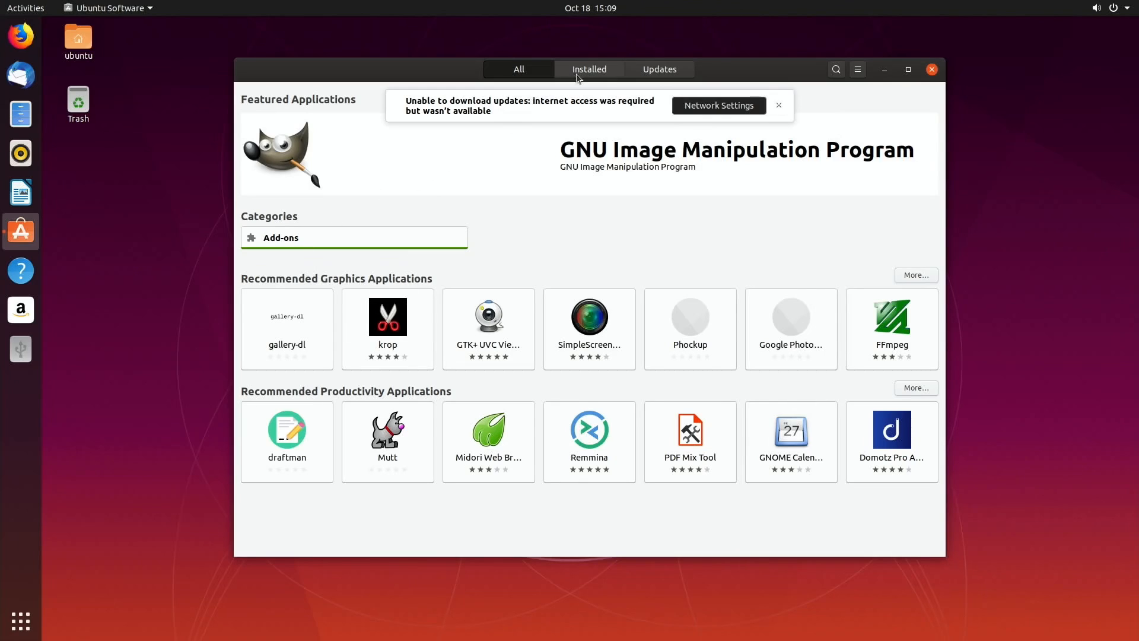
left_click(589, 68)
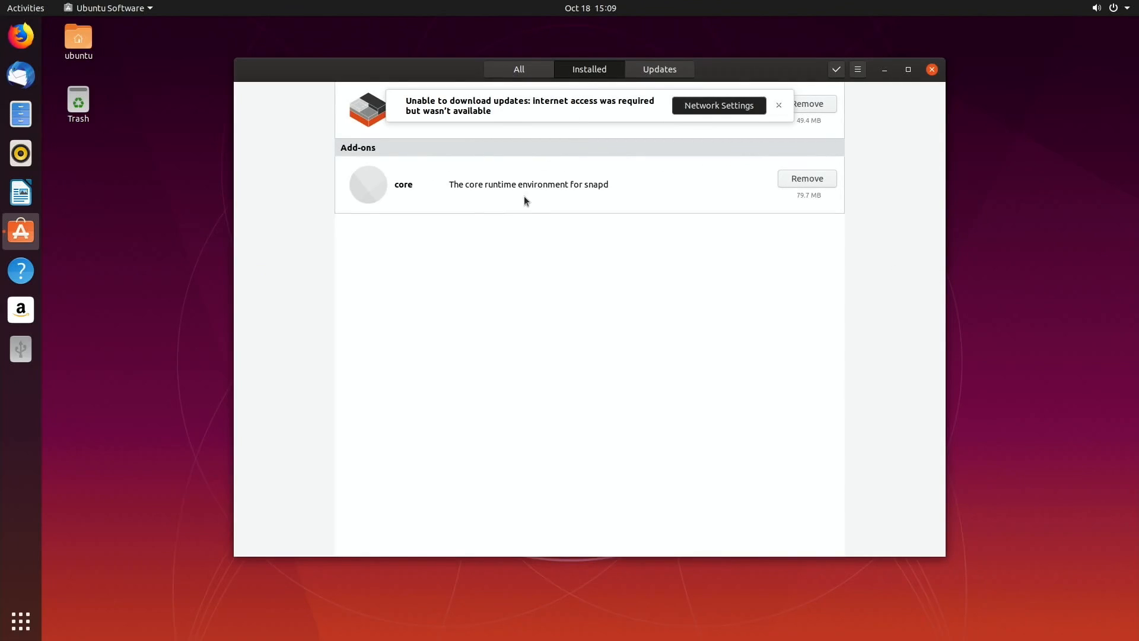
left_click(659, 69)
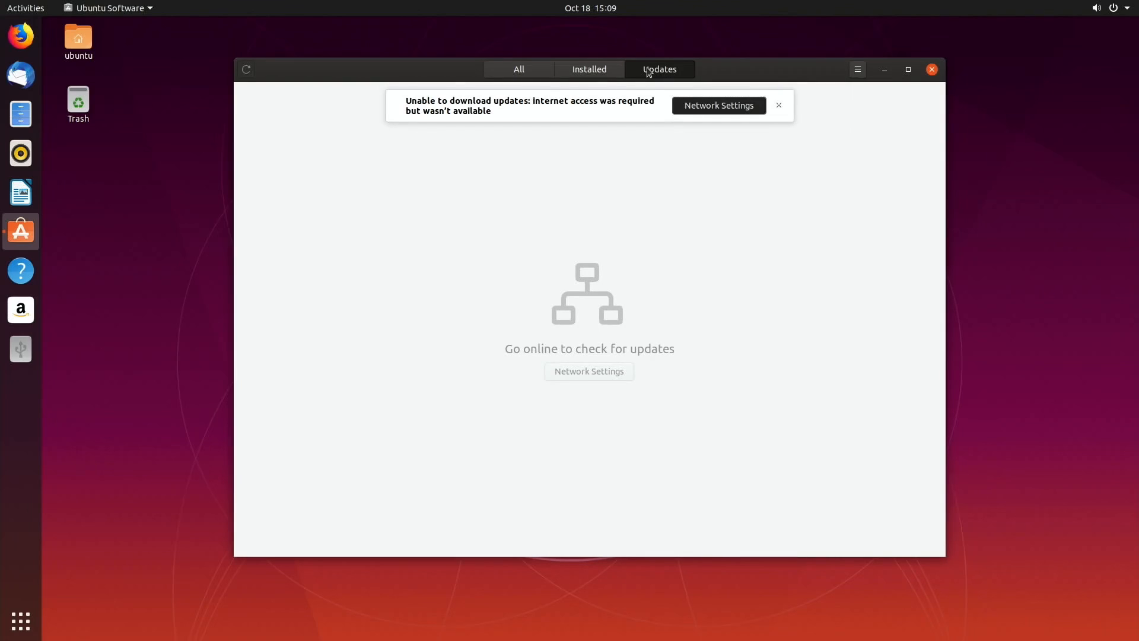
mouse_move(605, 115)
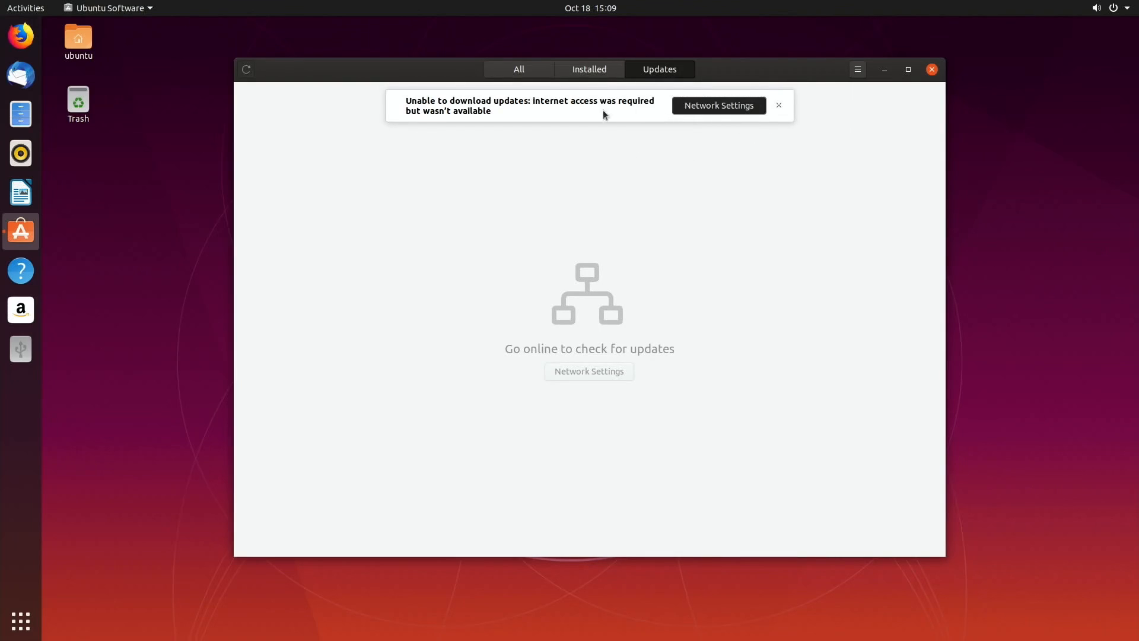
mouse_move(618, 113)
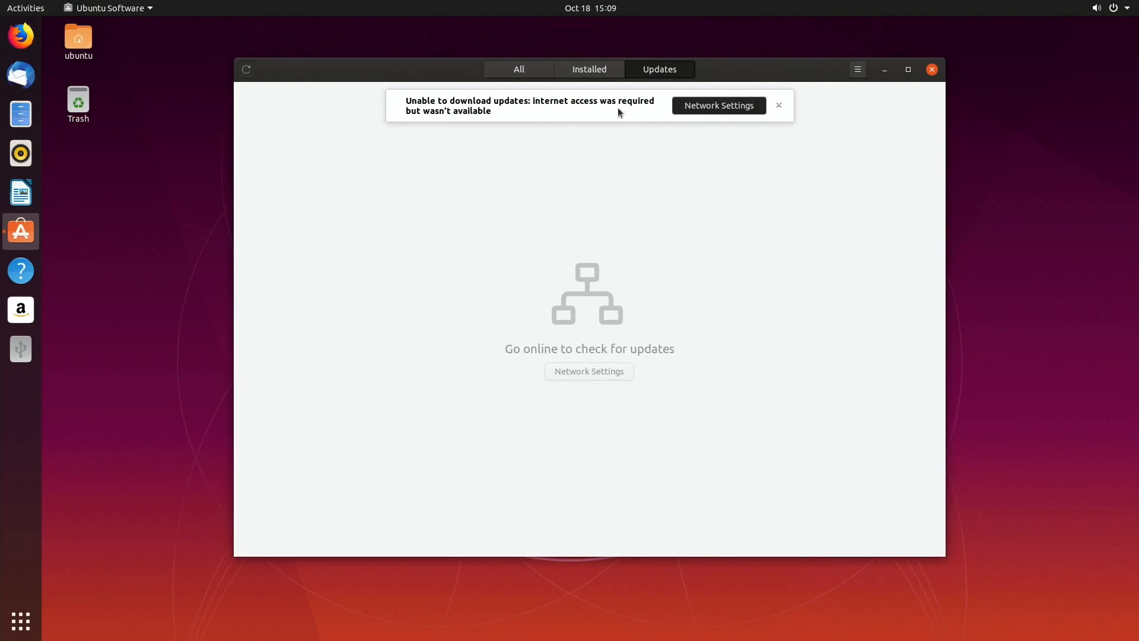
mouse_move(687, 121)
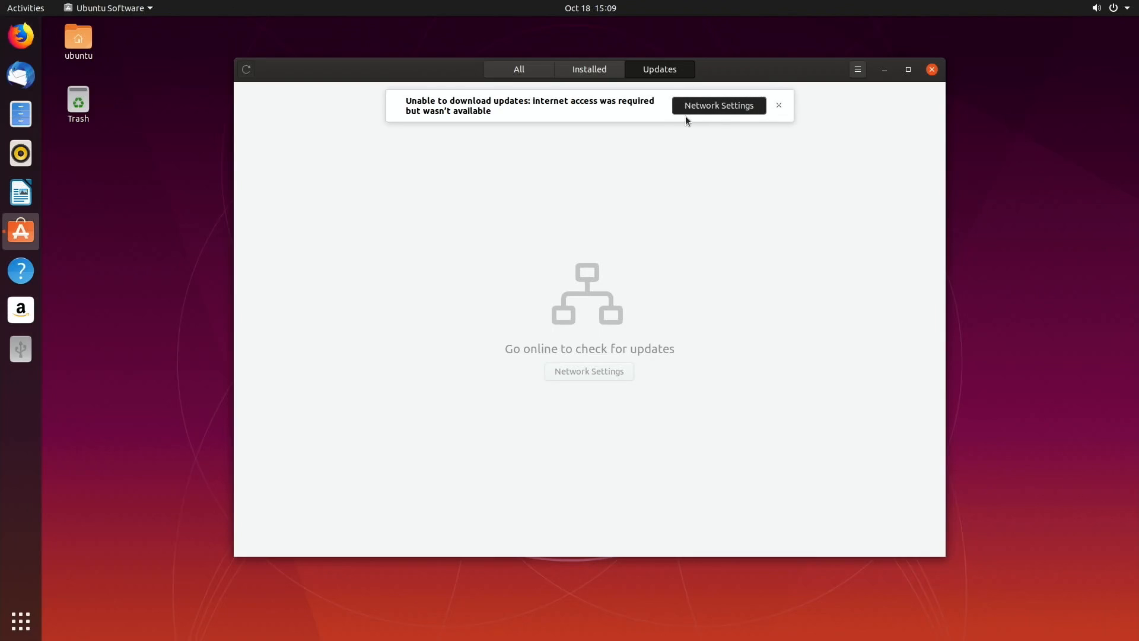
left_click(719, 105)
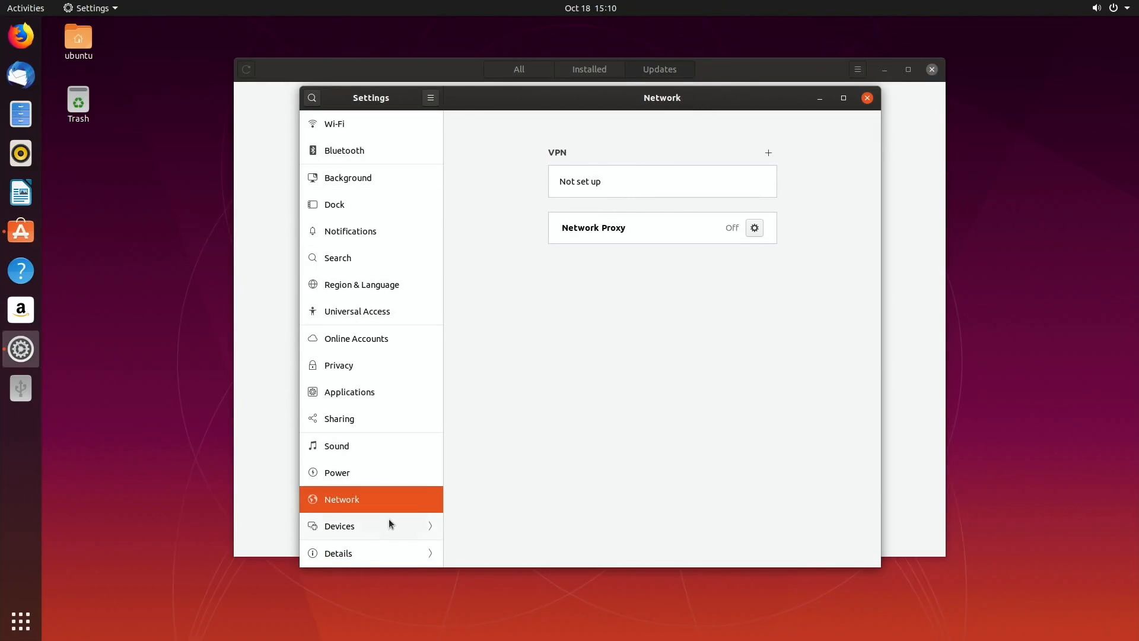
mouse_move(630, 187)
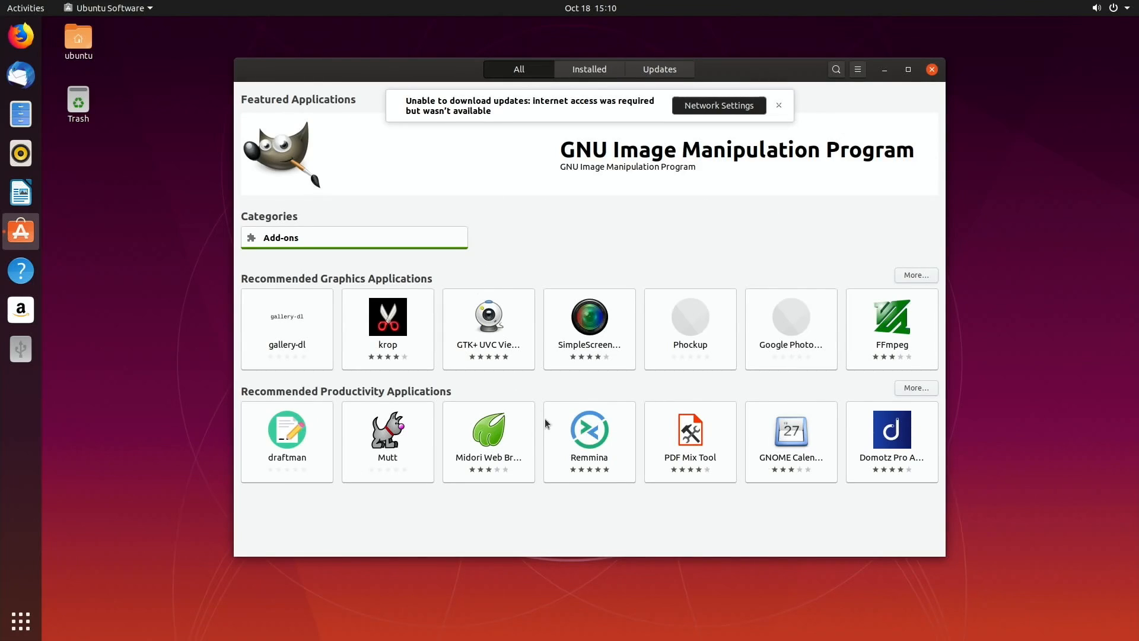
mouse_move(808, 333)
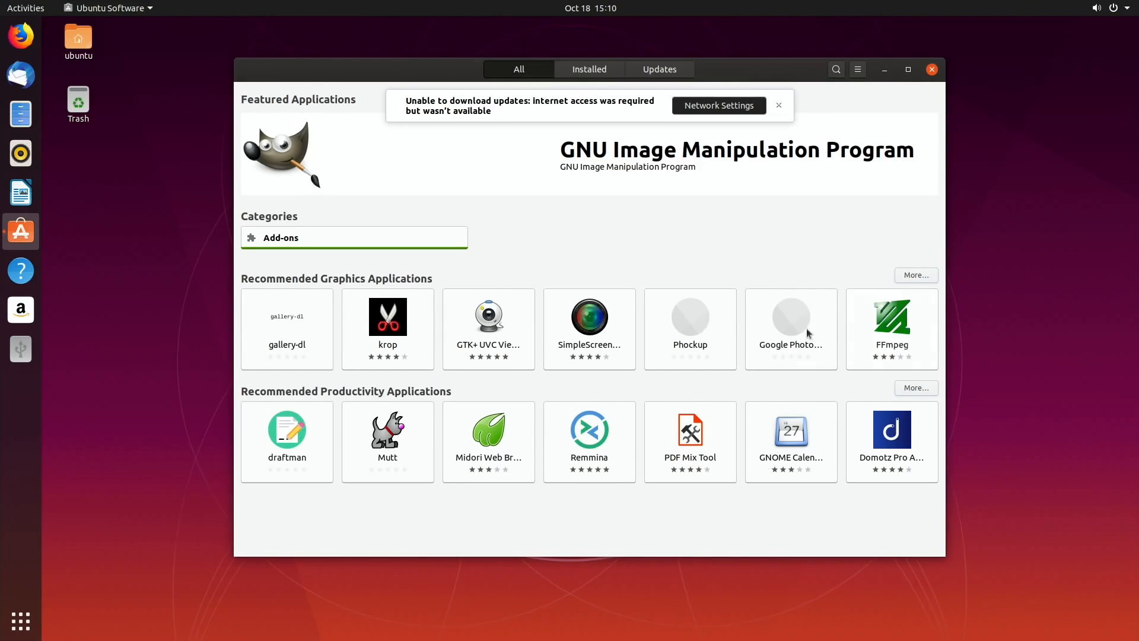
mouse_move(463, 407)
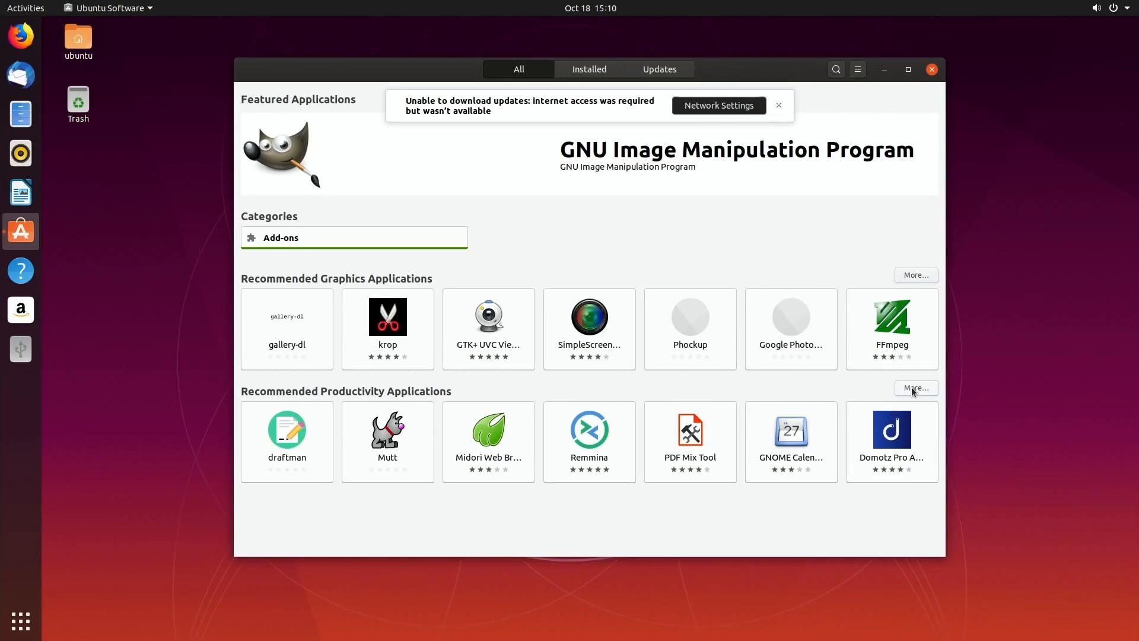
mouse_move(588, 338)
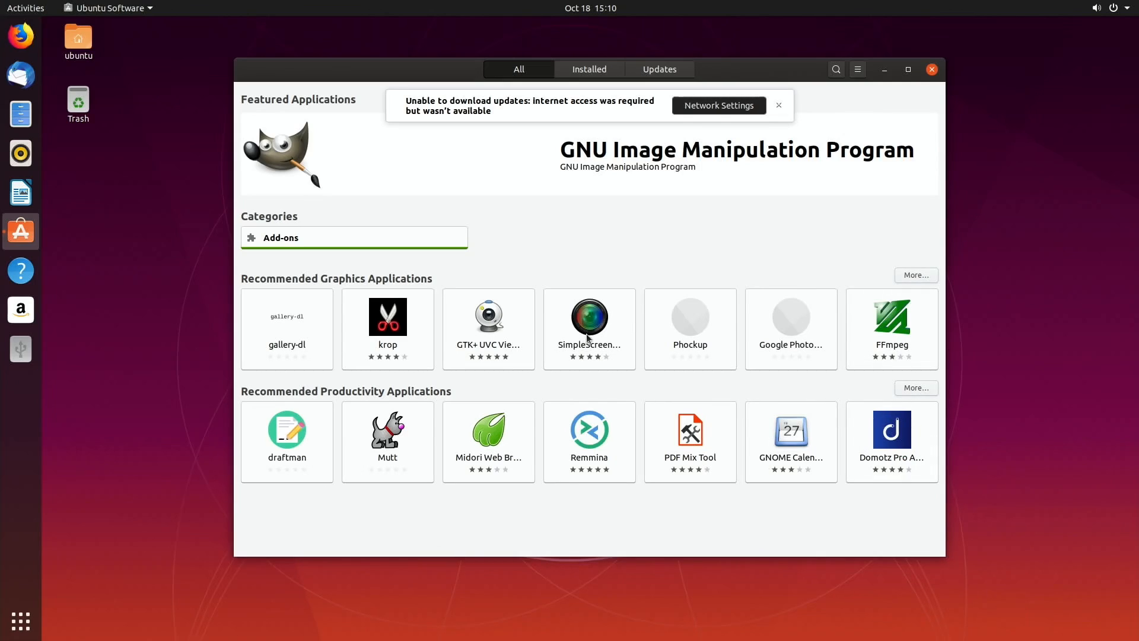
mouse_move(407, 342)
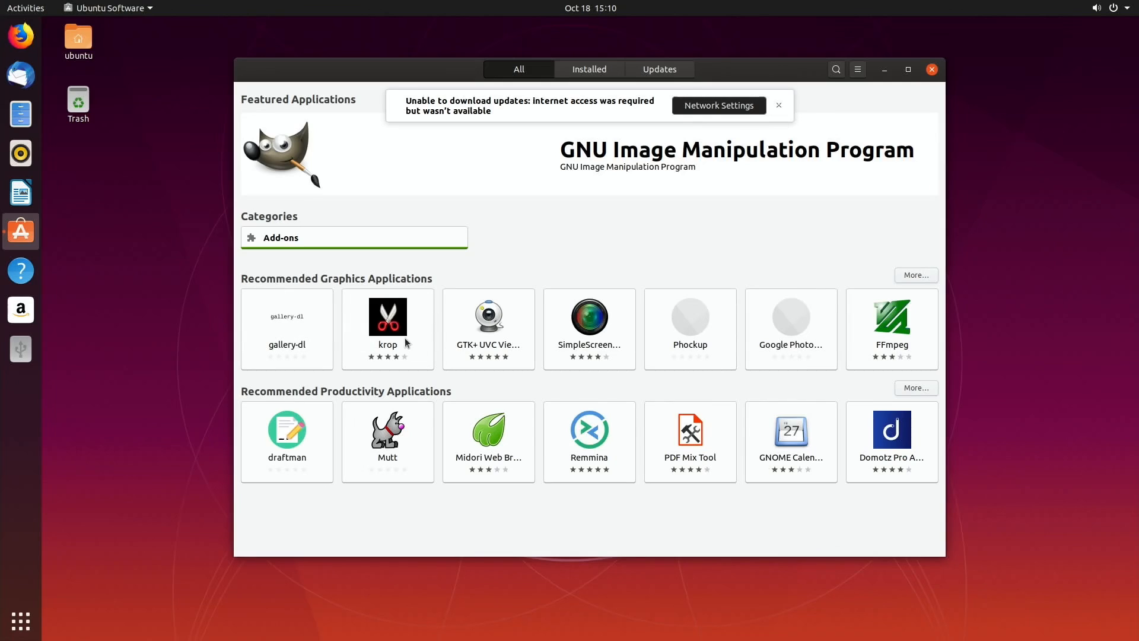
mouse_move(388, 324)
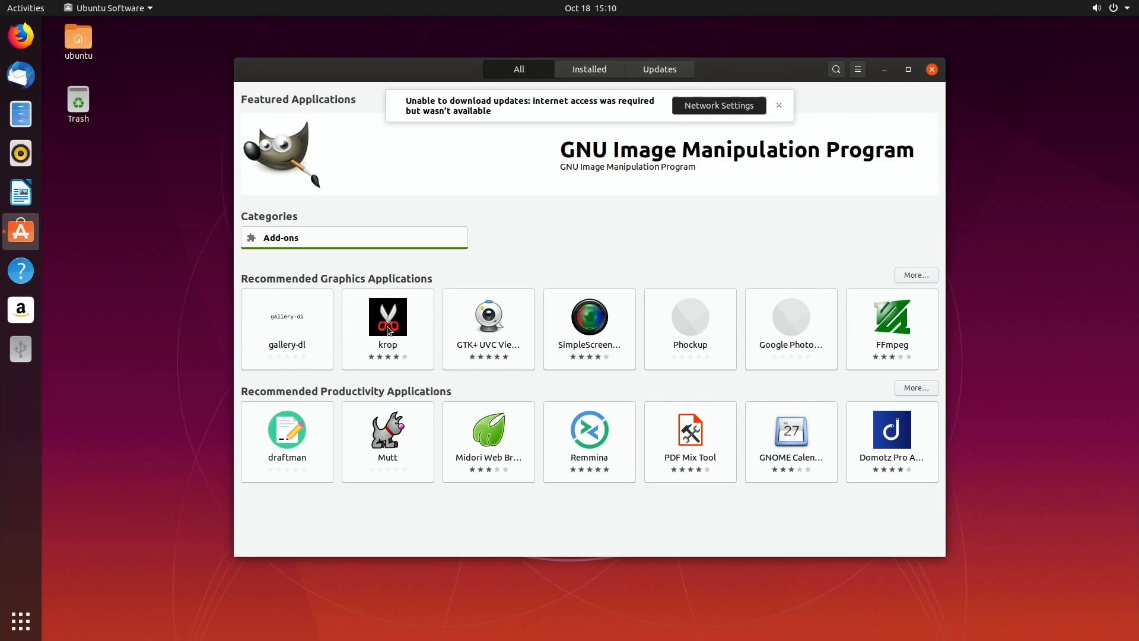
Step: Open the krop tile under Recommended Graphics Applications
left_click(387, 326)
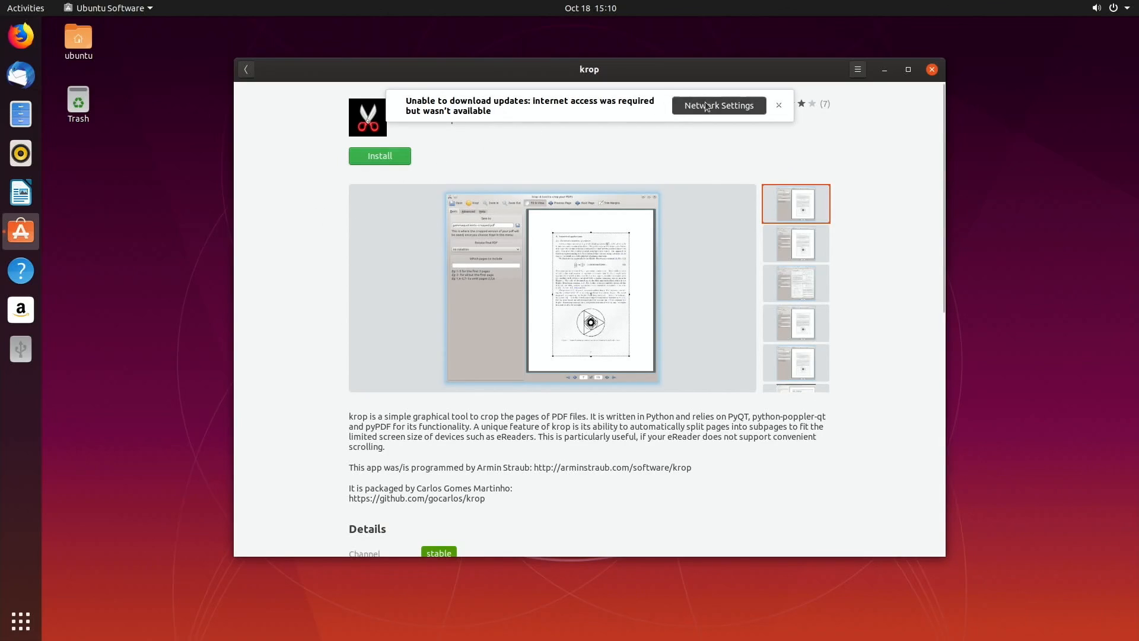
Step: Start installing krop and wait as progress reaches 99%
left_click(778, 105)
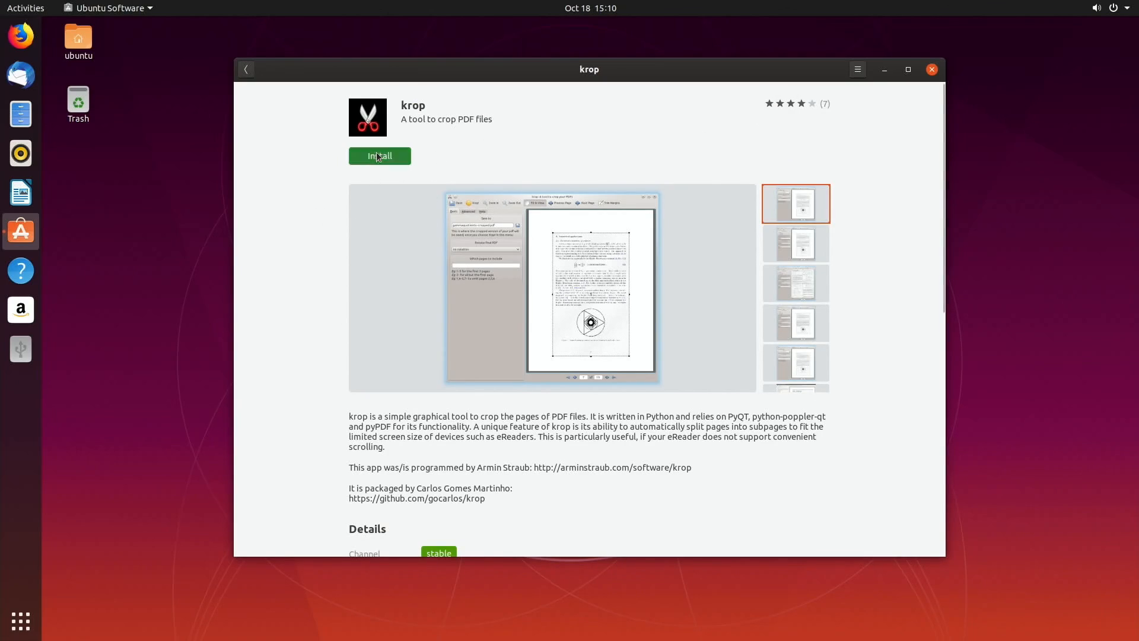
left_click(379, 155)
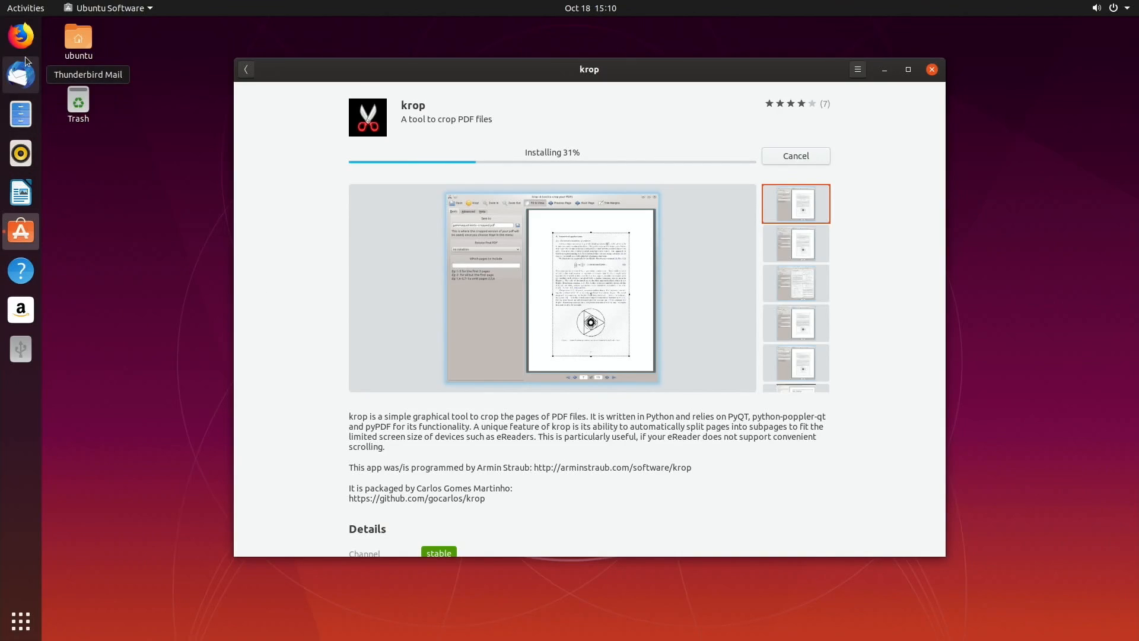
mouse_move(18, 531)
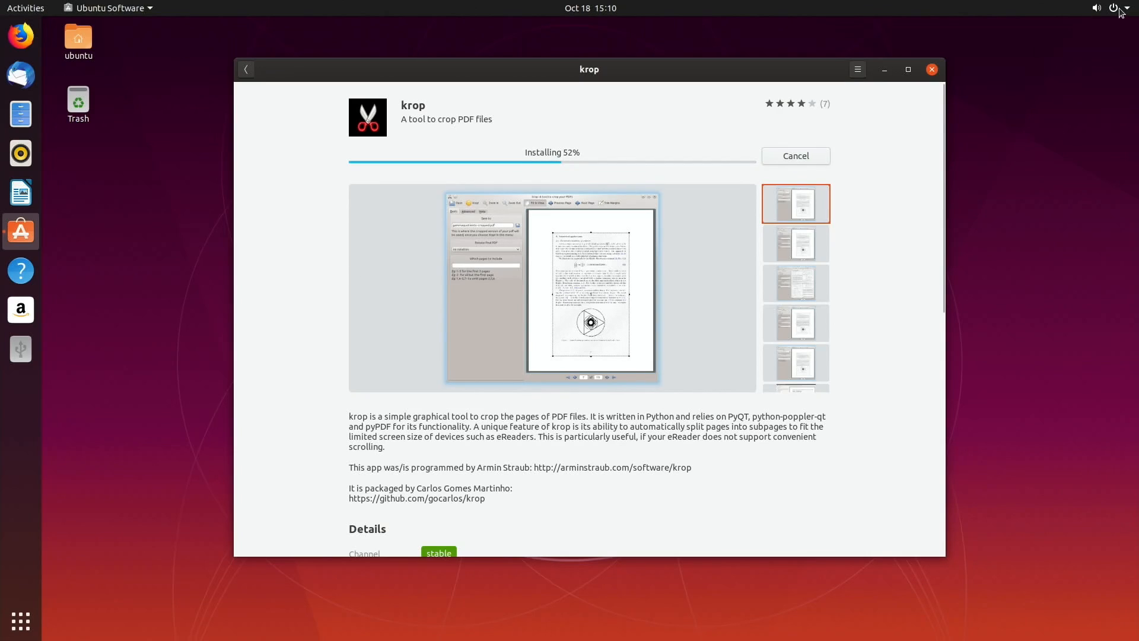
left_click(1124, 8)
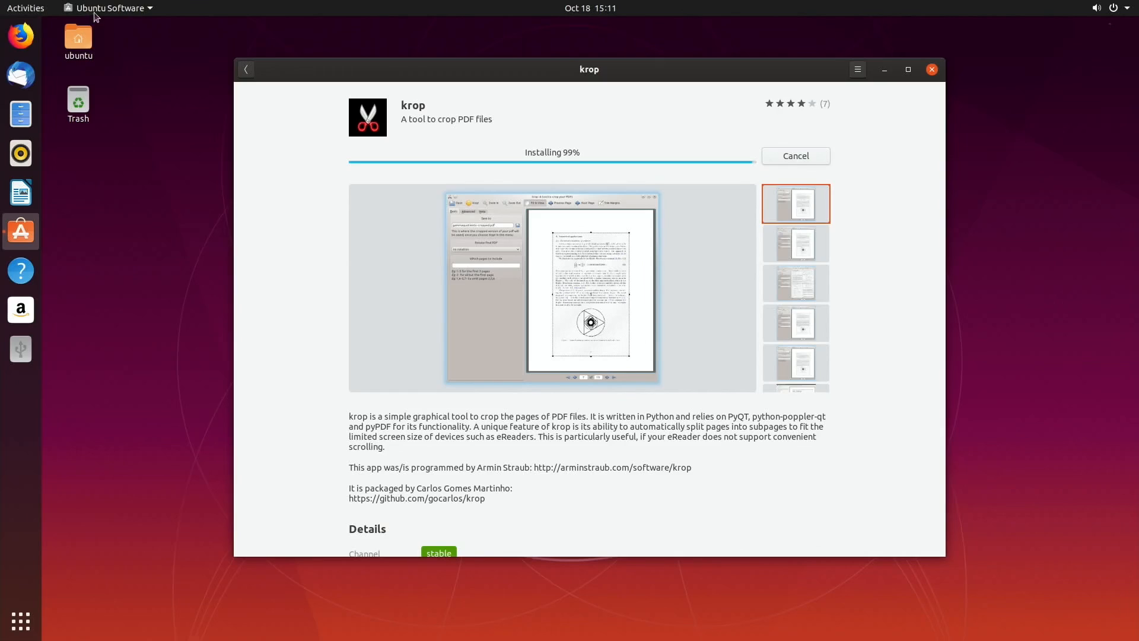
left_click(109, 7)
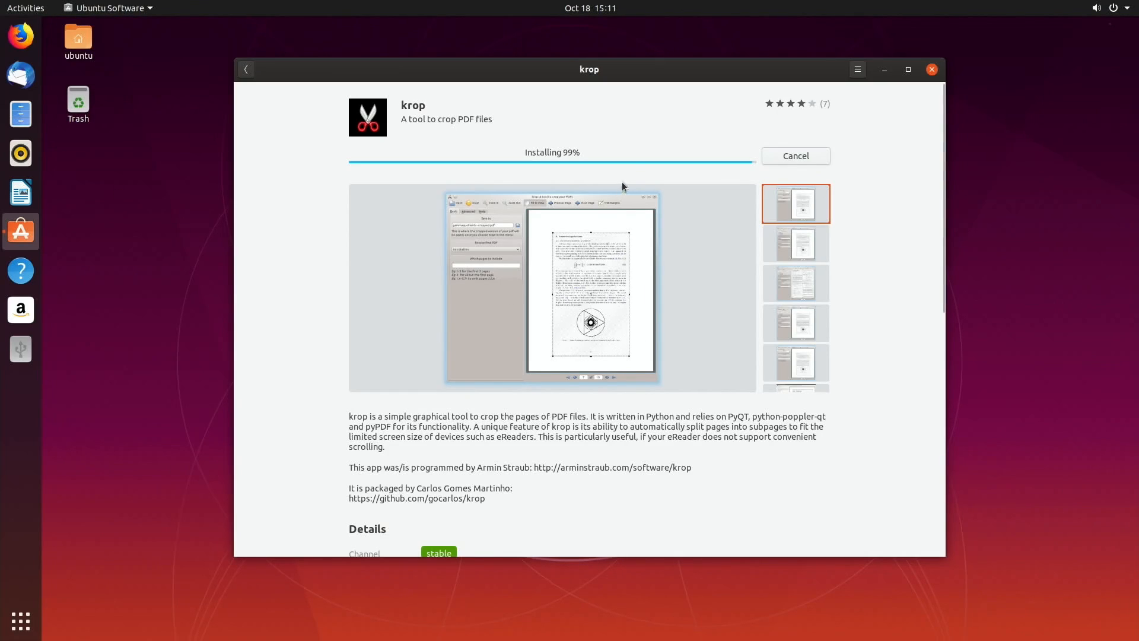
mouse_move(490, 167)
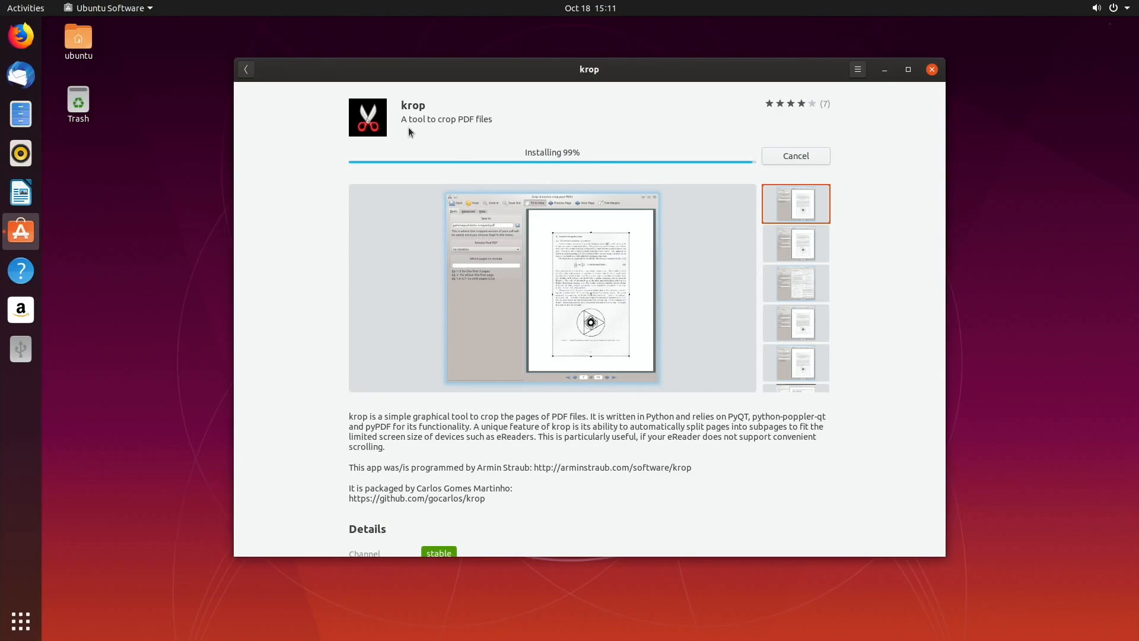
mouse_move(658, 152)
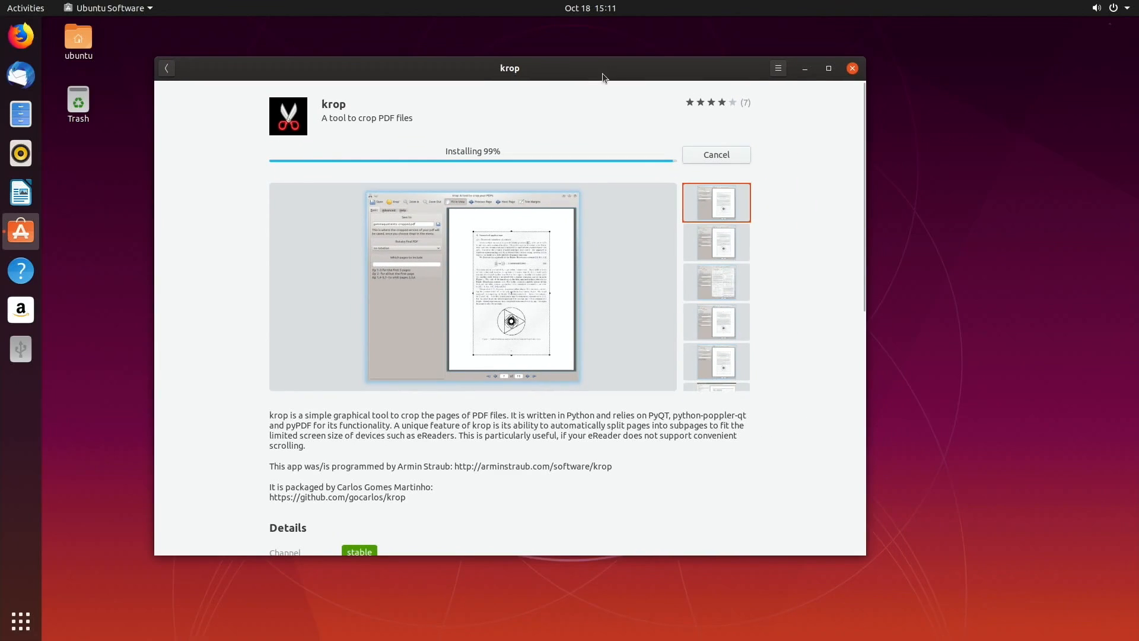
mouse_move(588, 209)
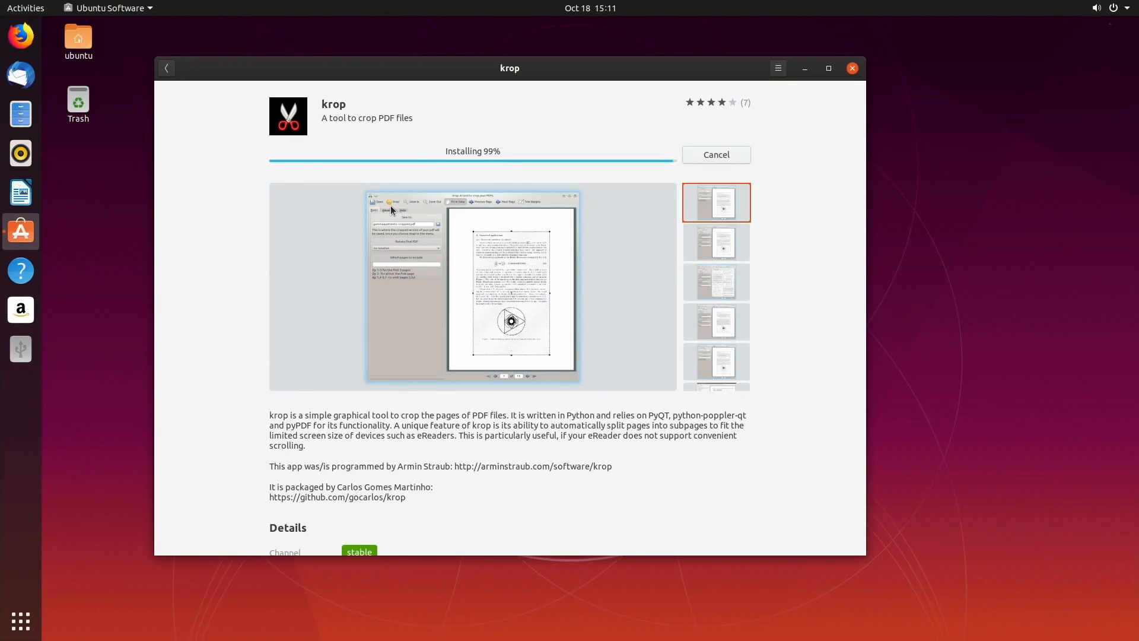
mouse_move(20, 153)
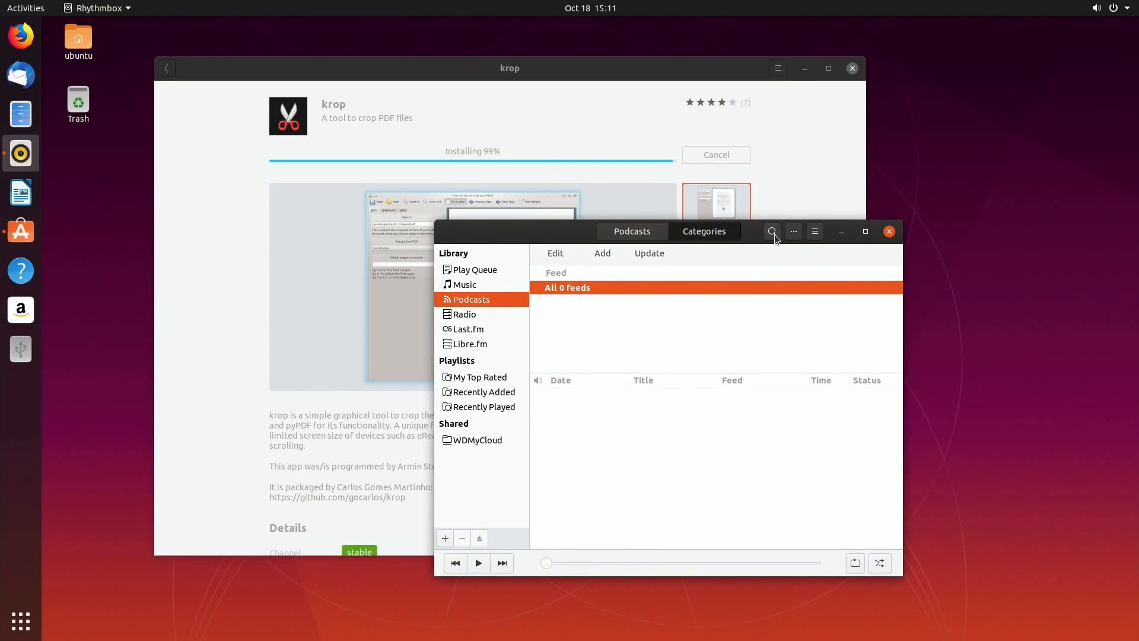
Step: Search the podcast feeds for 'twit' from the Podcasts header bar
left_click(772, 232)
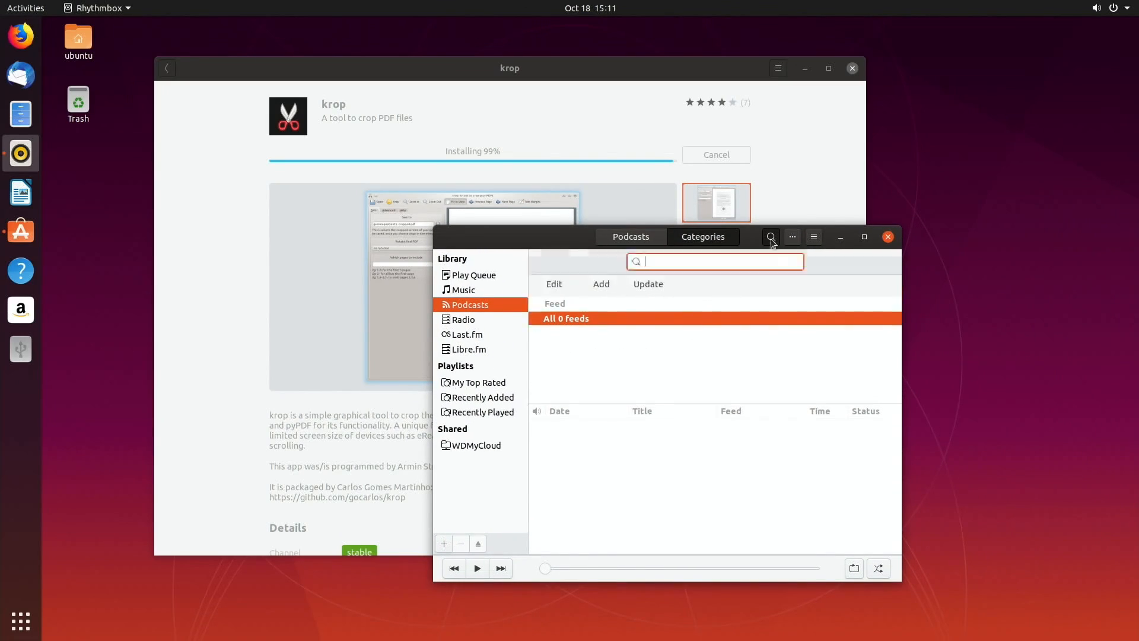
type("t")
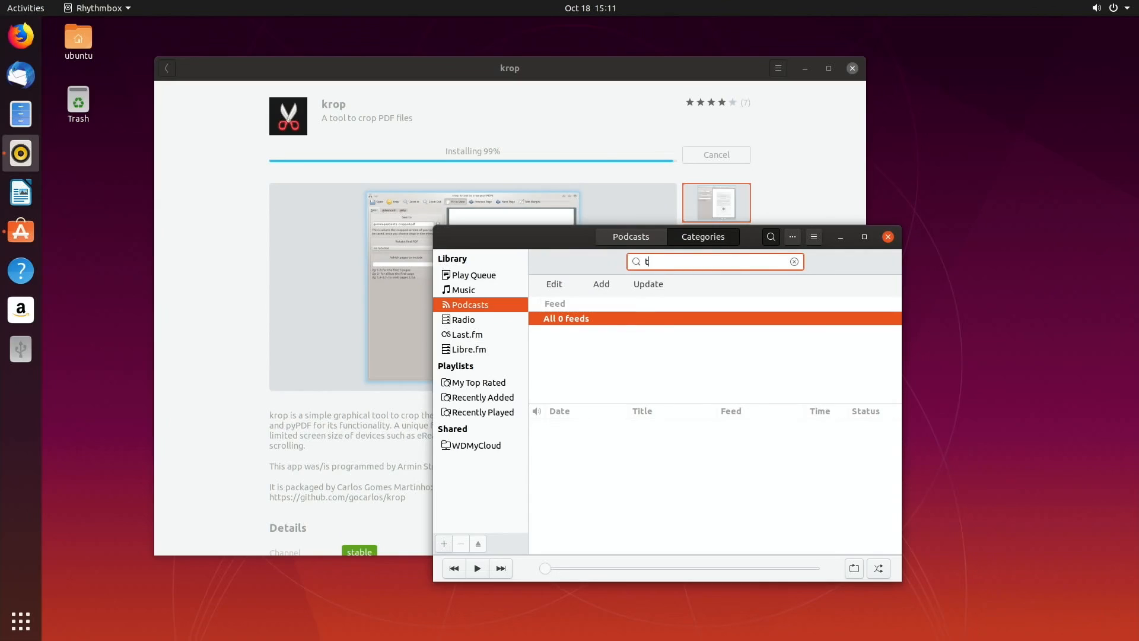
type("wit")
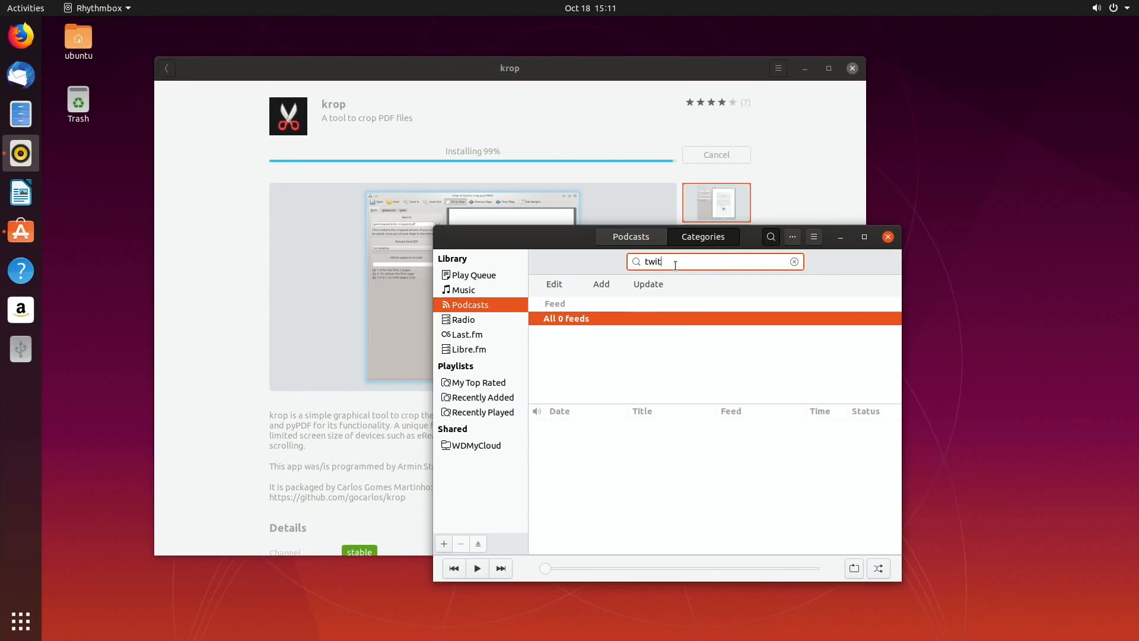
mouse_move(592, 367)
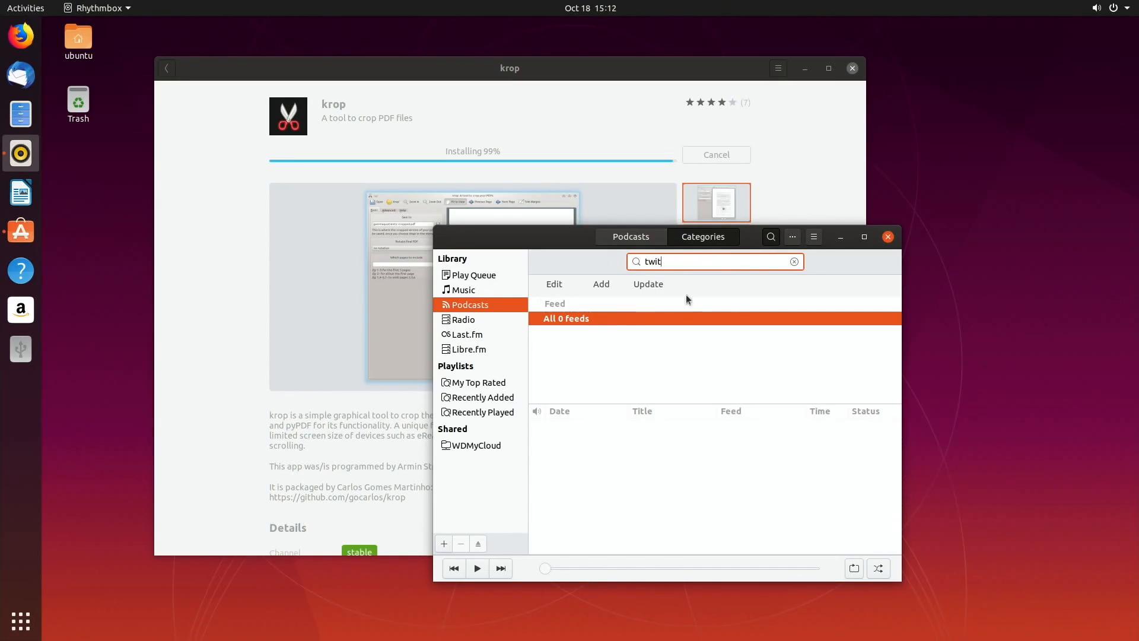
mouse_move(467, 335)
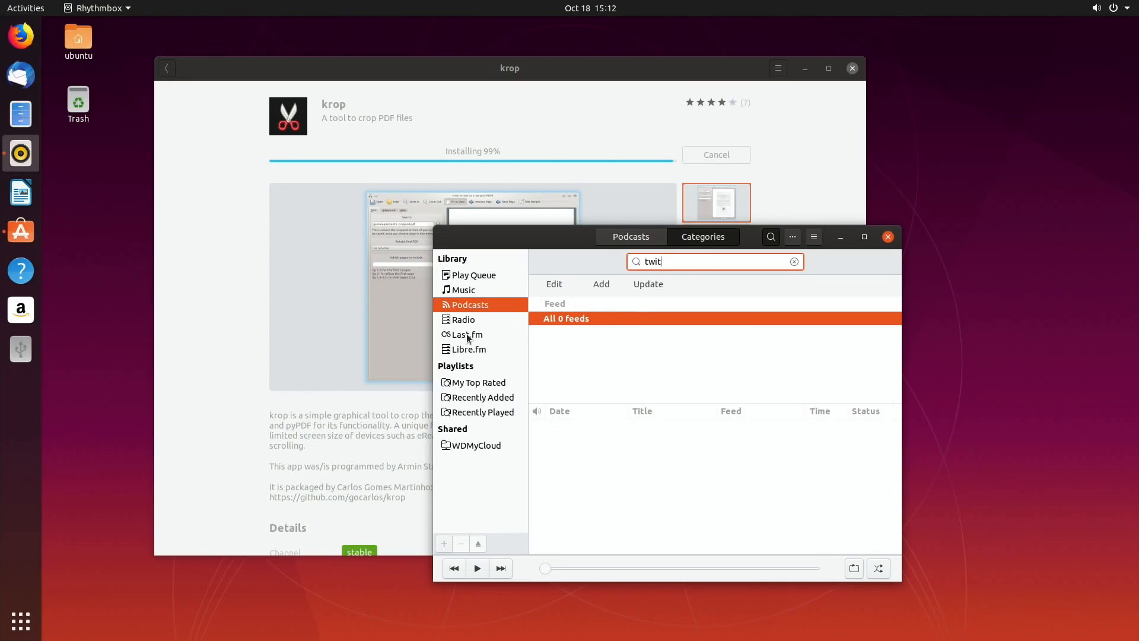
Step: Filter the Radio library to Ambient and start the HBR1.com - Dream Factory station
left_click(463, 319)
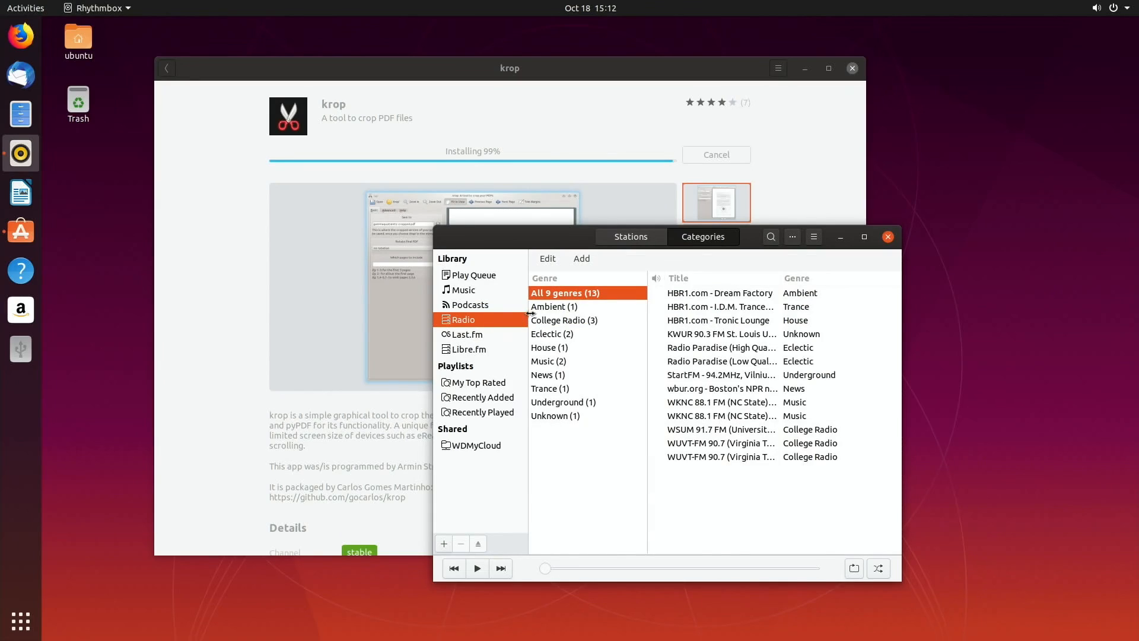
left_click(553, 306)
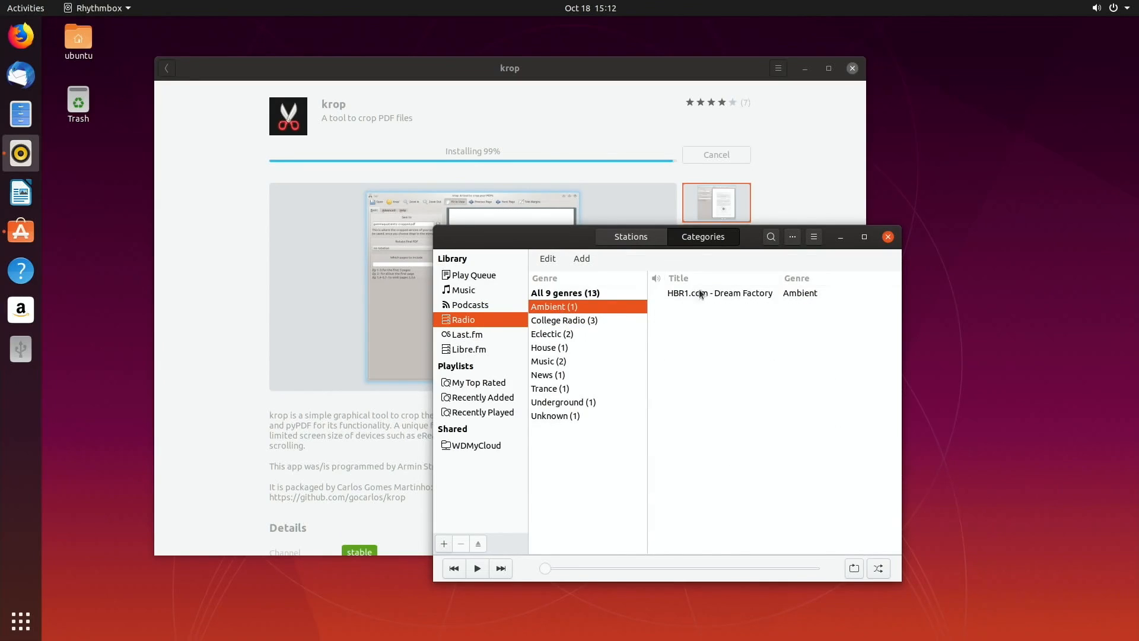
left_click(719, 293)
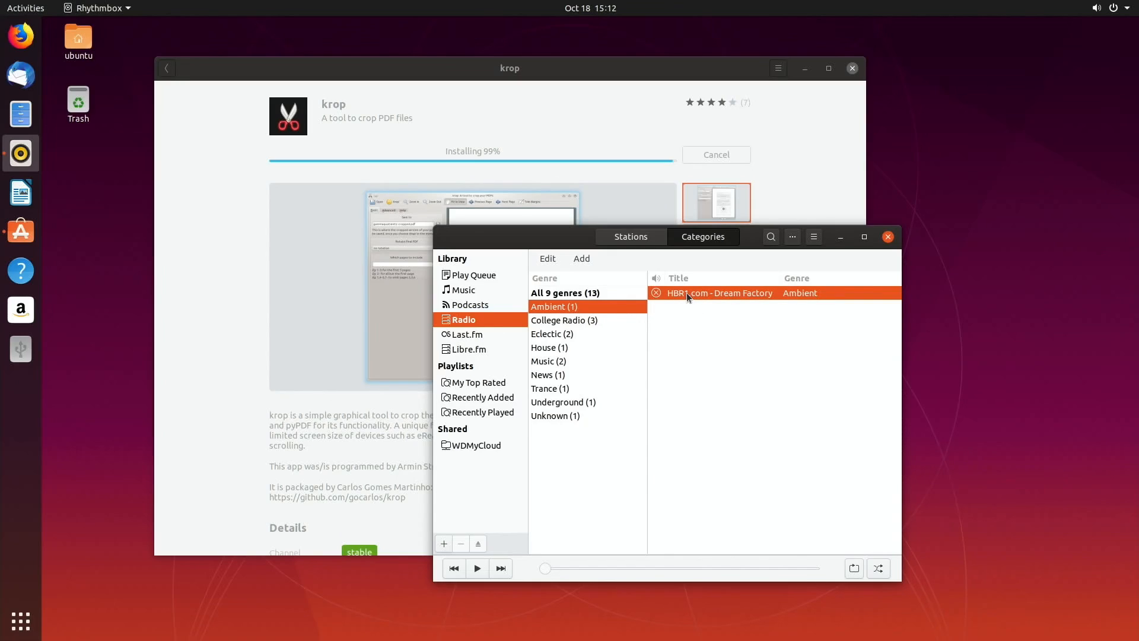
mouse_move(540, 574)
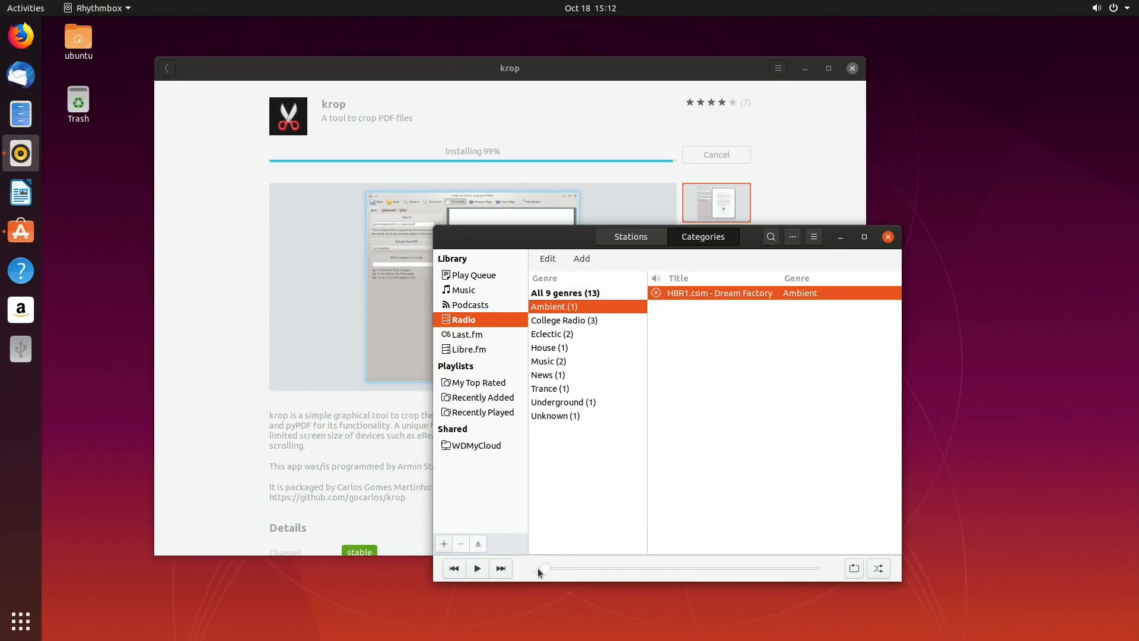
mouse_move(492, 526)
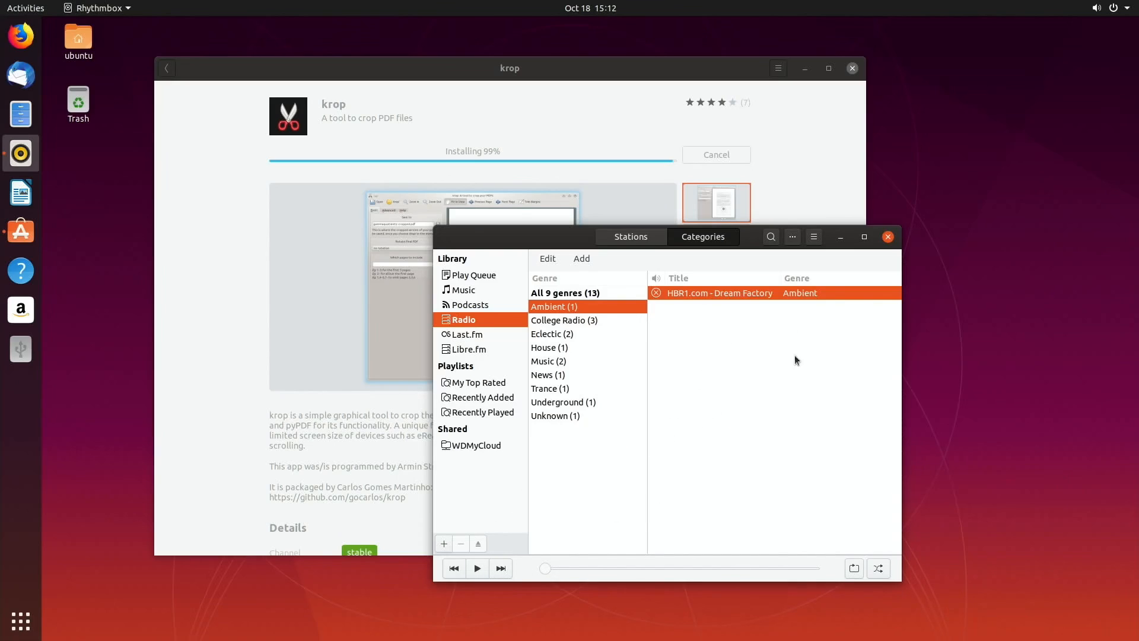
mouse_move(723, 428)
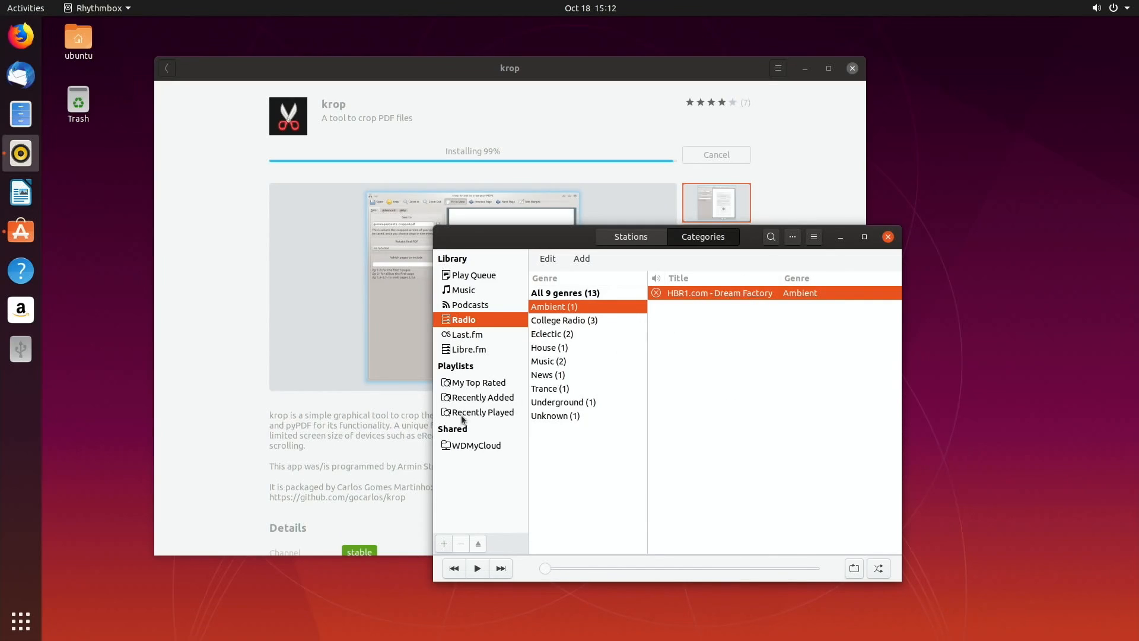
mouse_move(490, 449)
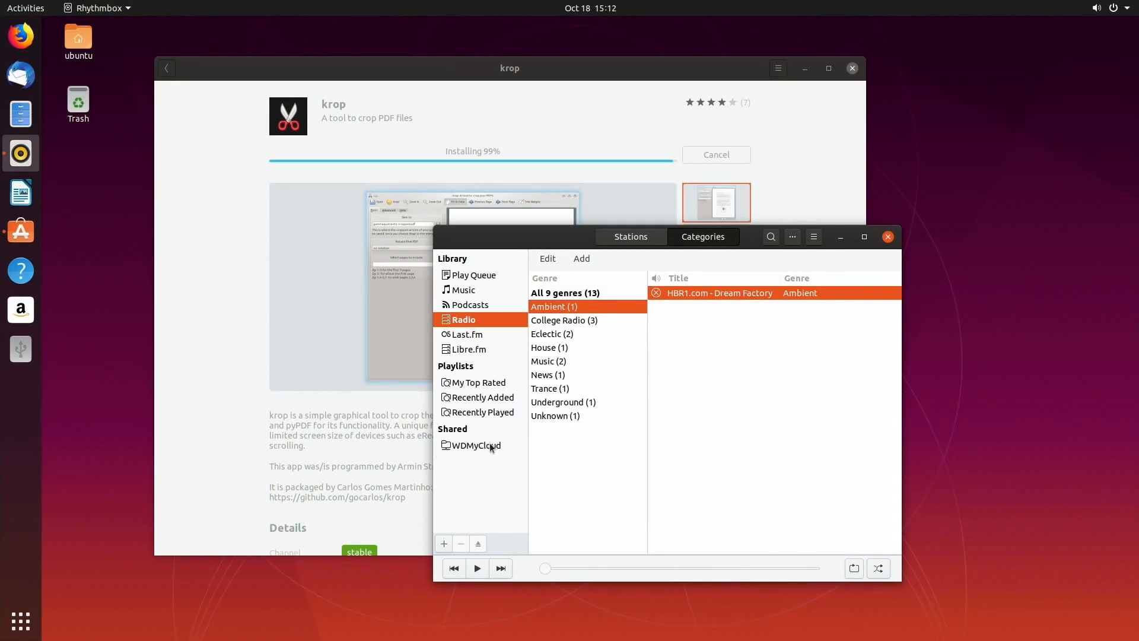
mouse_move(833, 319)
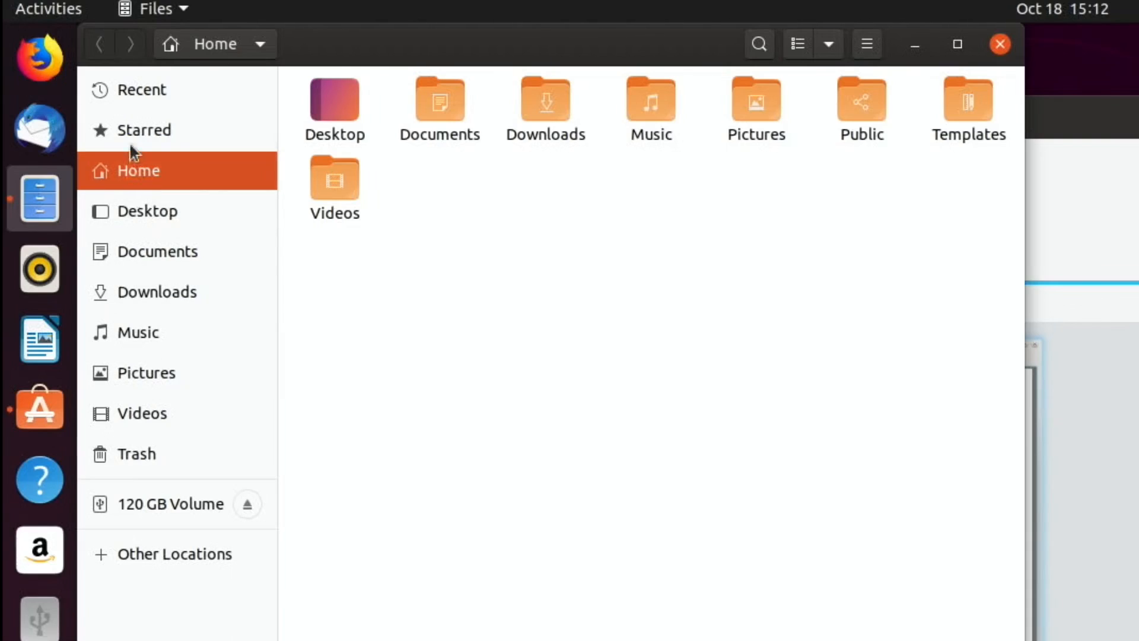
mouse_move(133, 229)
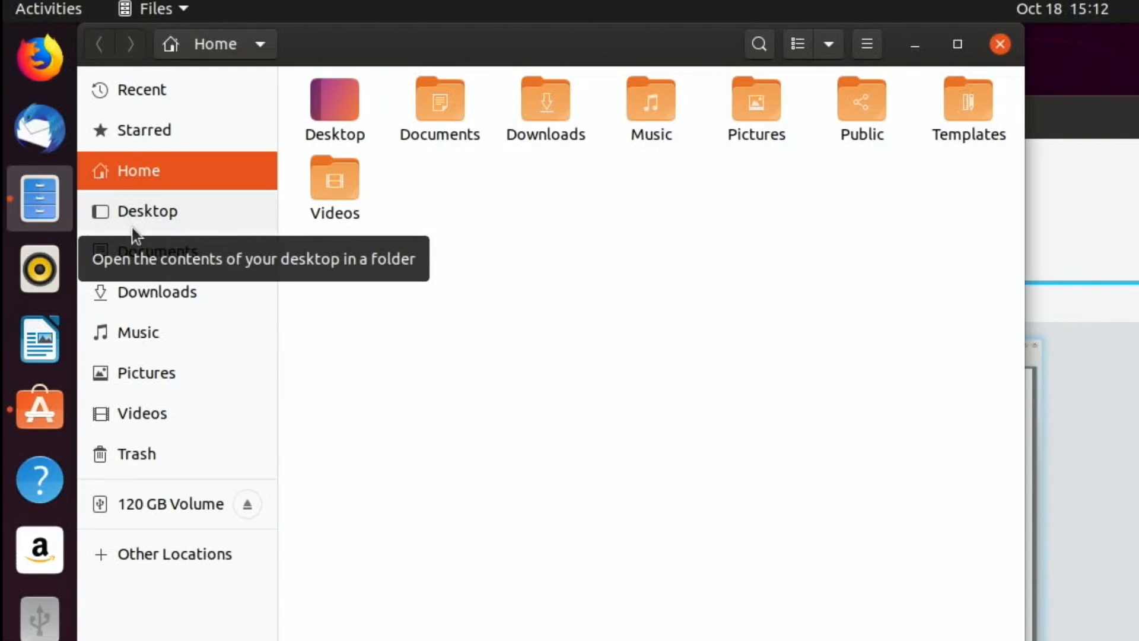
mouse_move(218, 360)
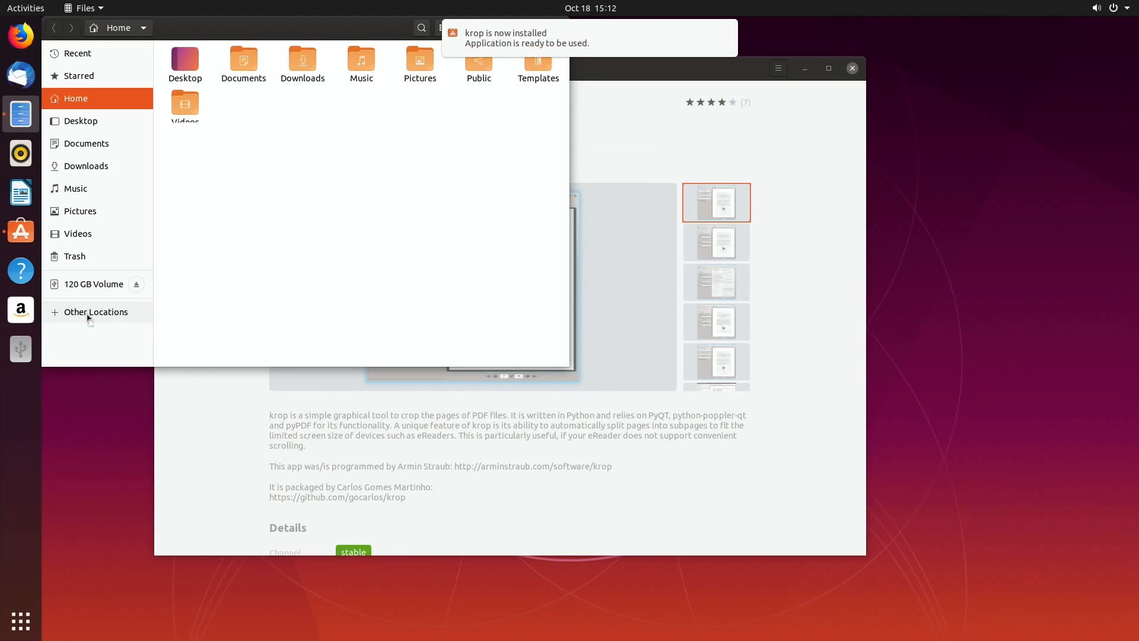
Step: Connect to the WDMyCloud network drive from Other Locations as an Anonymous user
left_click(96, 312)
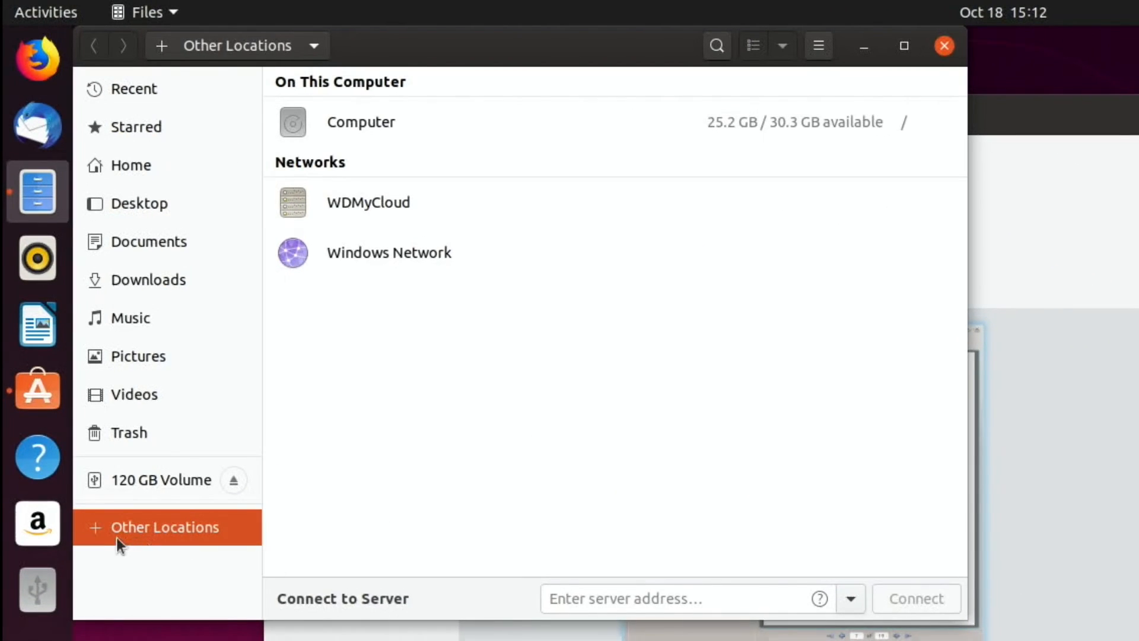
mouse_move(319, 206)
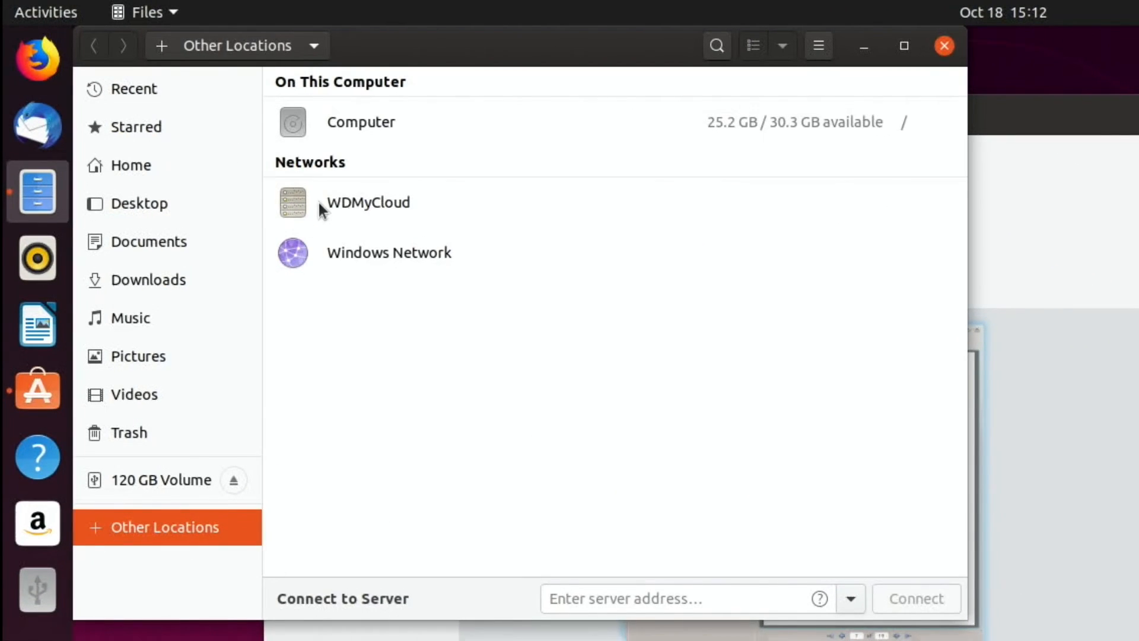
double_click(367, 202)
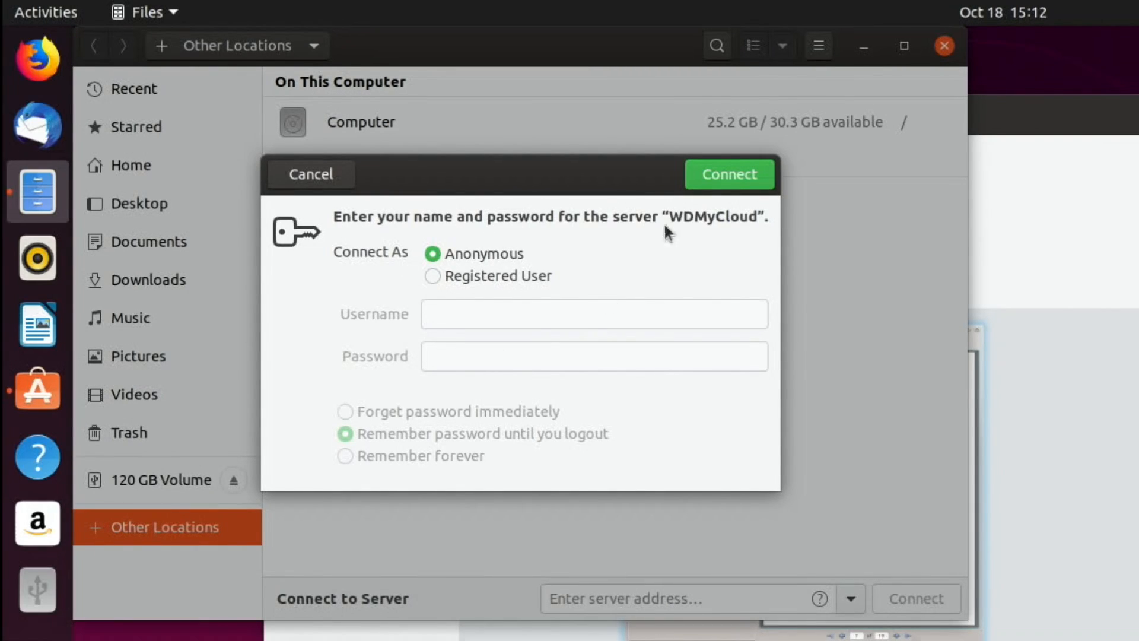
left_click(728, 173)
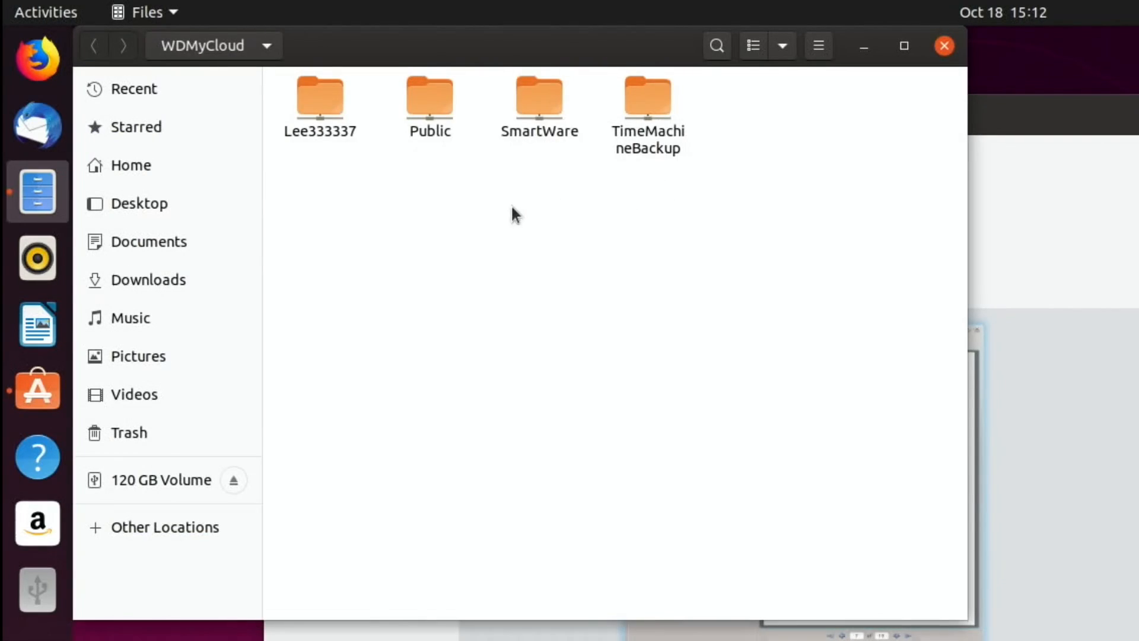
Step: Browse into the Public share, then close the Files window
left_click(430, 98)
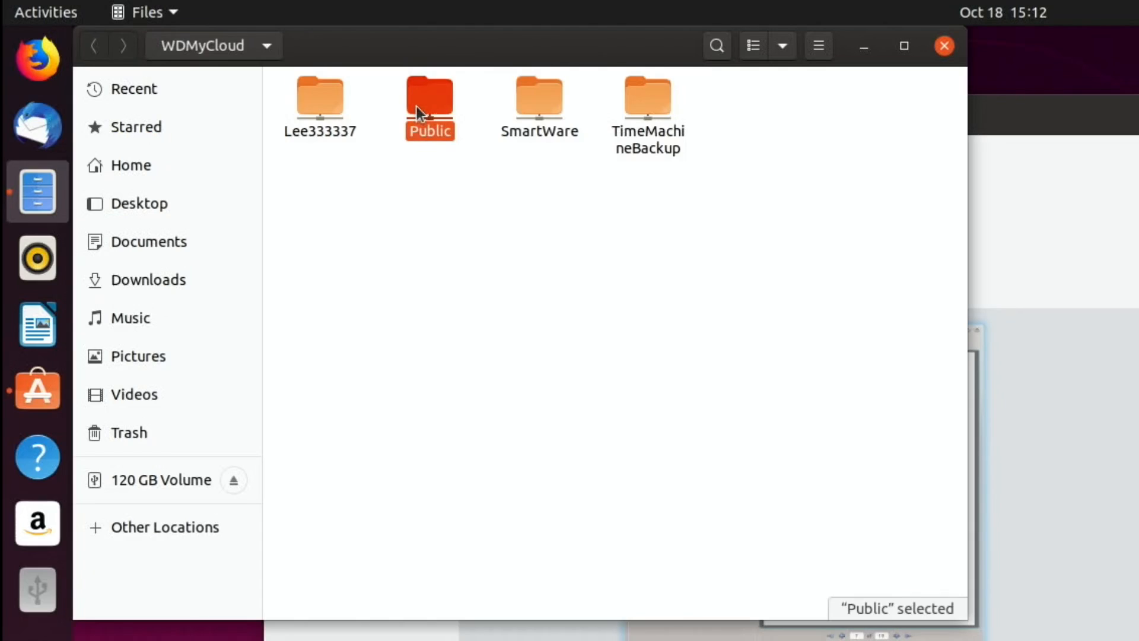
double_click(429, 97)
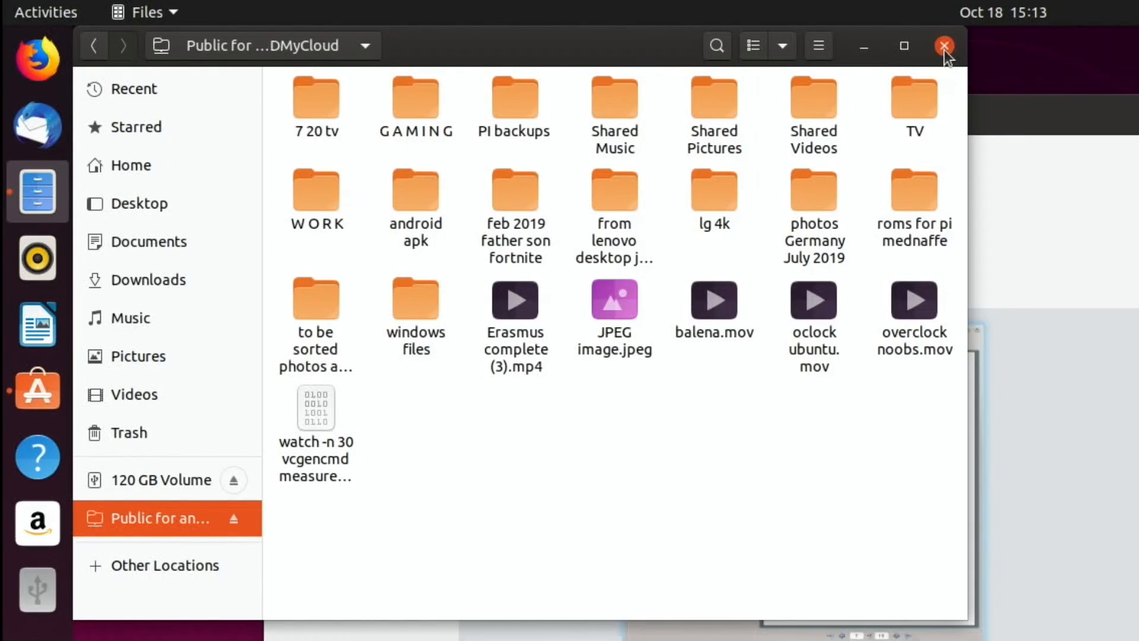
left_click(944, 45)
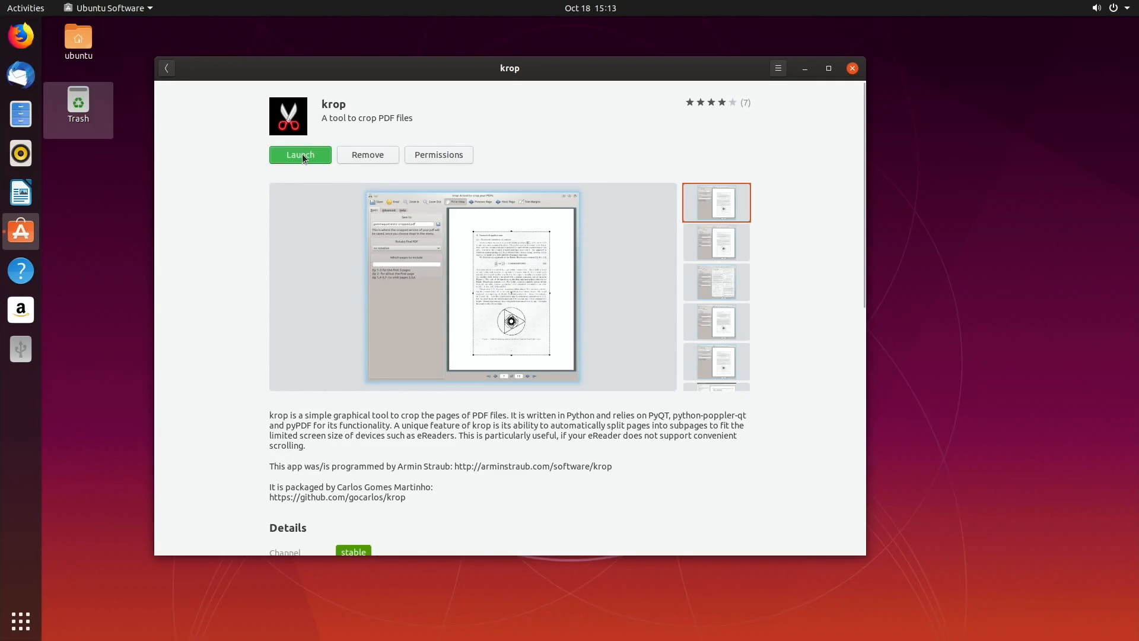
mouse_move(257, 358)
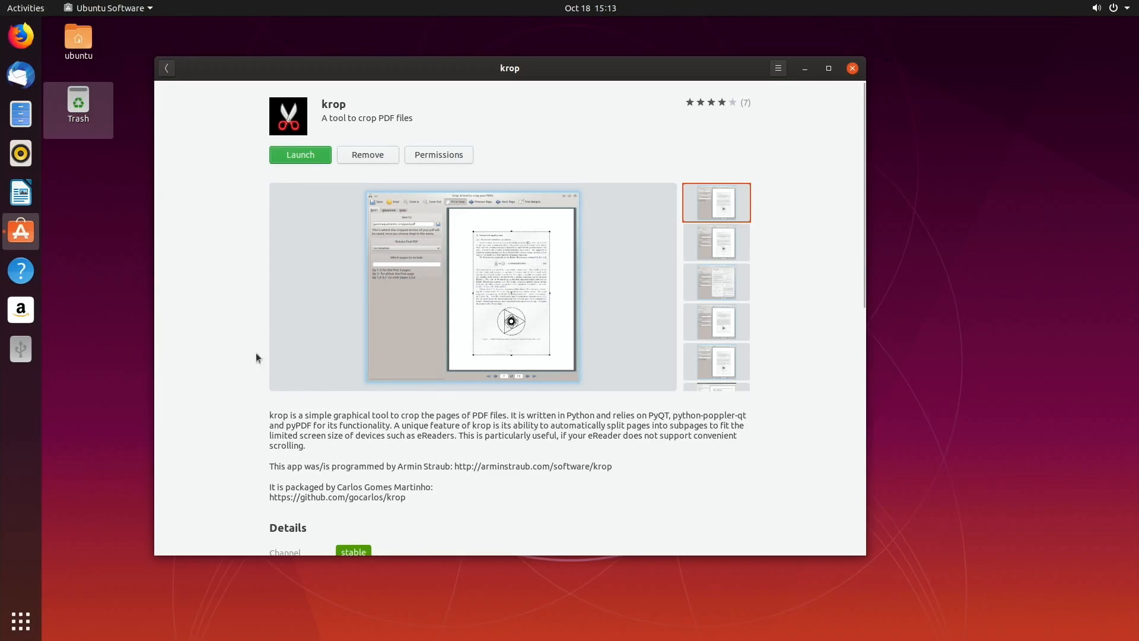
mouse_move(349, 414)
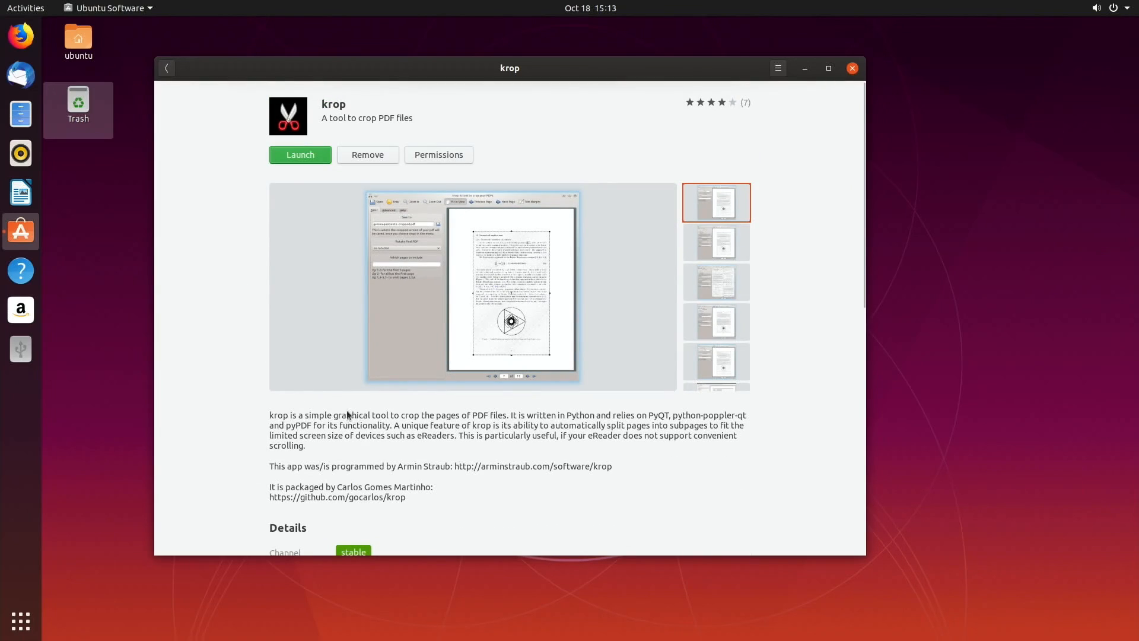
mouse_move(43, 248)
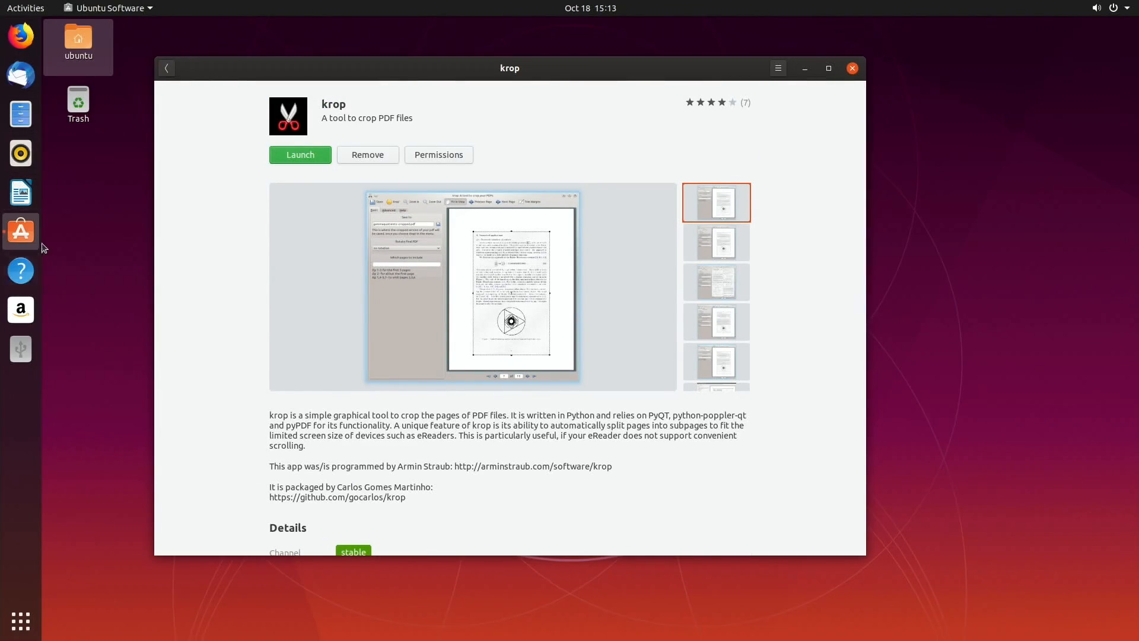
mouse_move(21, 231)
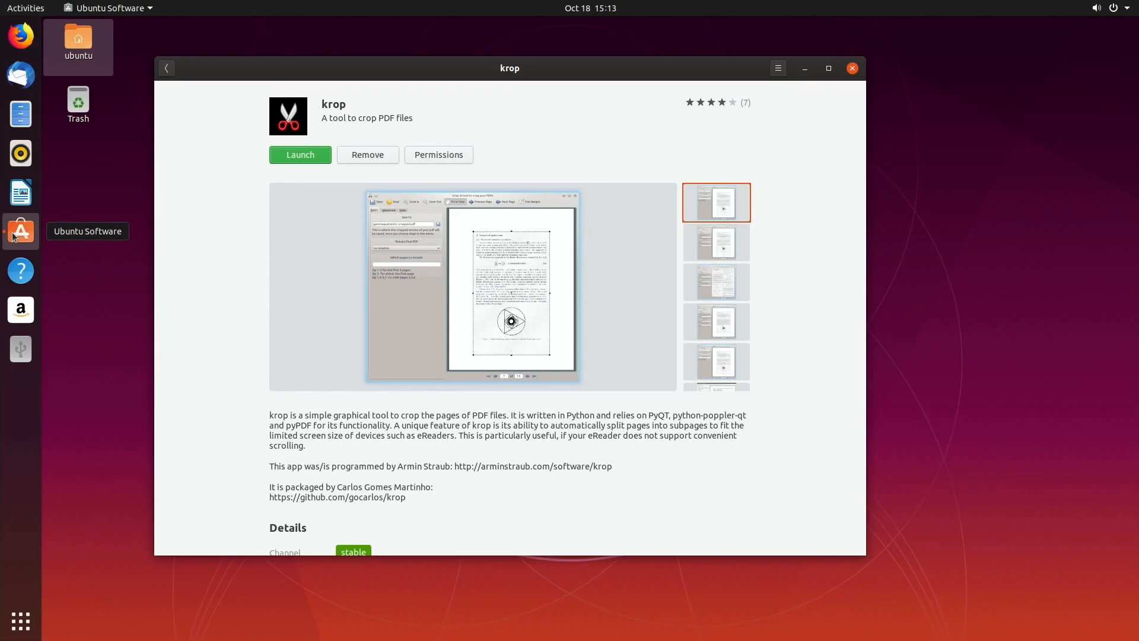
mouse_move(472, 99)
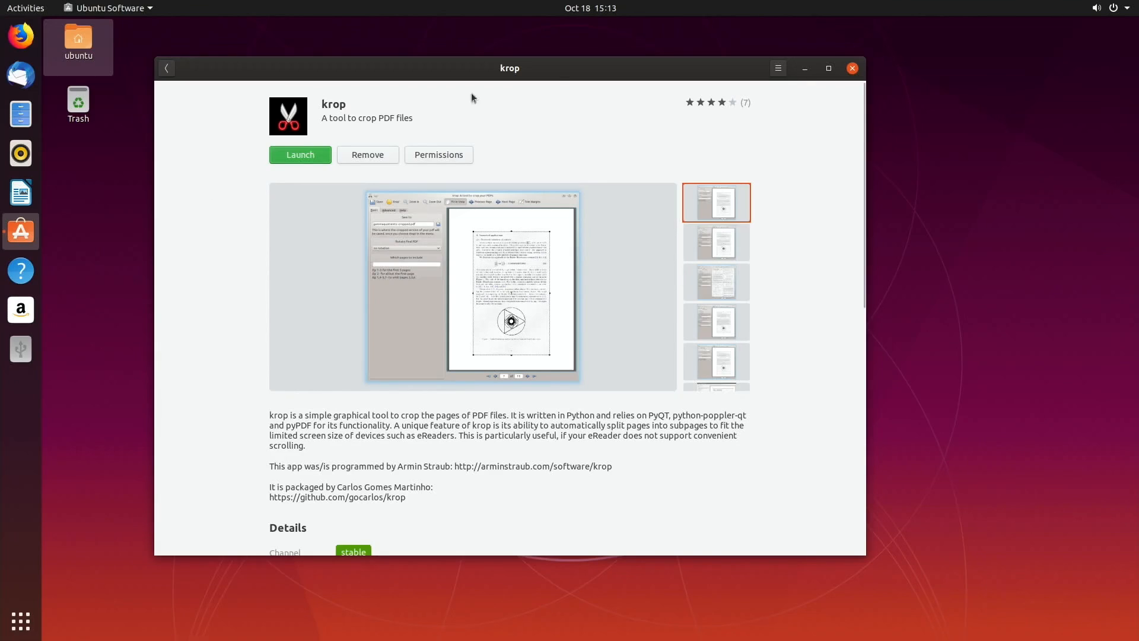
mouse_move(967, 245)
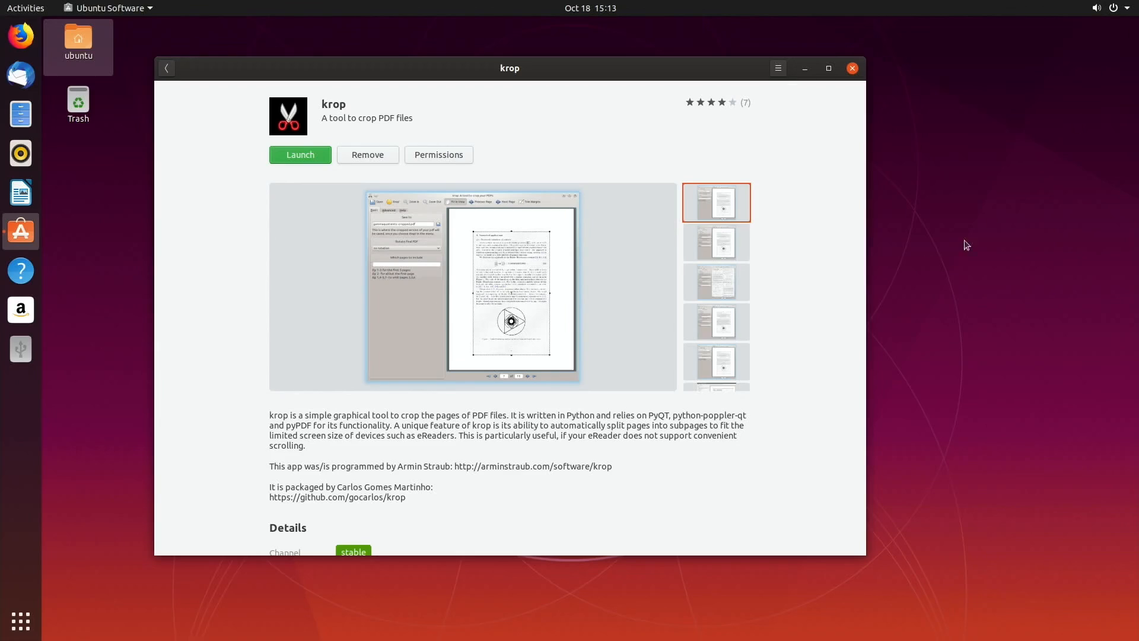
Step: Launch the newly installed krop from its Ubuntu Software page
left_click(300, 155)
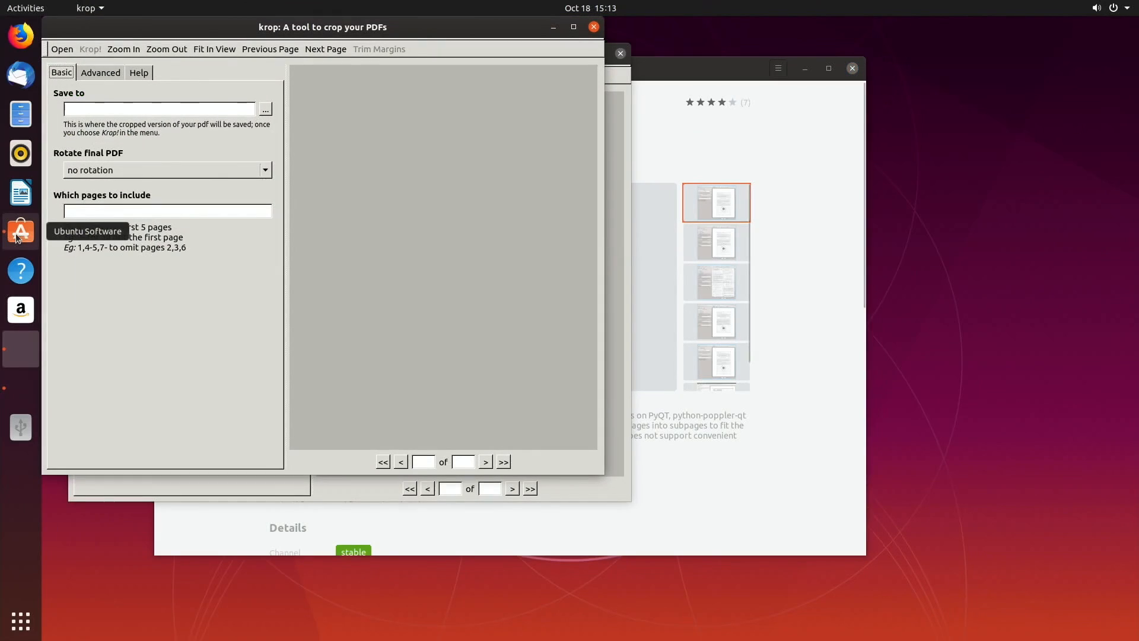
mouse_move(393, 50)
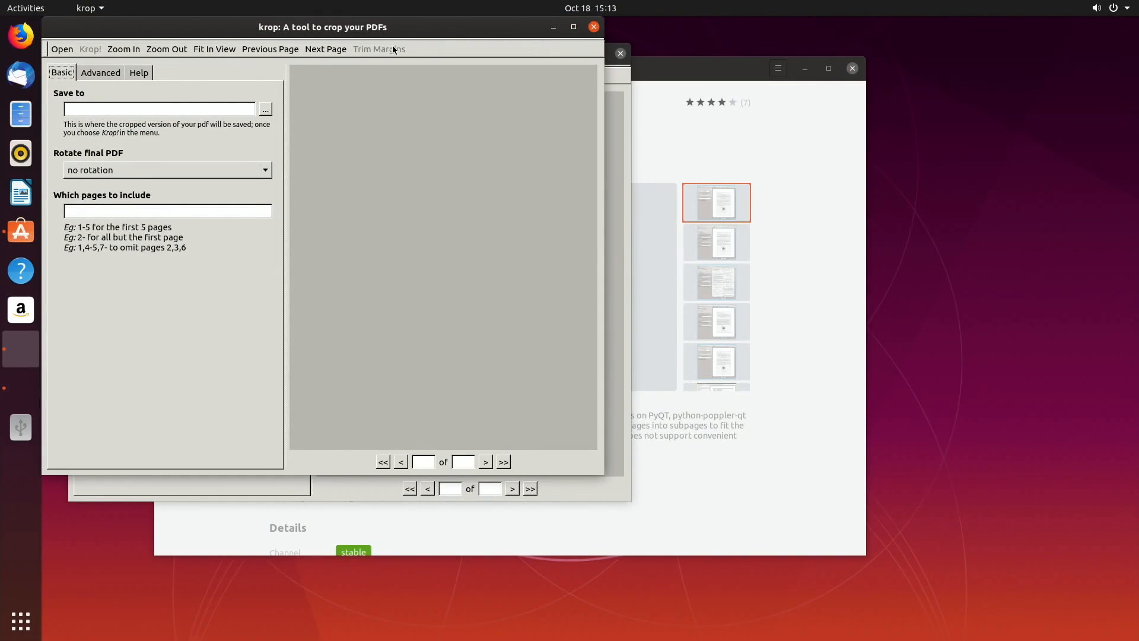
mouse_move(586, 53)
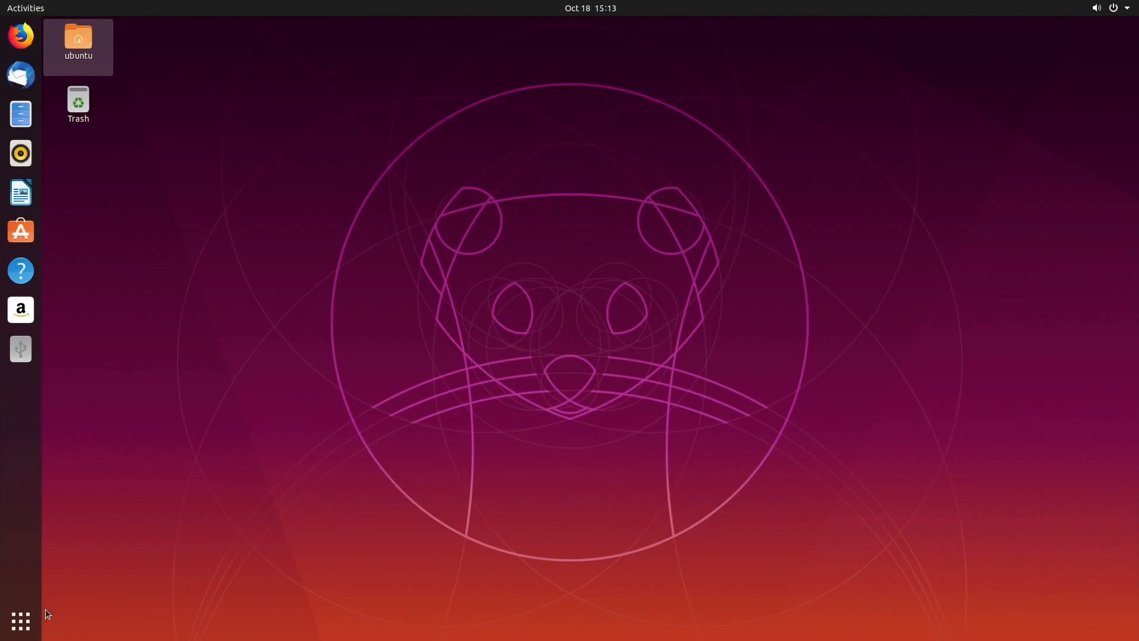
Step: Show all installed applications from the dock's Show Applications button
left_click(20, 622)
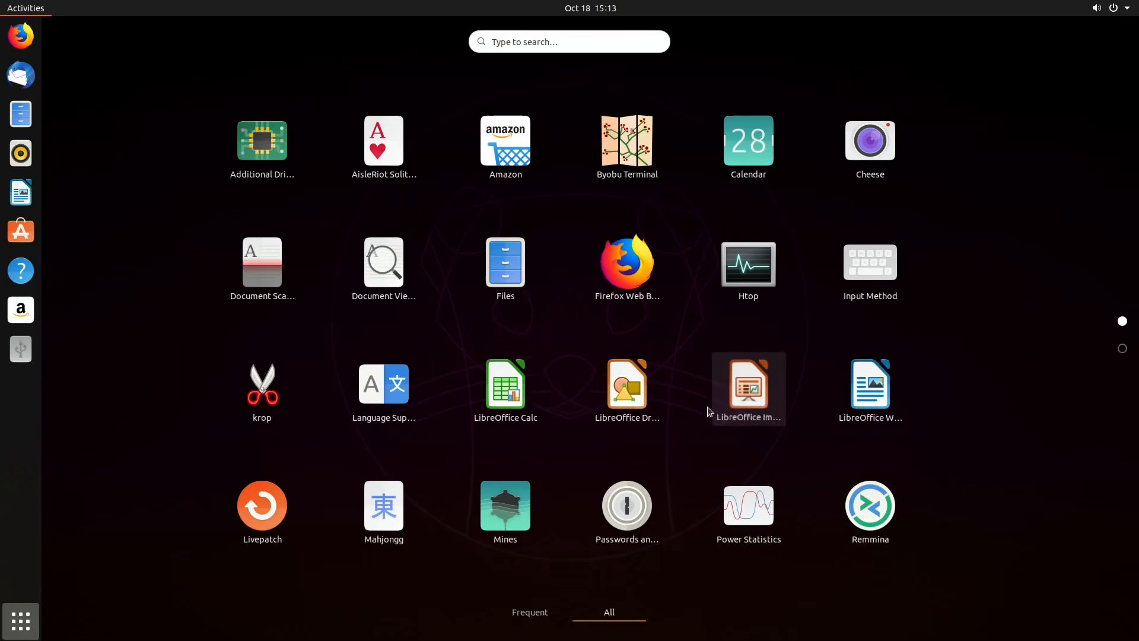
mouse_move(435, 87)
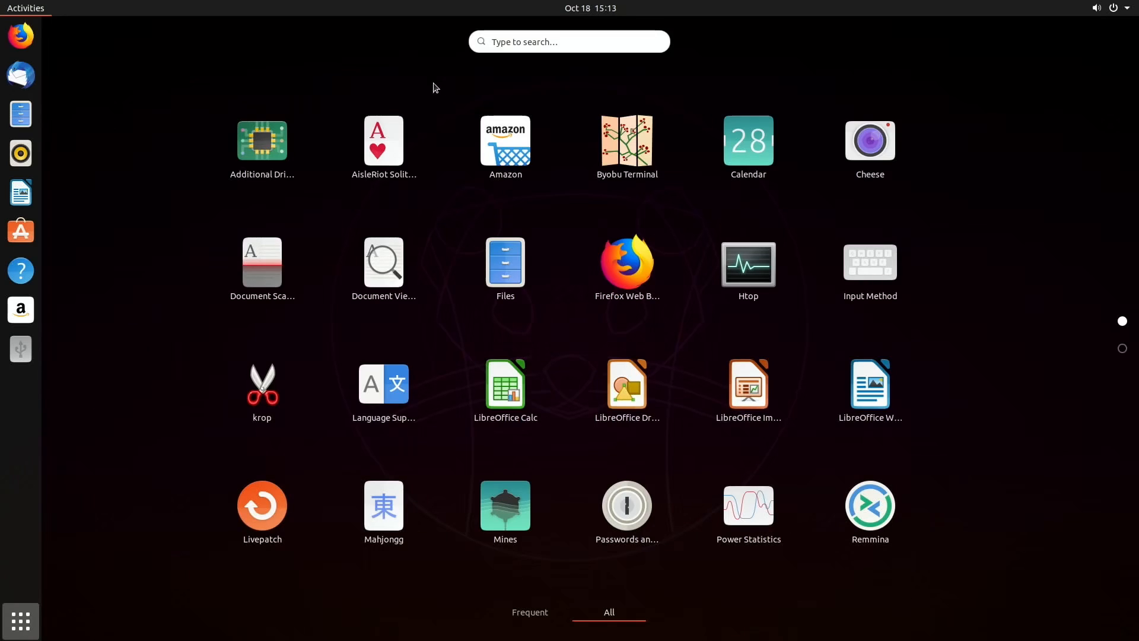
mouse_move(1121, 348)
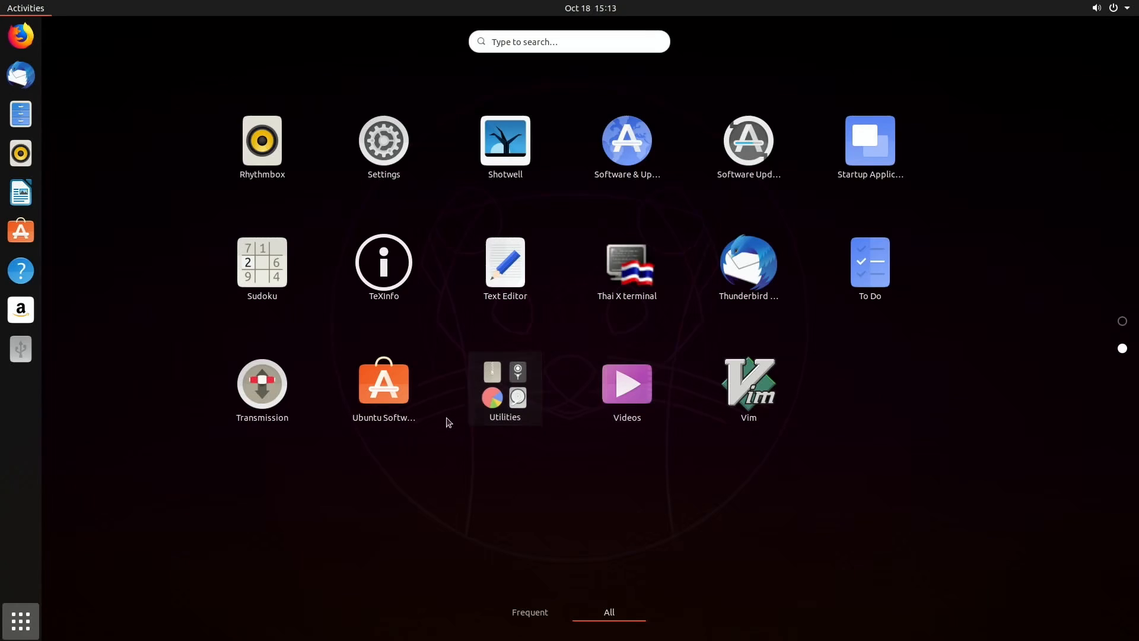
mouse_move(505, 403)
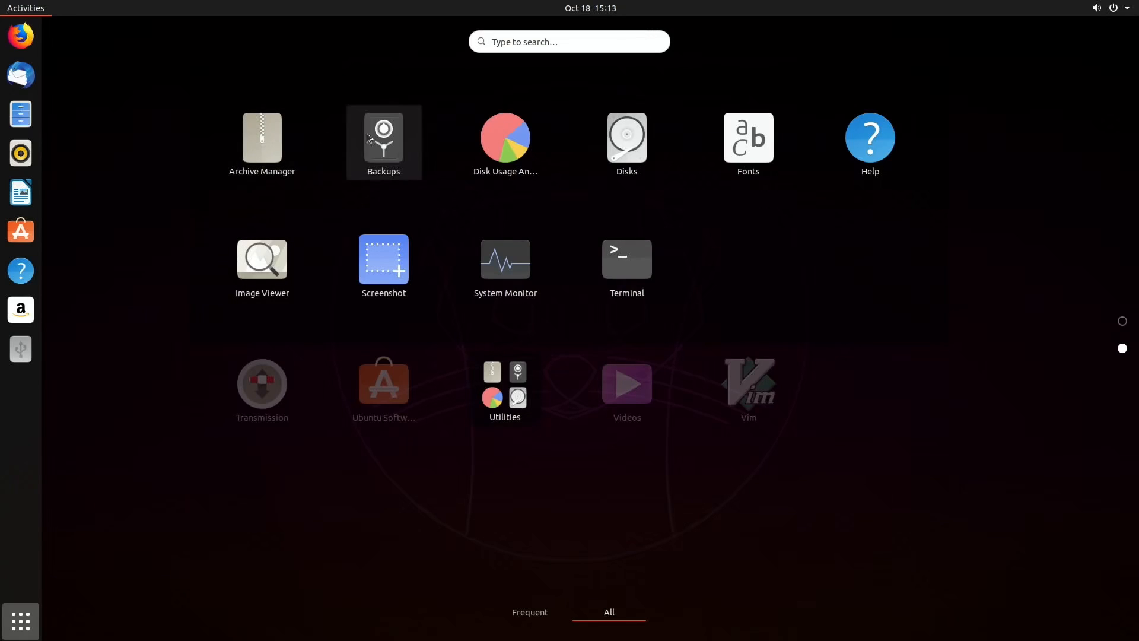
mouse_move(744, 198)
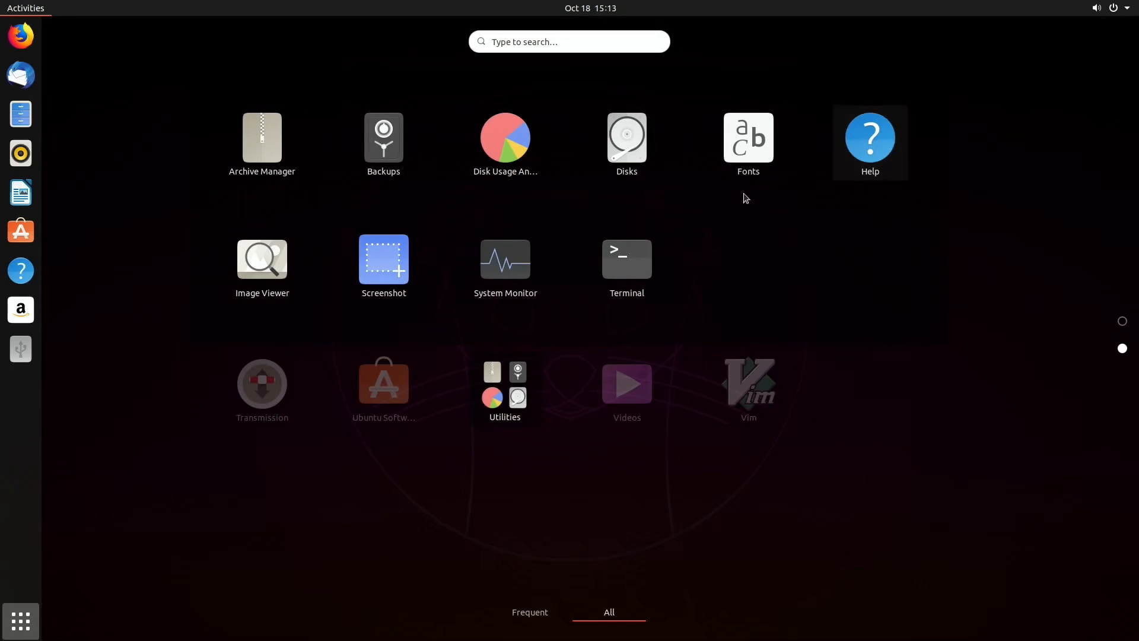
mouse_move(506, 269)
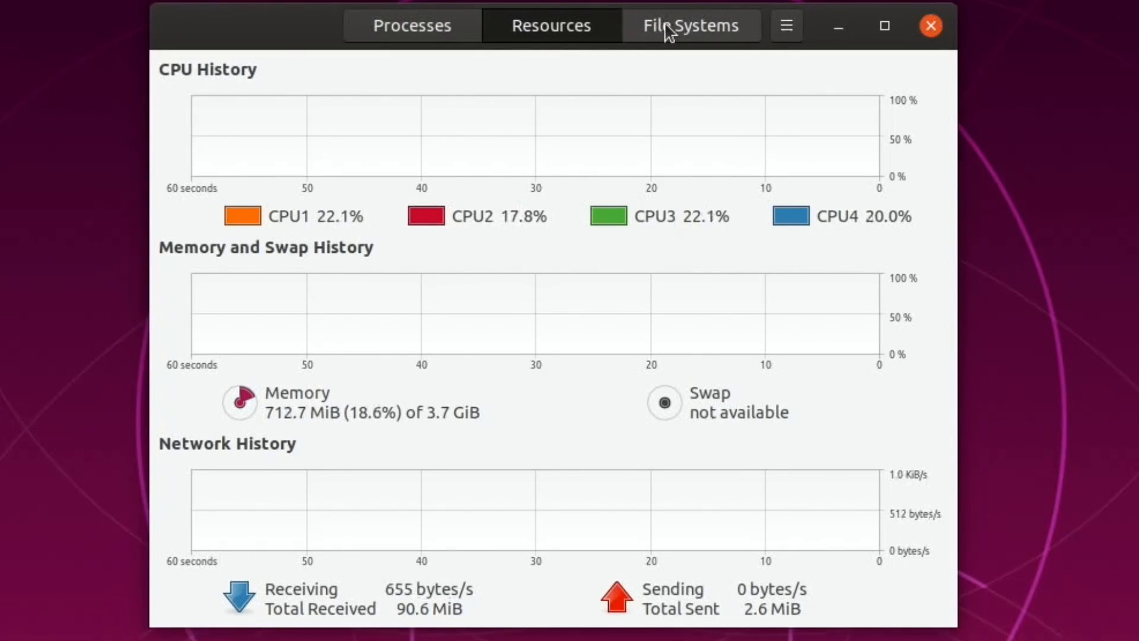
Step: View the File Systems disk usage and the menu in System Monitor, then close it
left_click(691, 26)
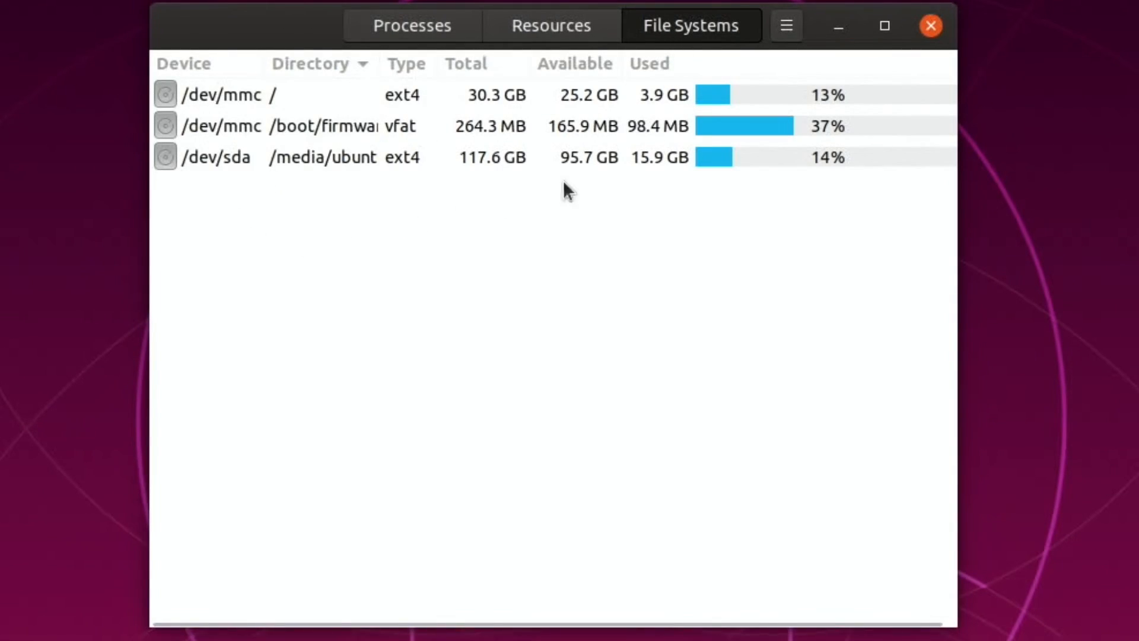
left_click(786, 26)
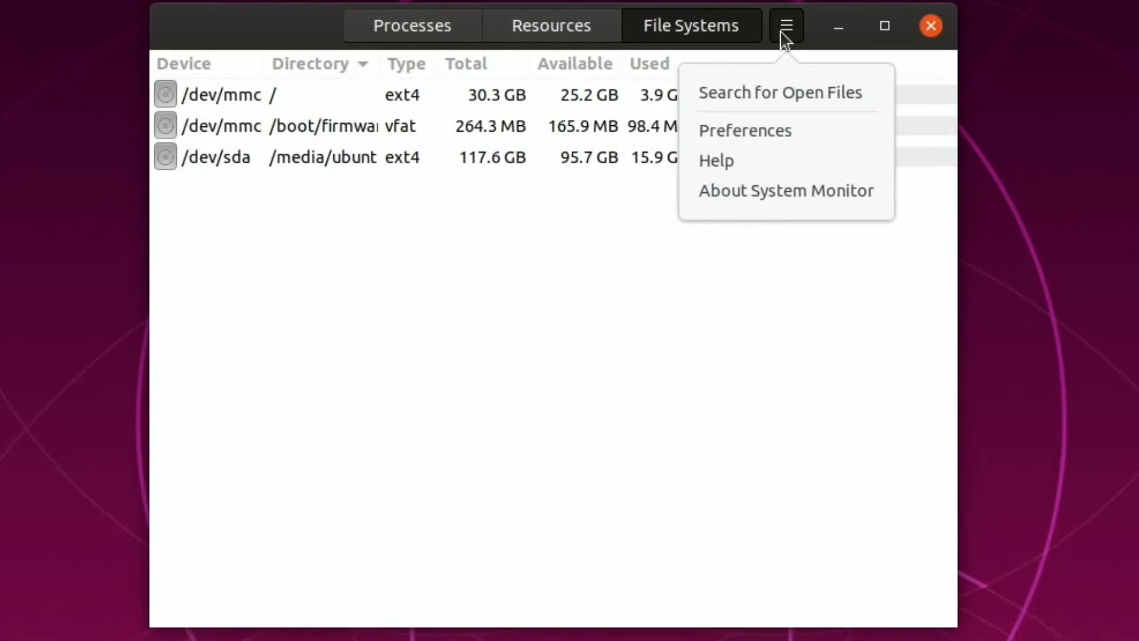
mouse_move(765, 176)
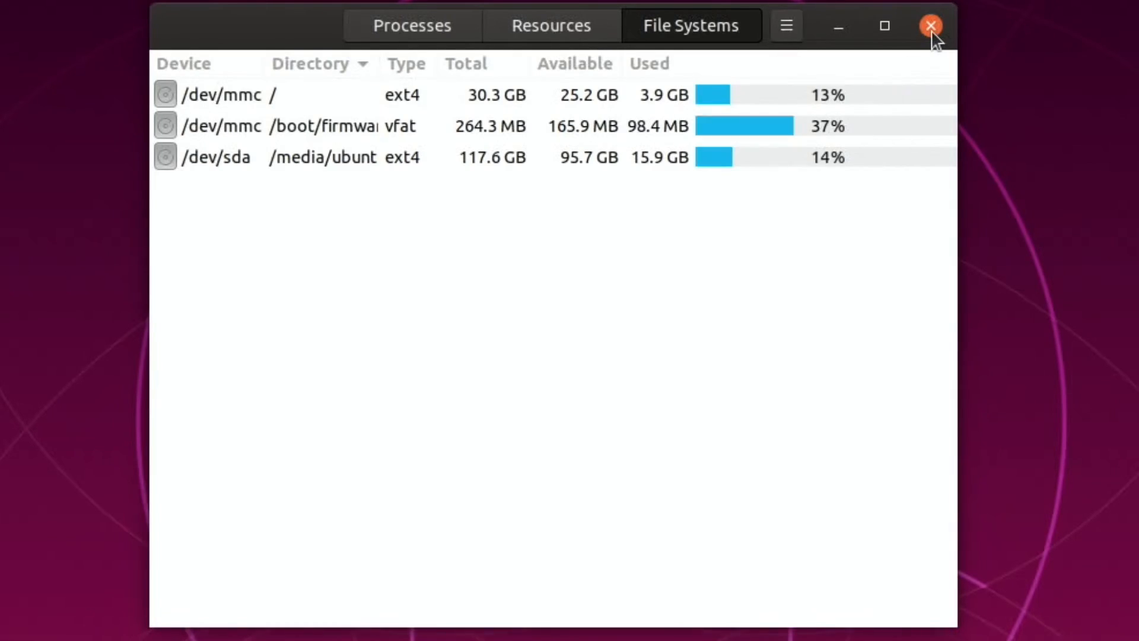
left_click(929, 26)
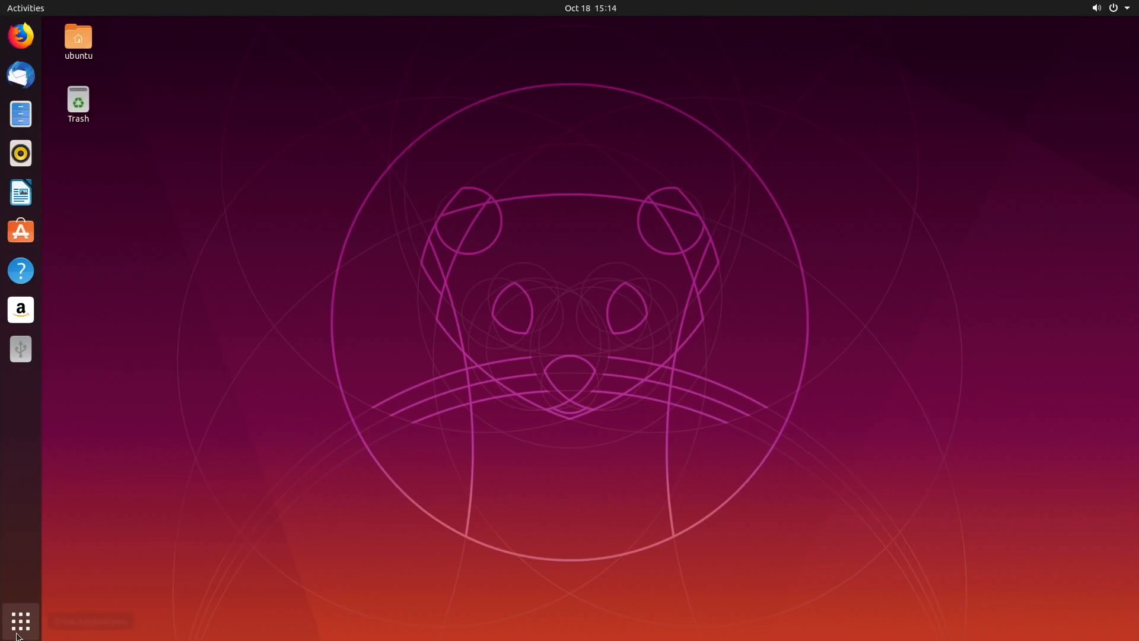
Step: Show all installed applications and scroll to the grid's second page
left_click(20, 621)
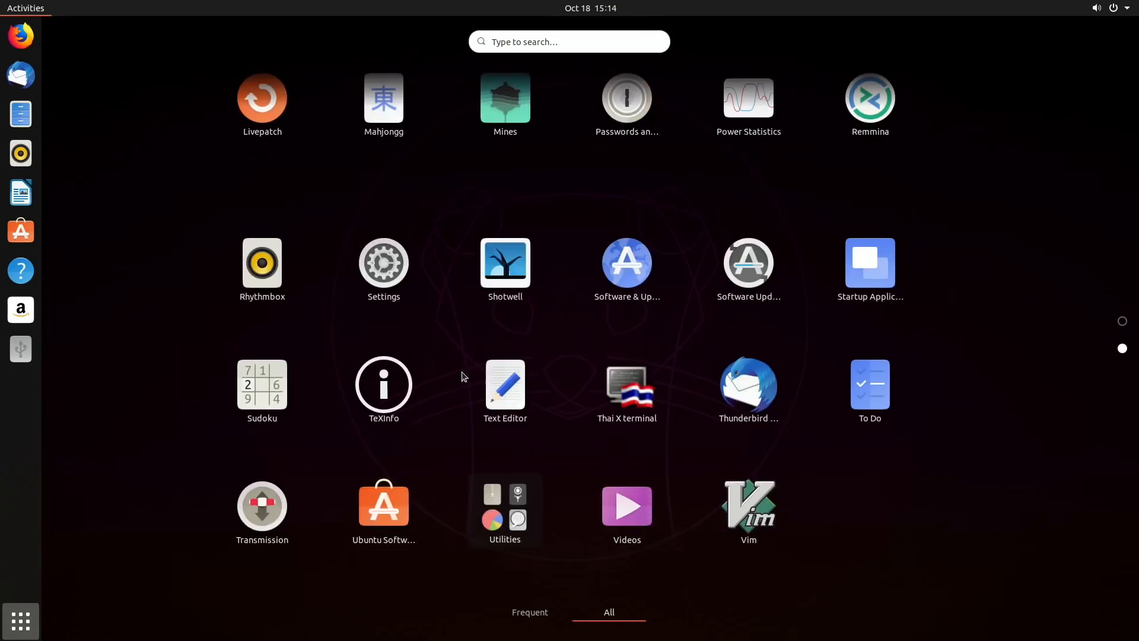
scroll("down", 3)
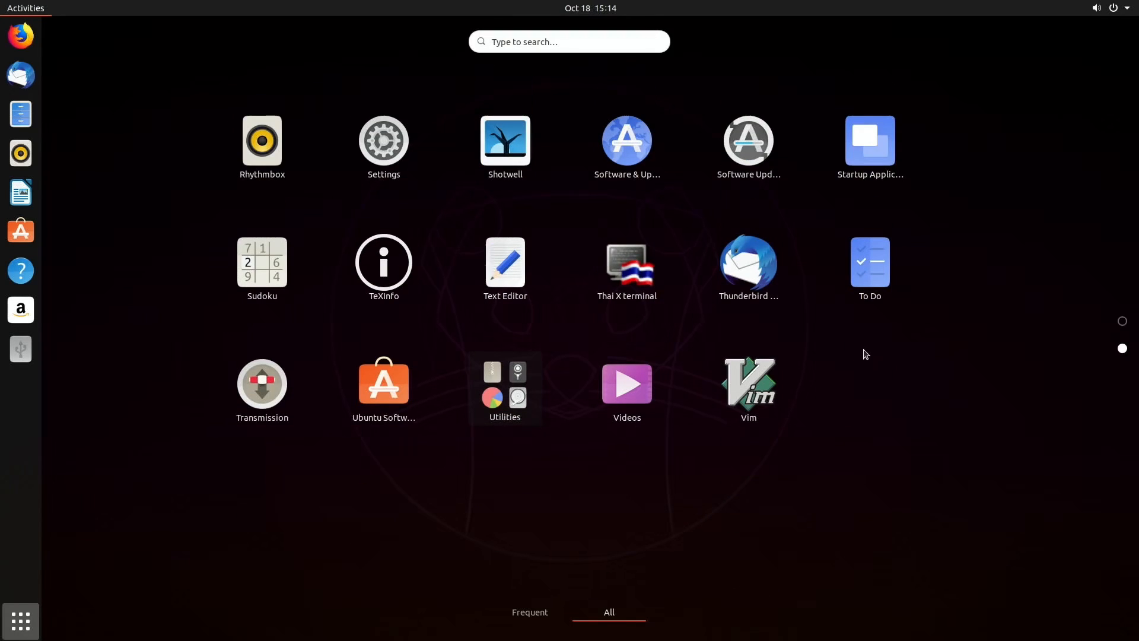